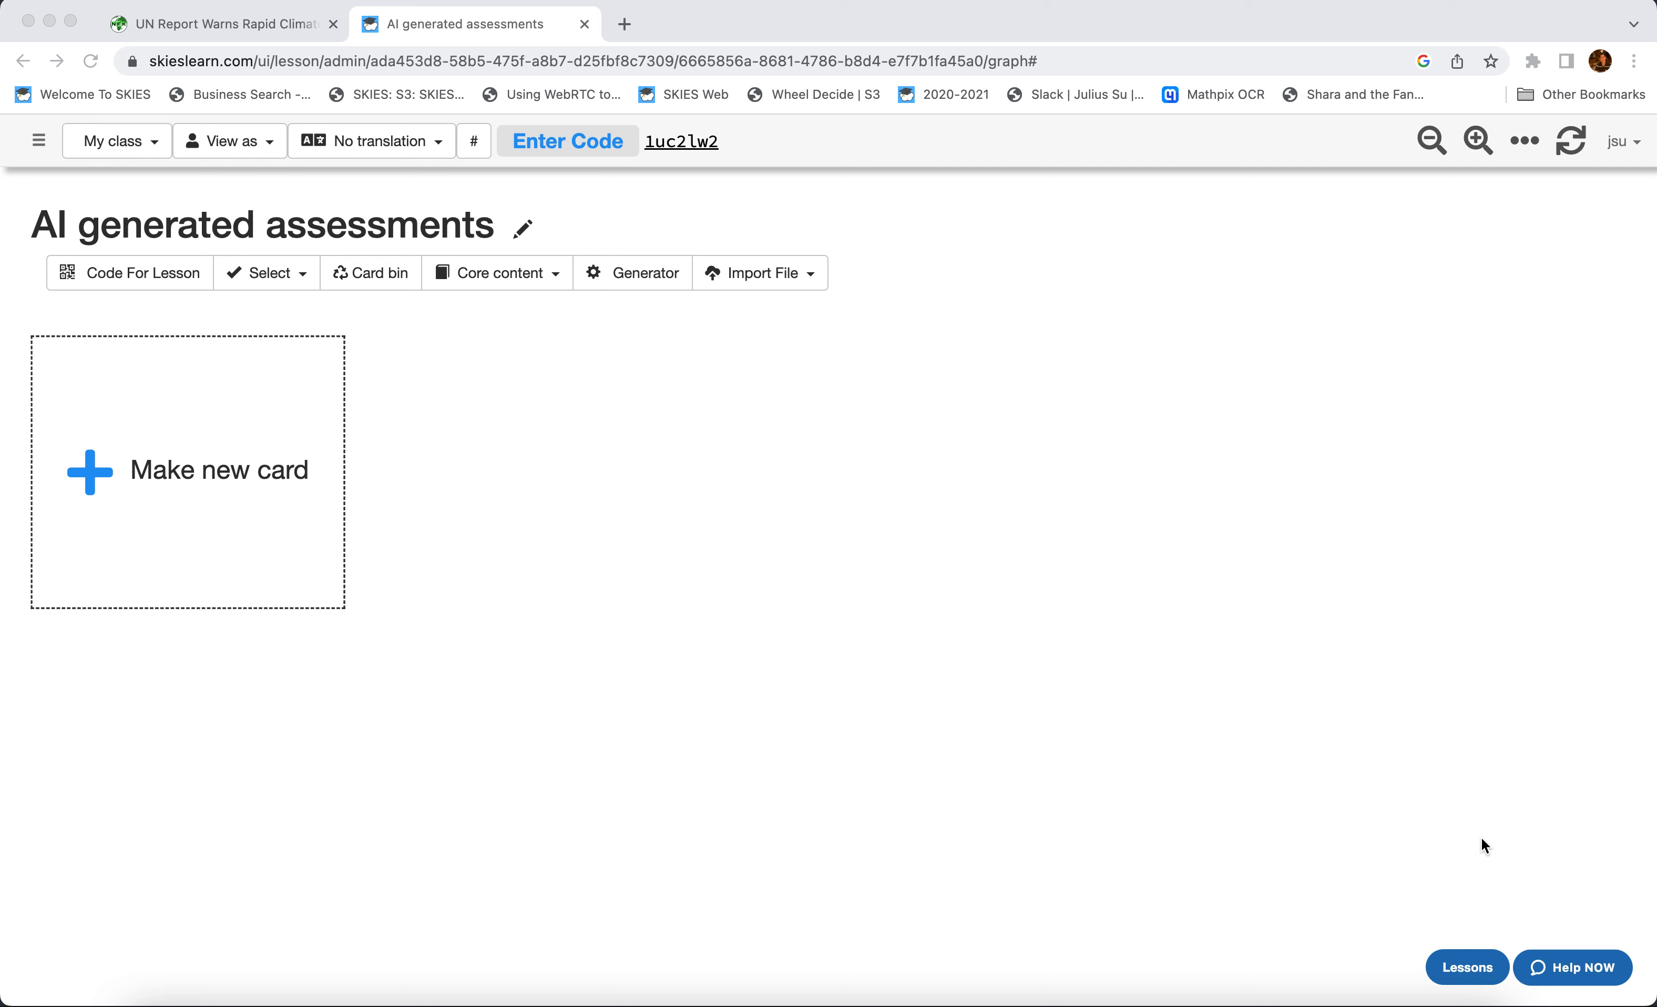
mouse_move(1037, 639)
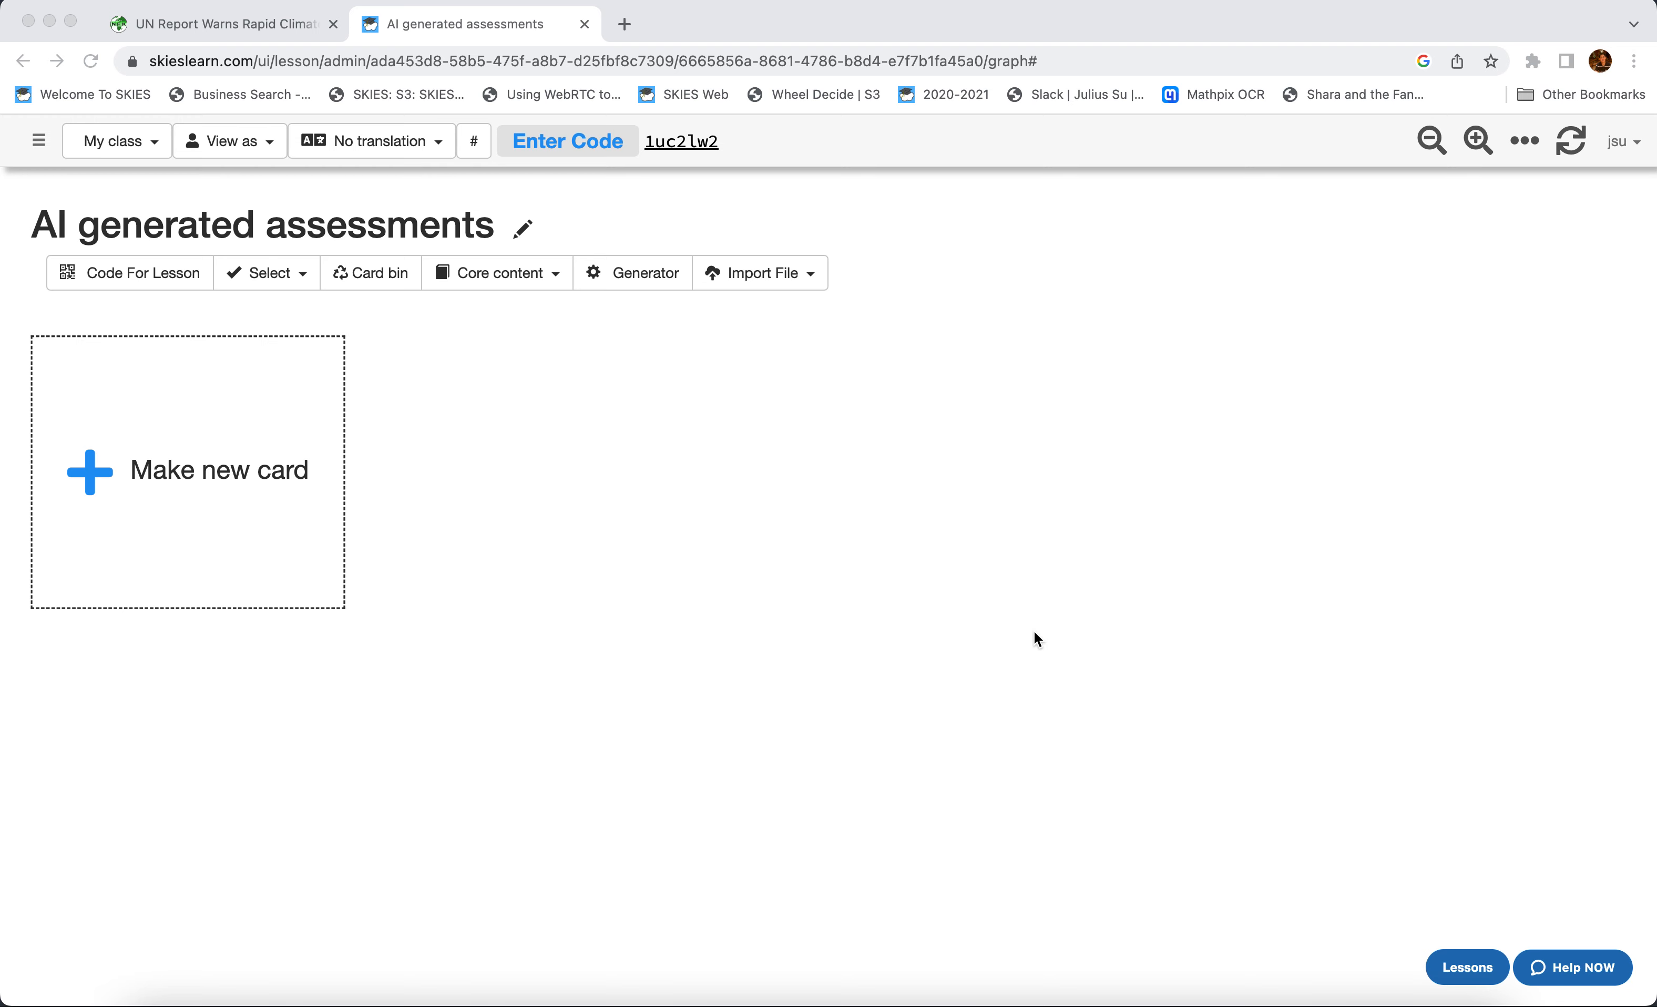
mouse_move(248, 44)
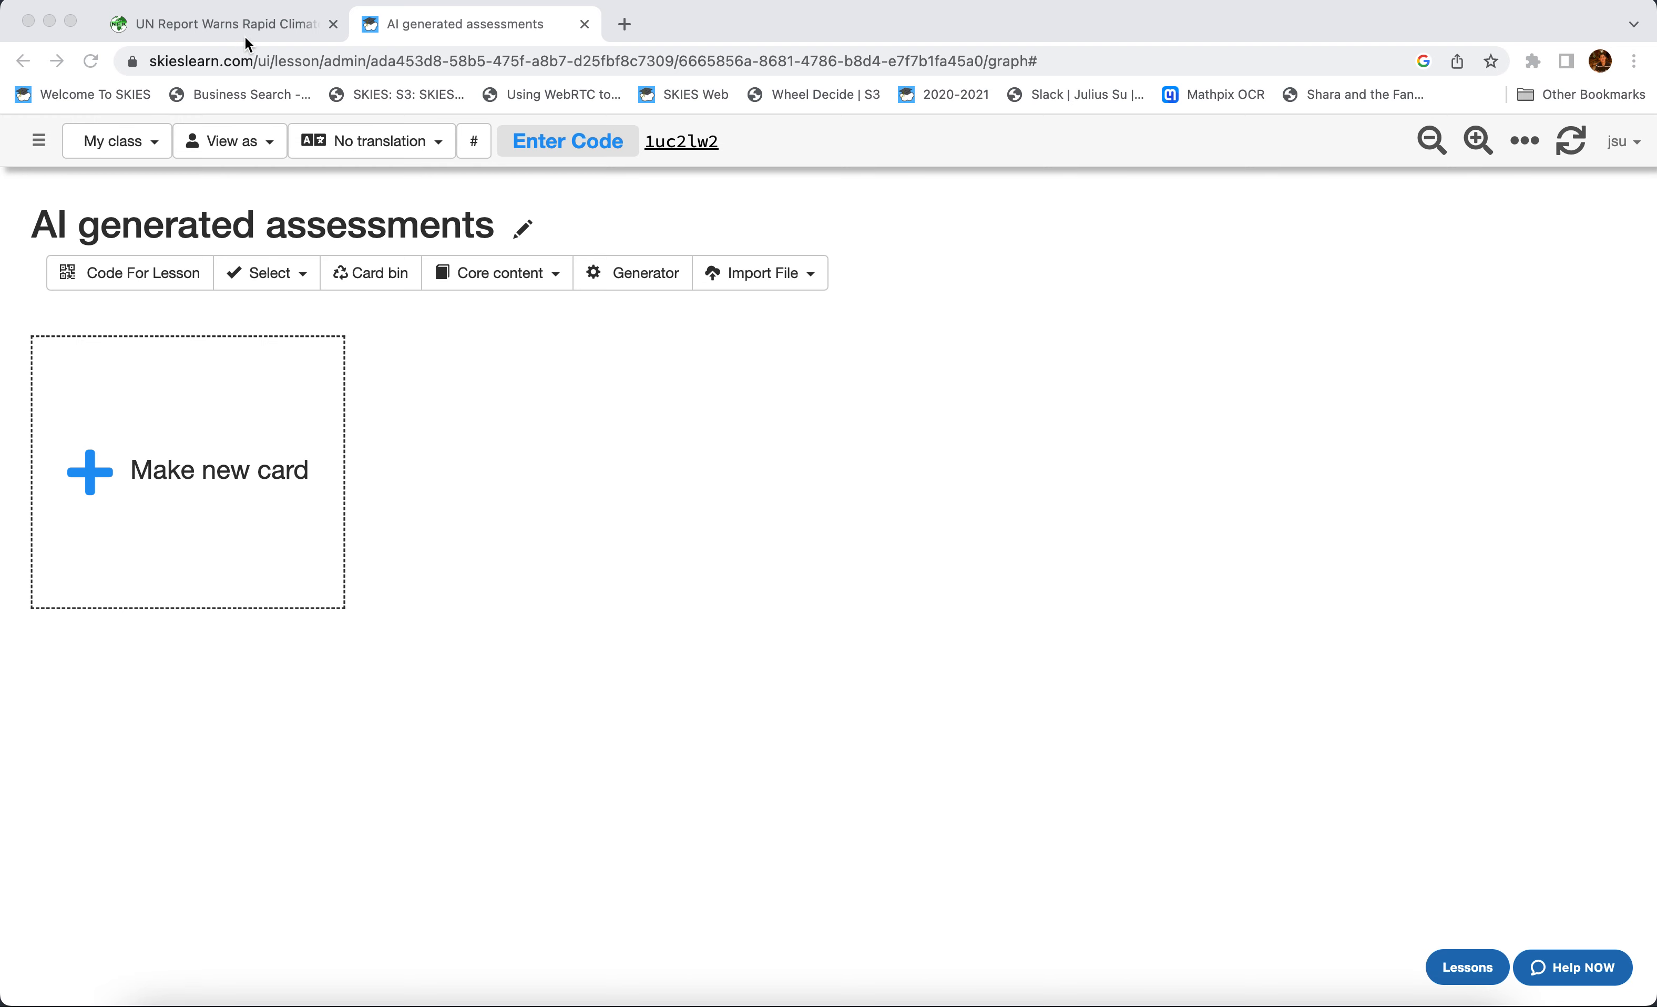
- View the UN Report climate article in Chrome and copy its web address
click(211, 23)
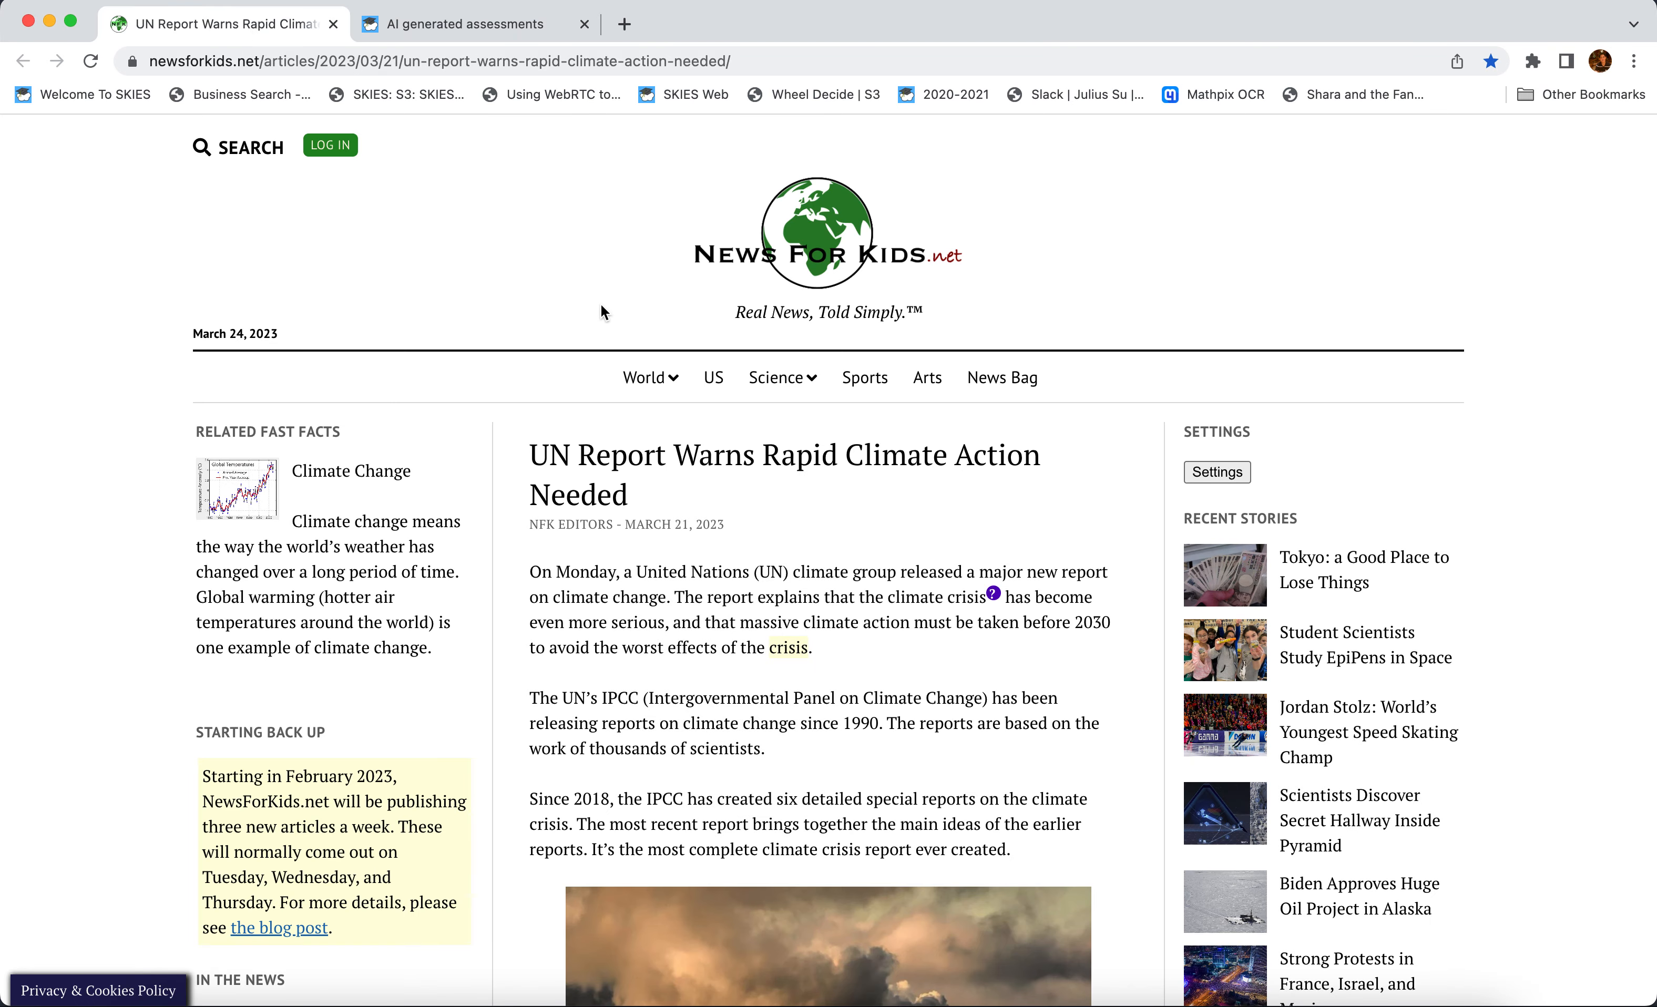
scroll(down, 3)
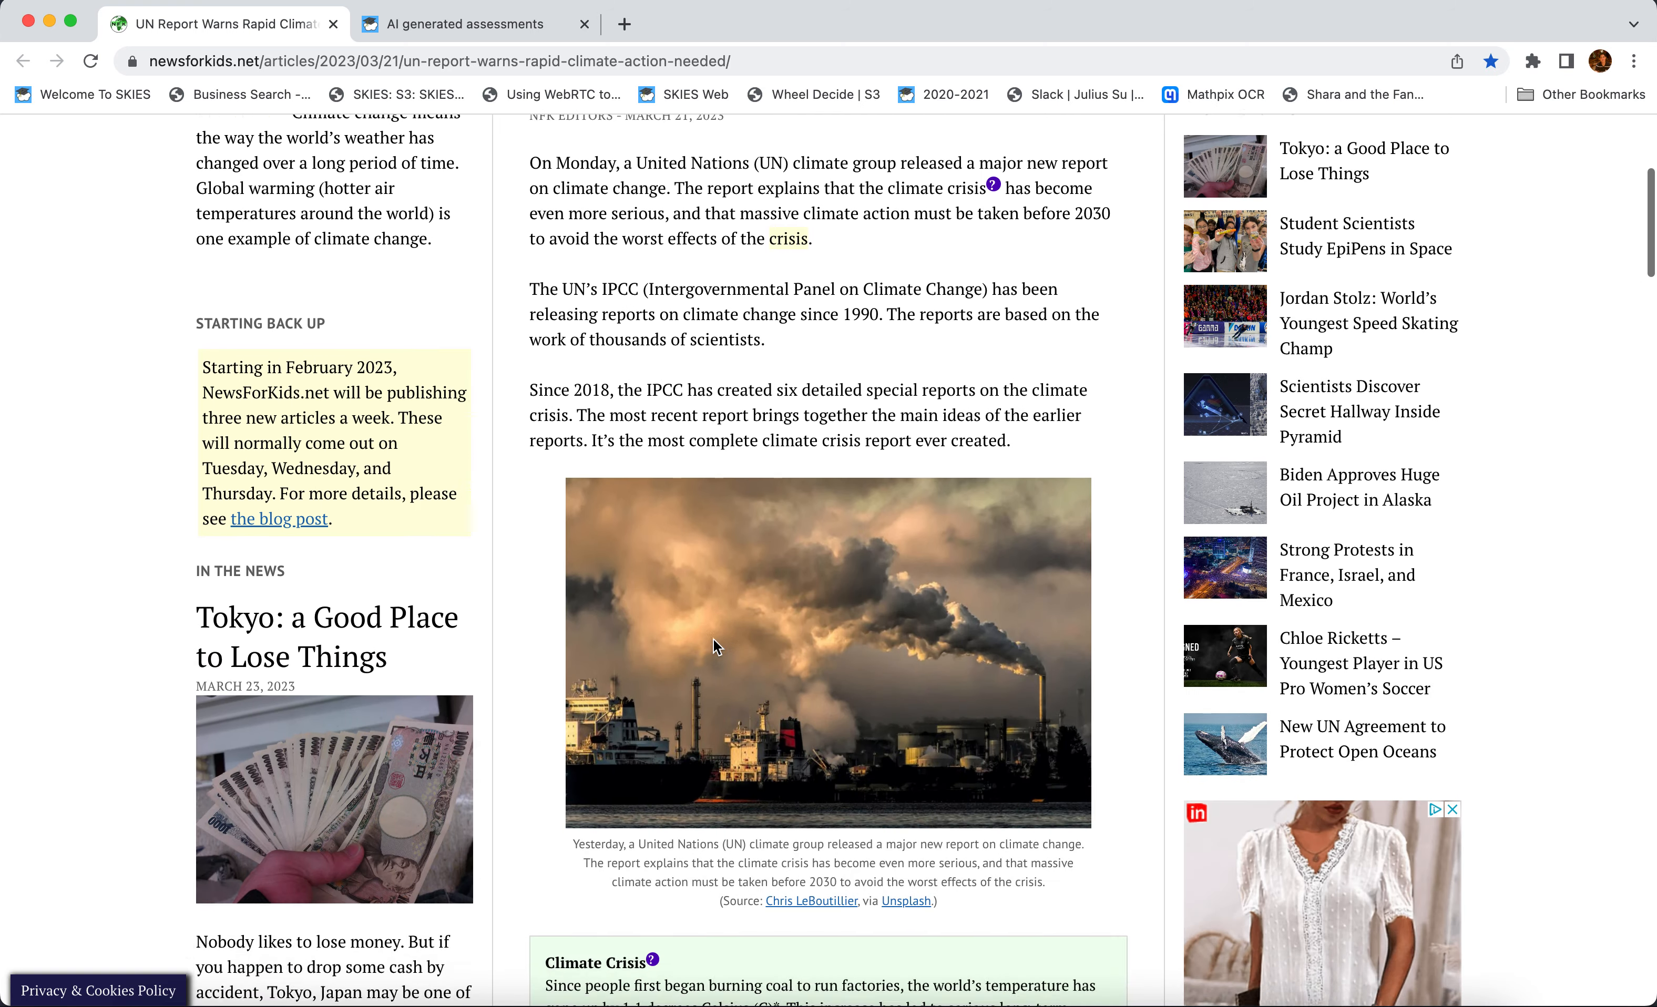
scroll(down, 3)
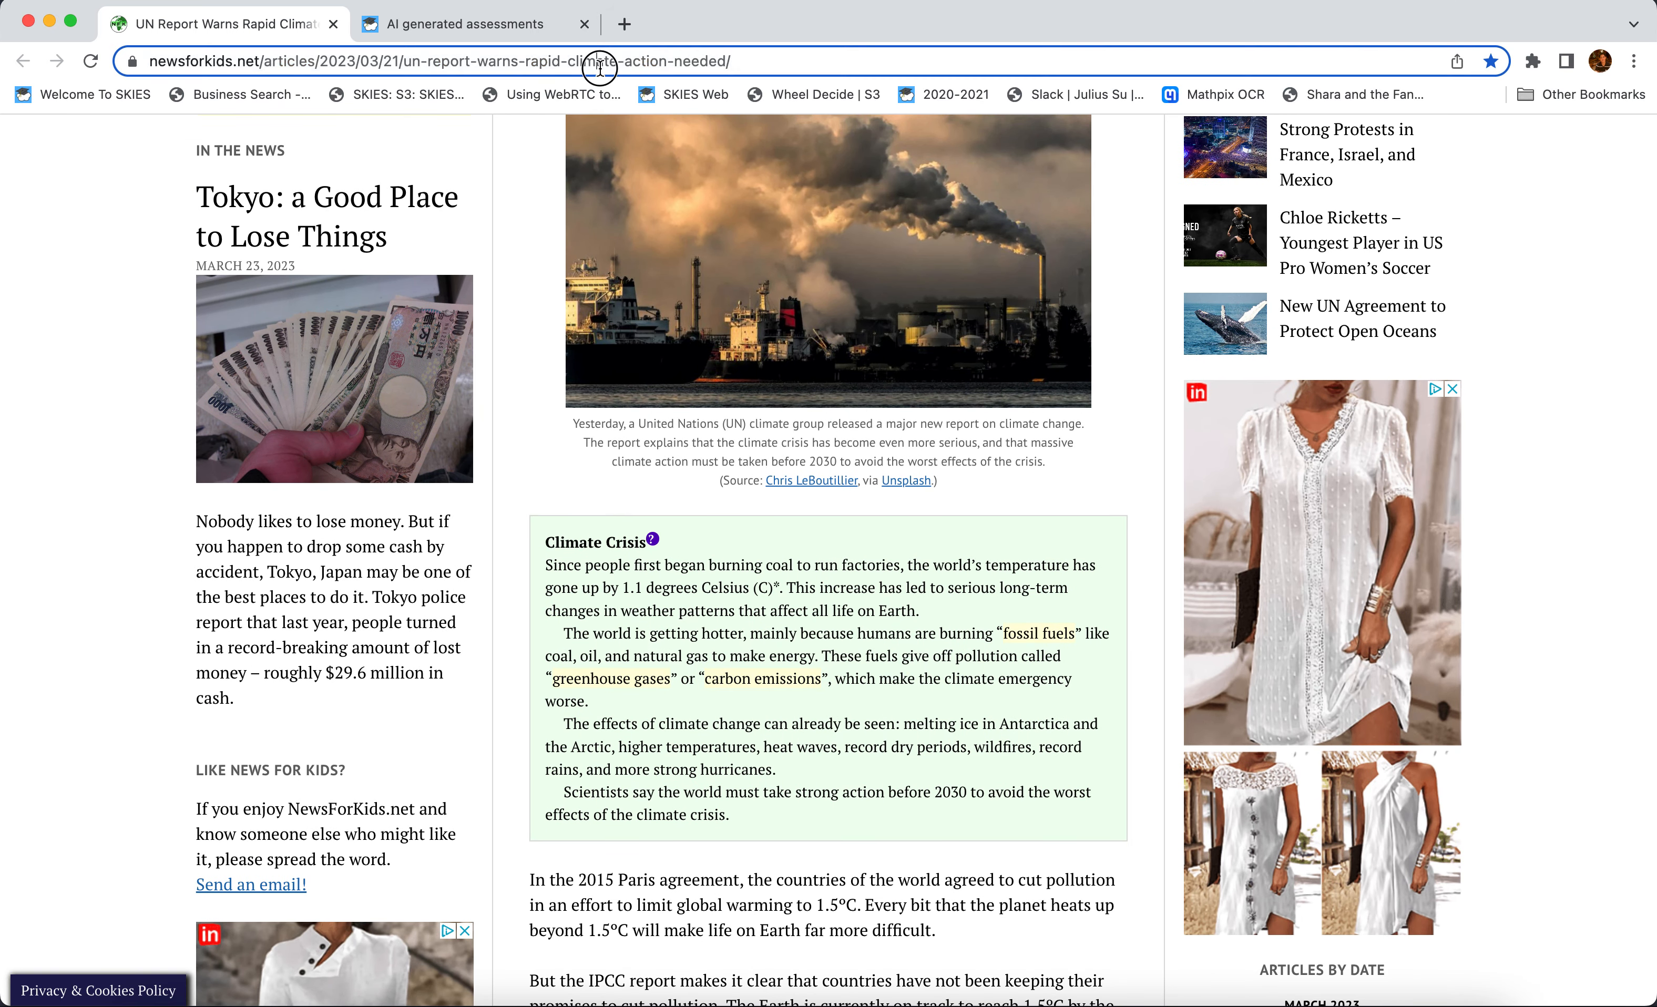
- Save a new lesson card holding the newsforkids.net UN climate report URL, then return to the article
click(460, 23)
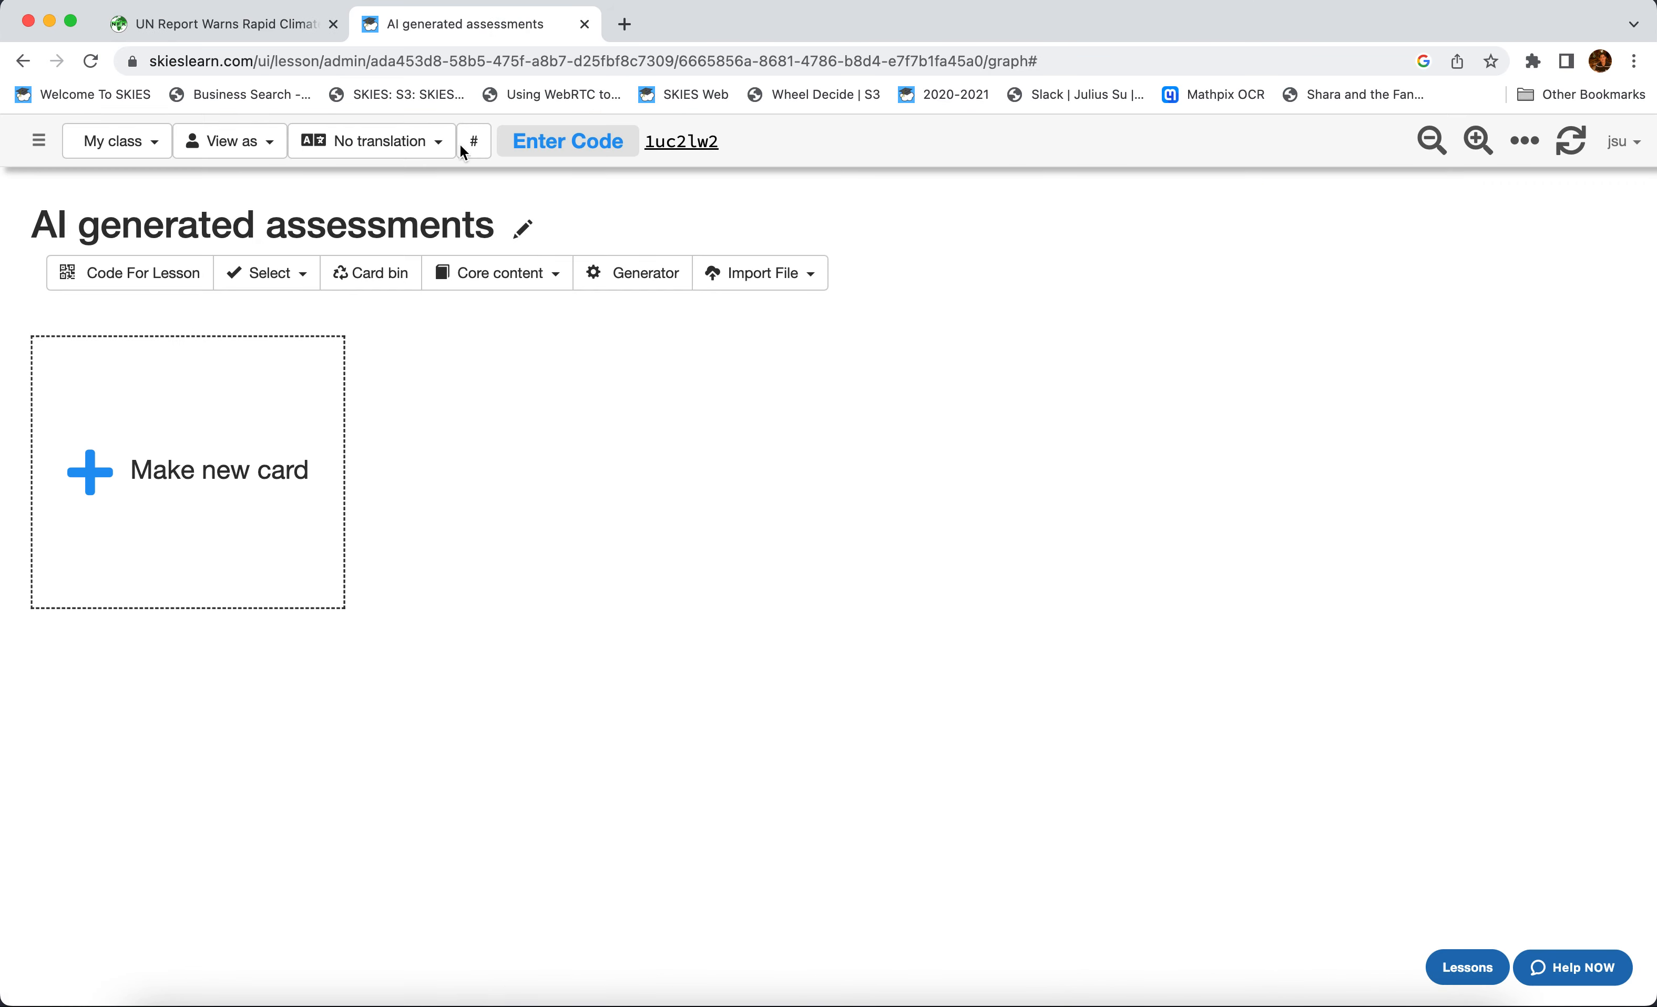
click(188, 470)
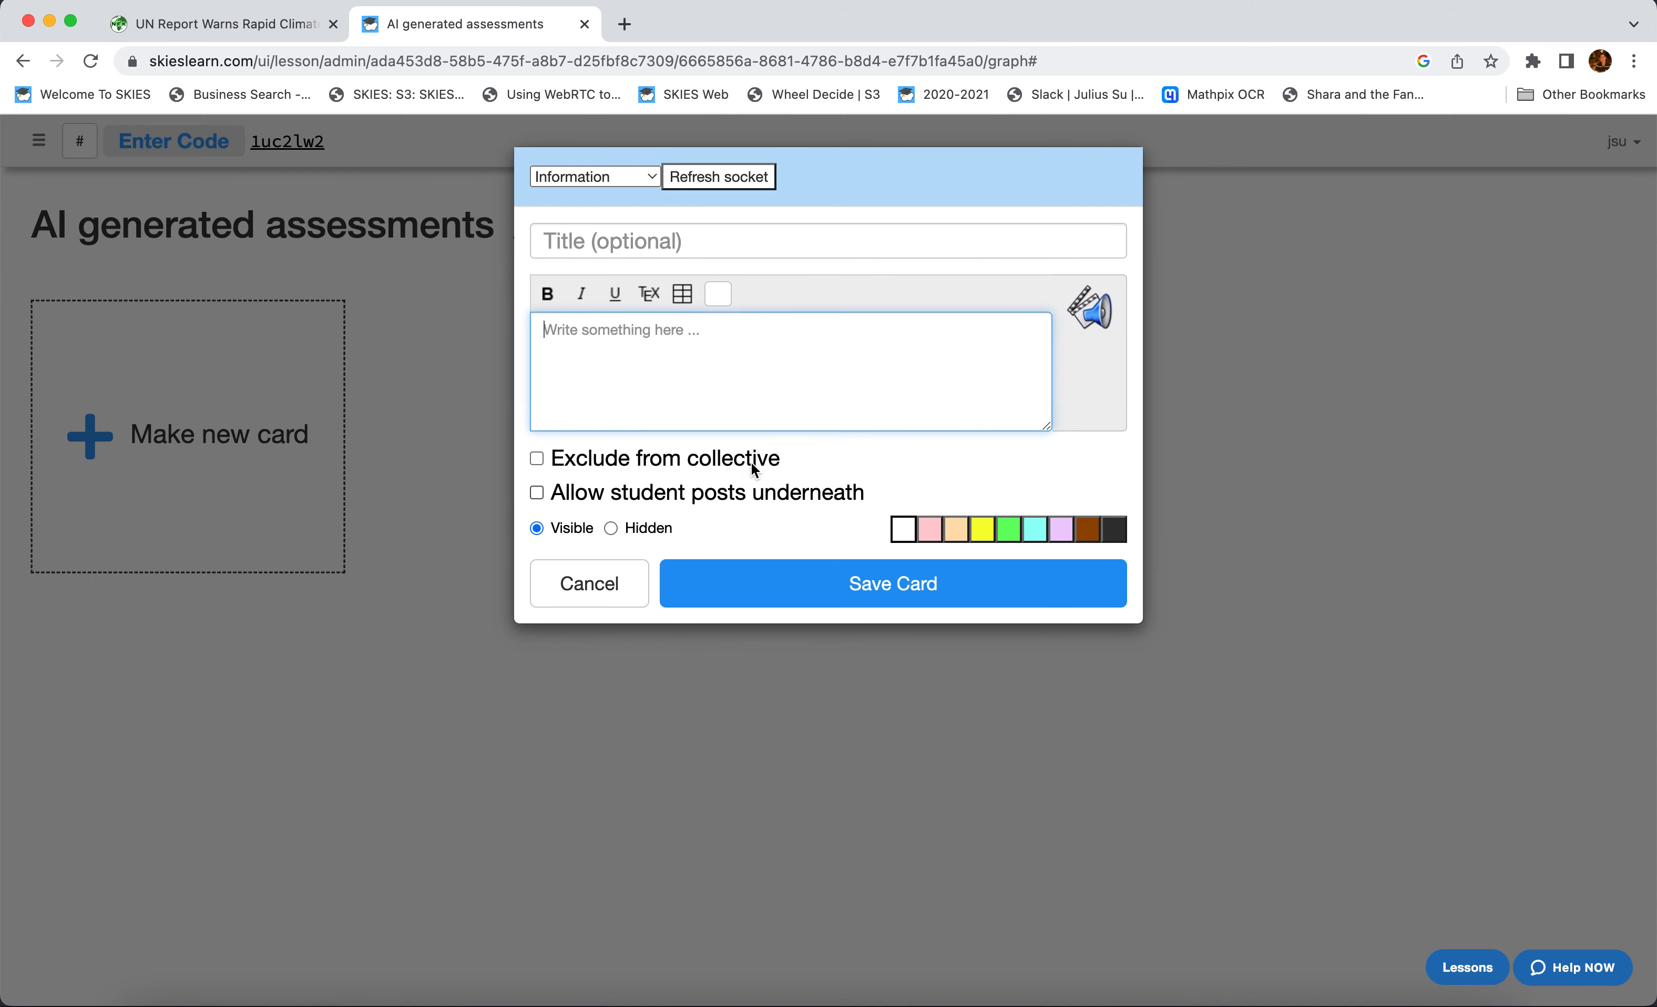
text(https://newsforkids.net/articles/2023/03/21/un-report-warns-rapid-climate-action-needed/)
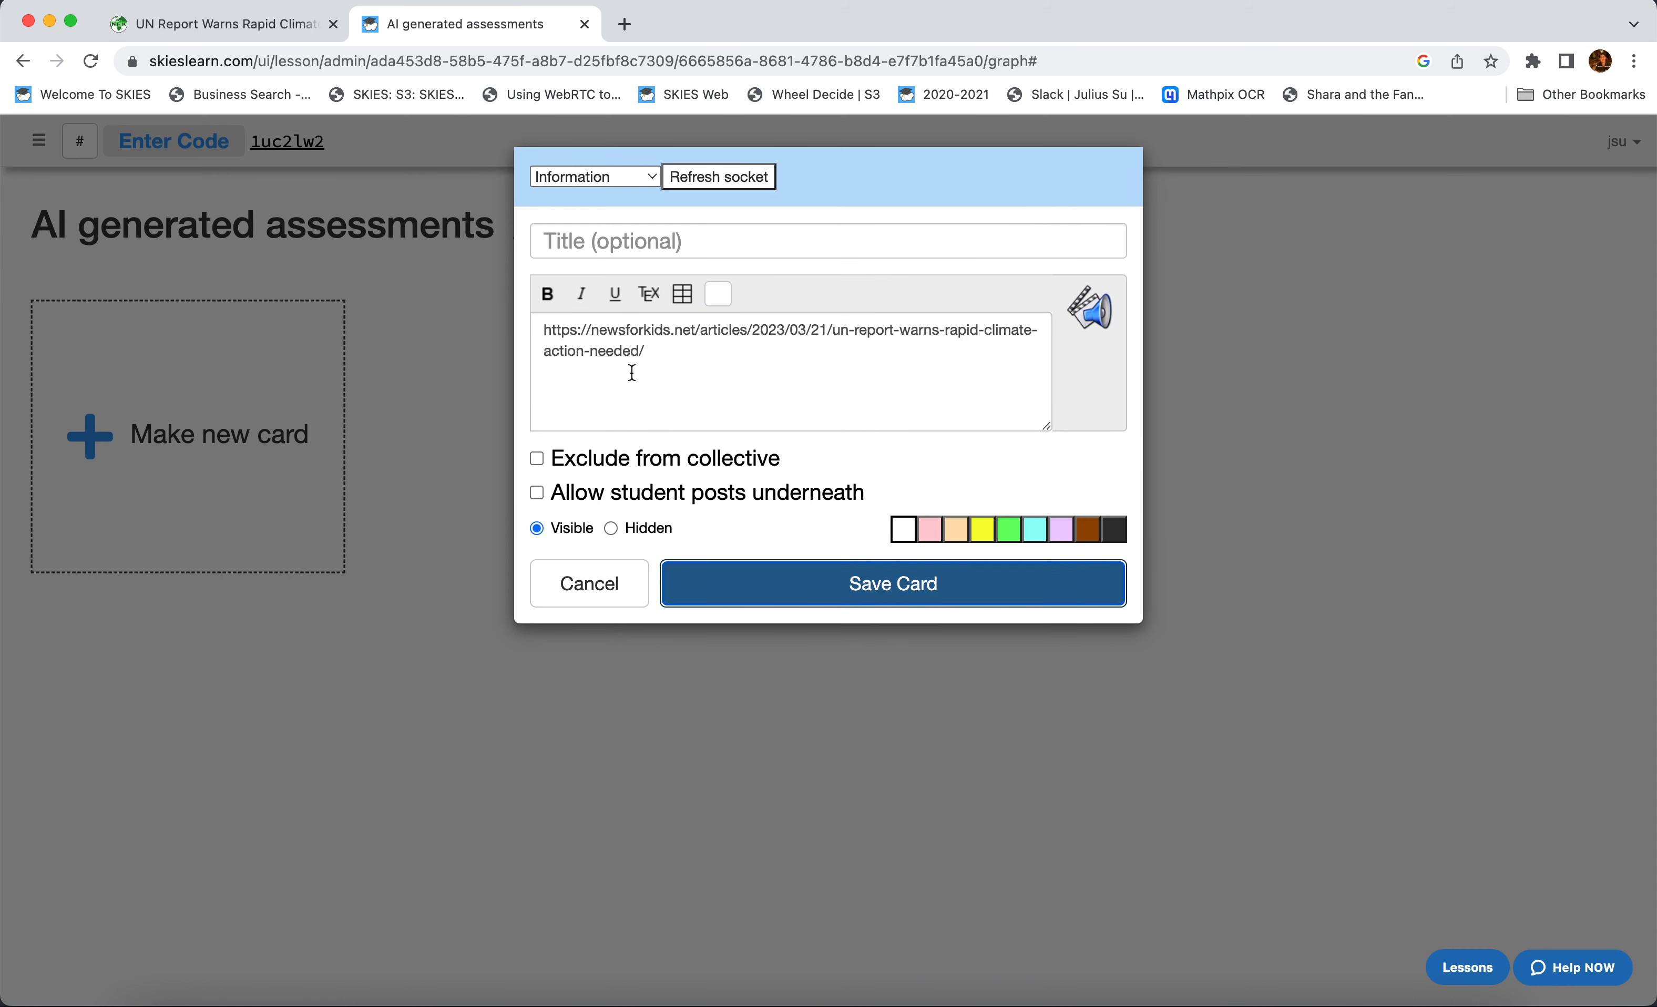
mouse_move(910, 625)
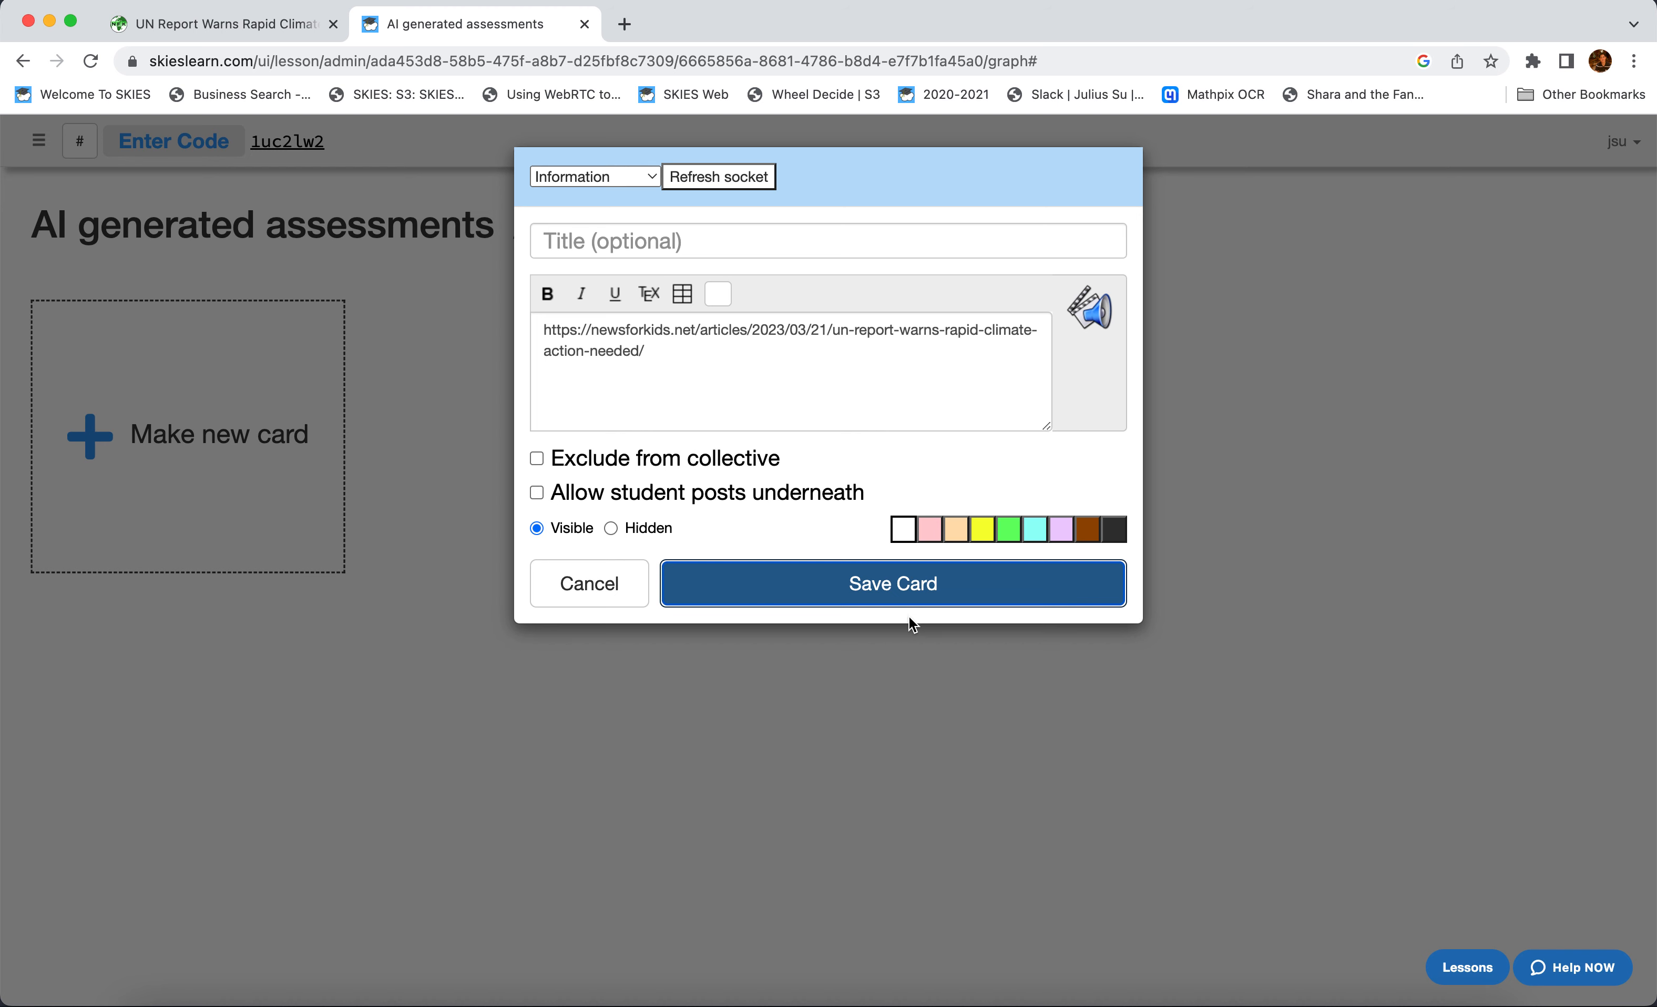
click(891, 583)
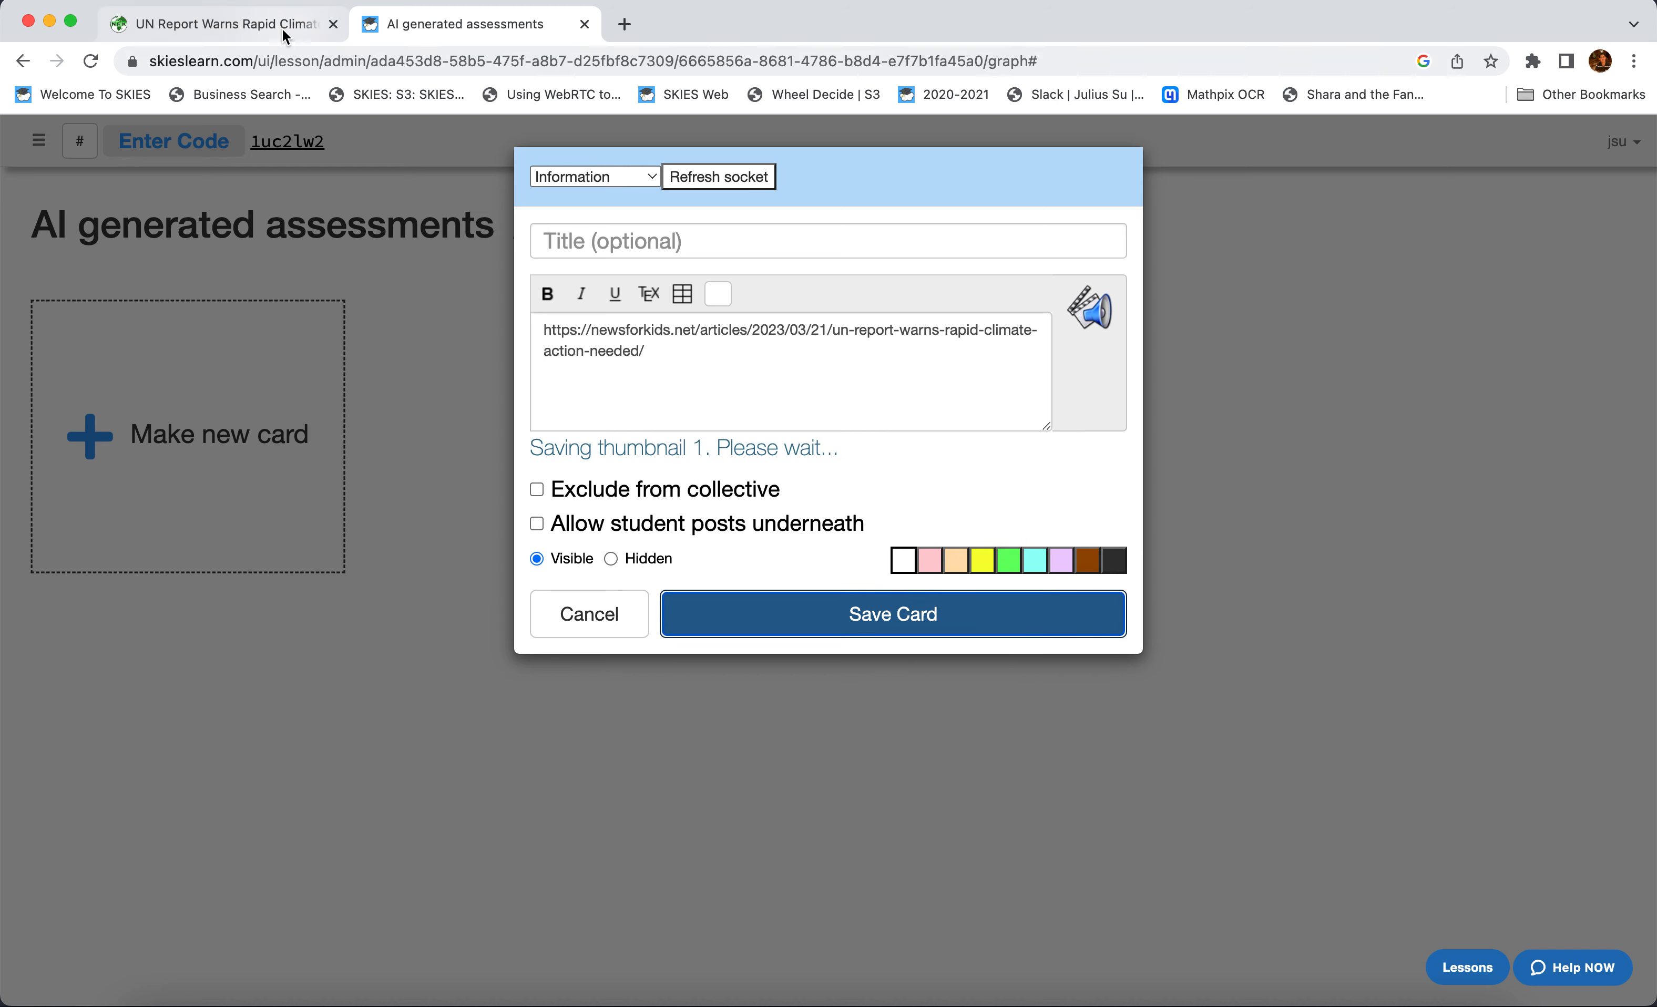
click(218, 24)
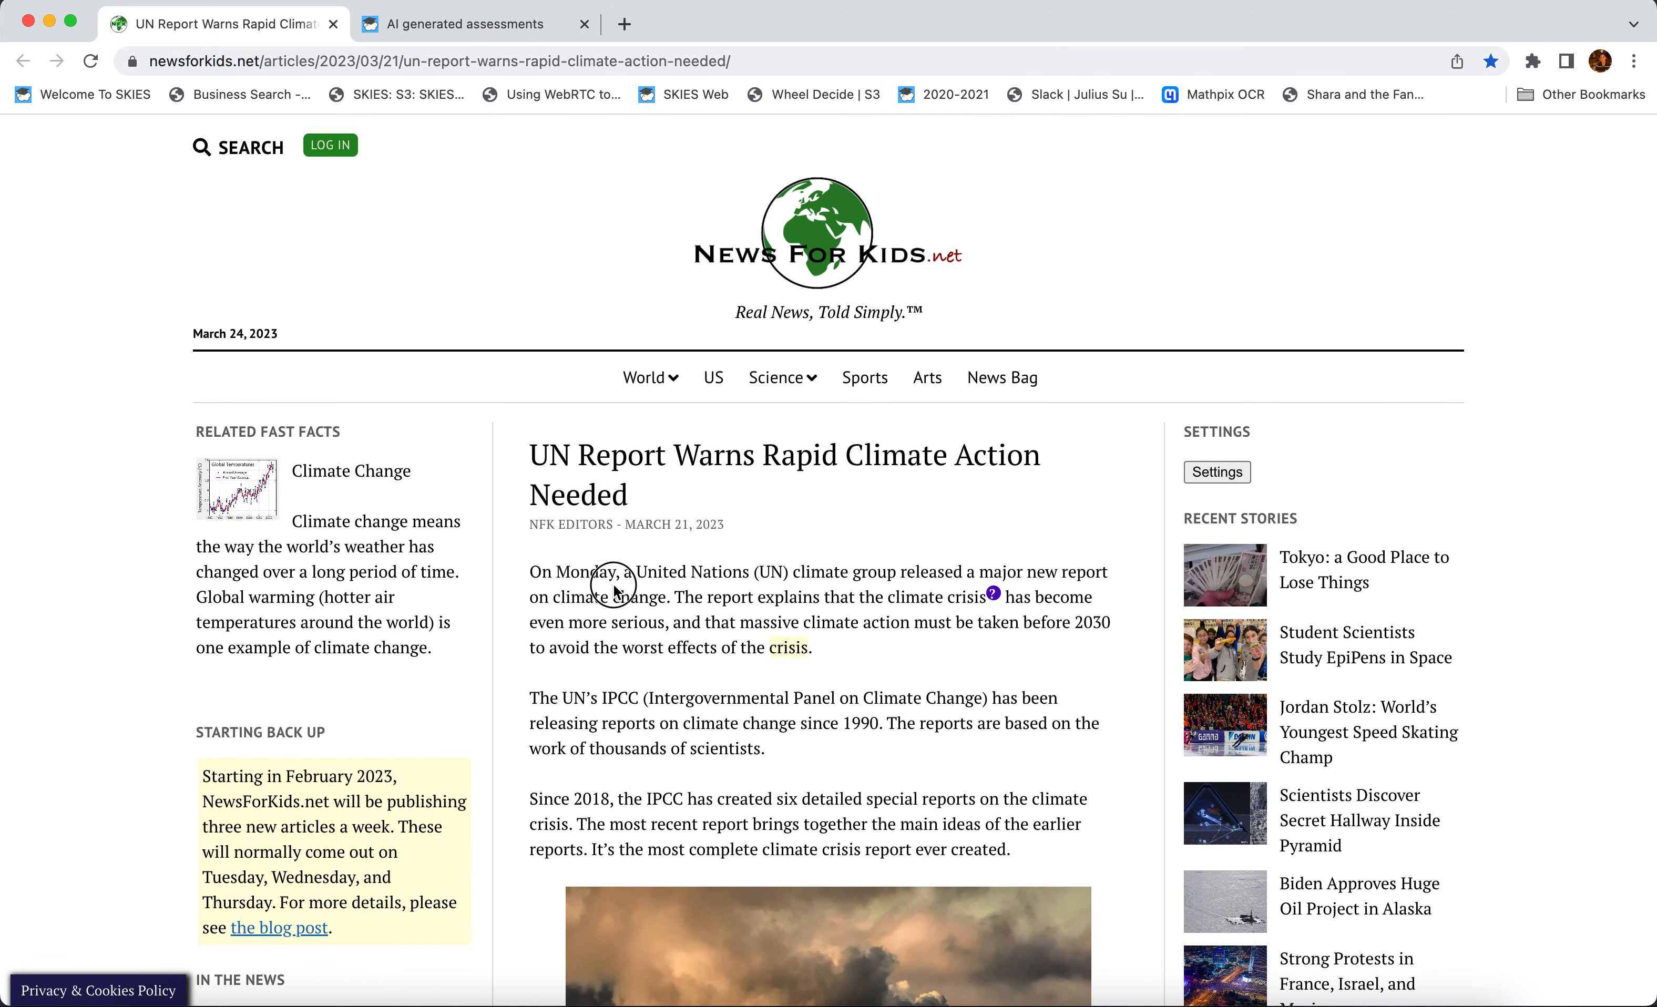
- Select the climate article's paragraphs through to the end and copy them into an untitled TextEdit note
drag(610, 583, 710, 942)
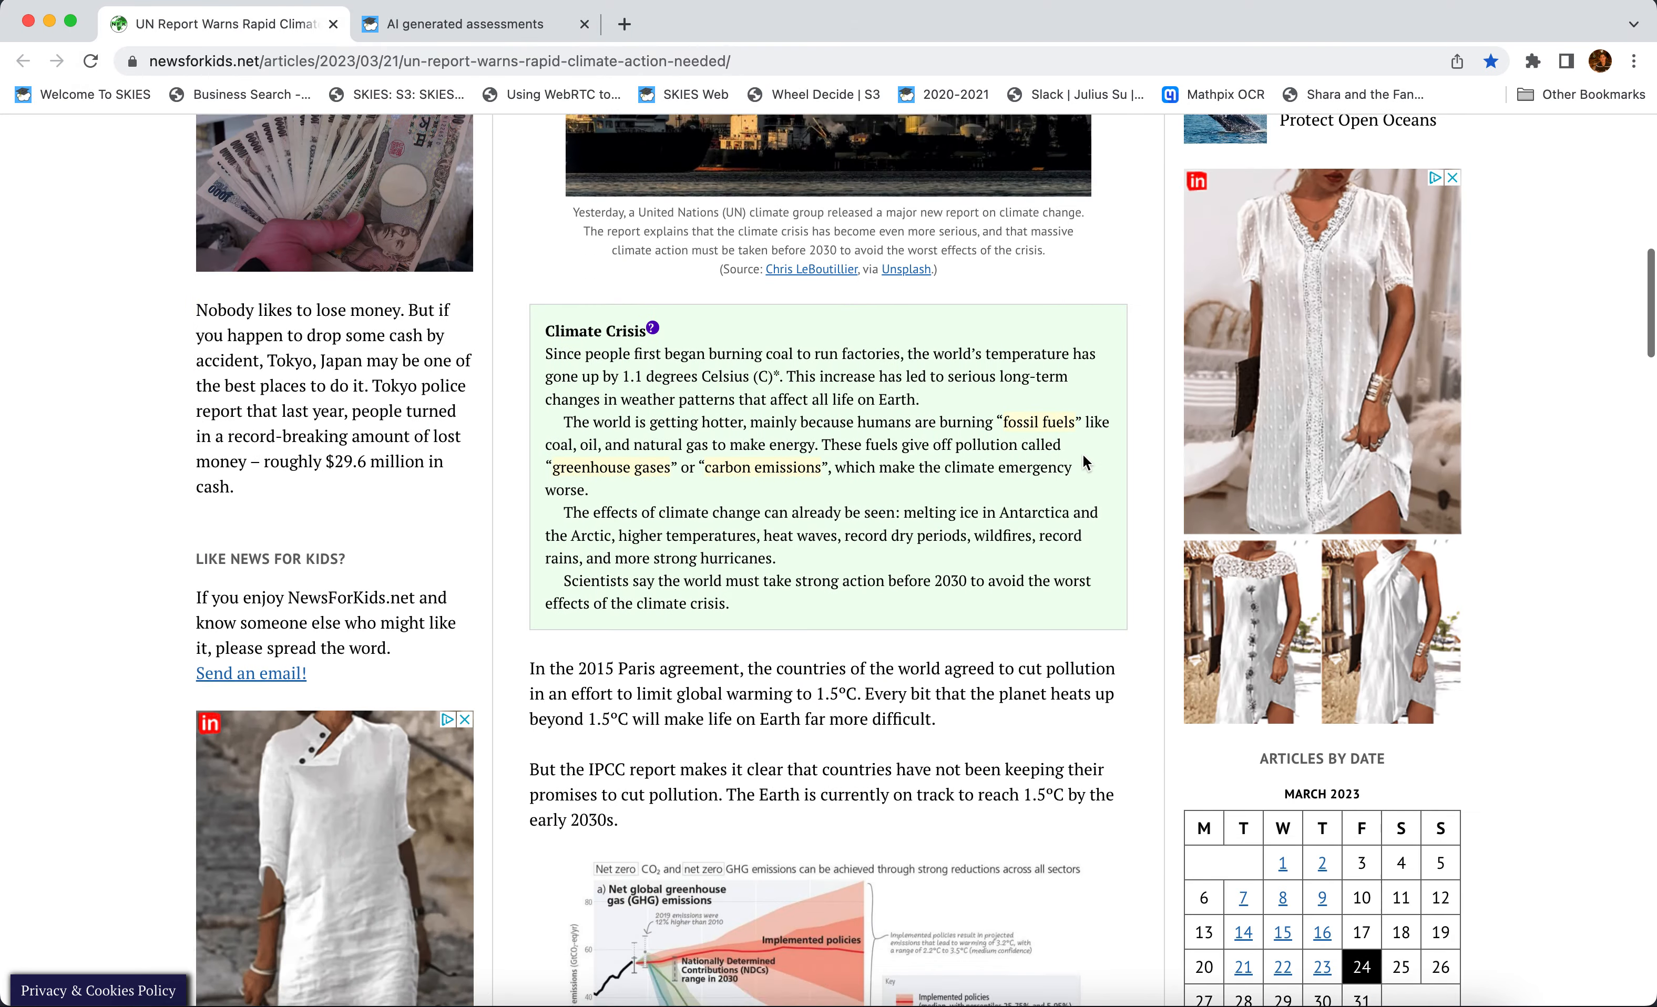
scroll(down, 3)
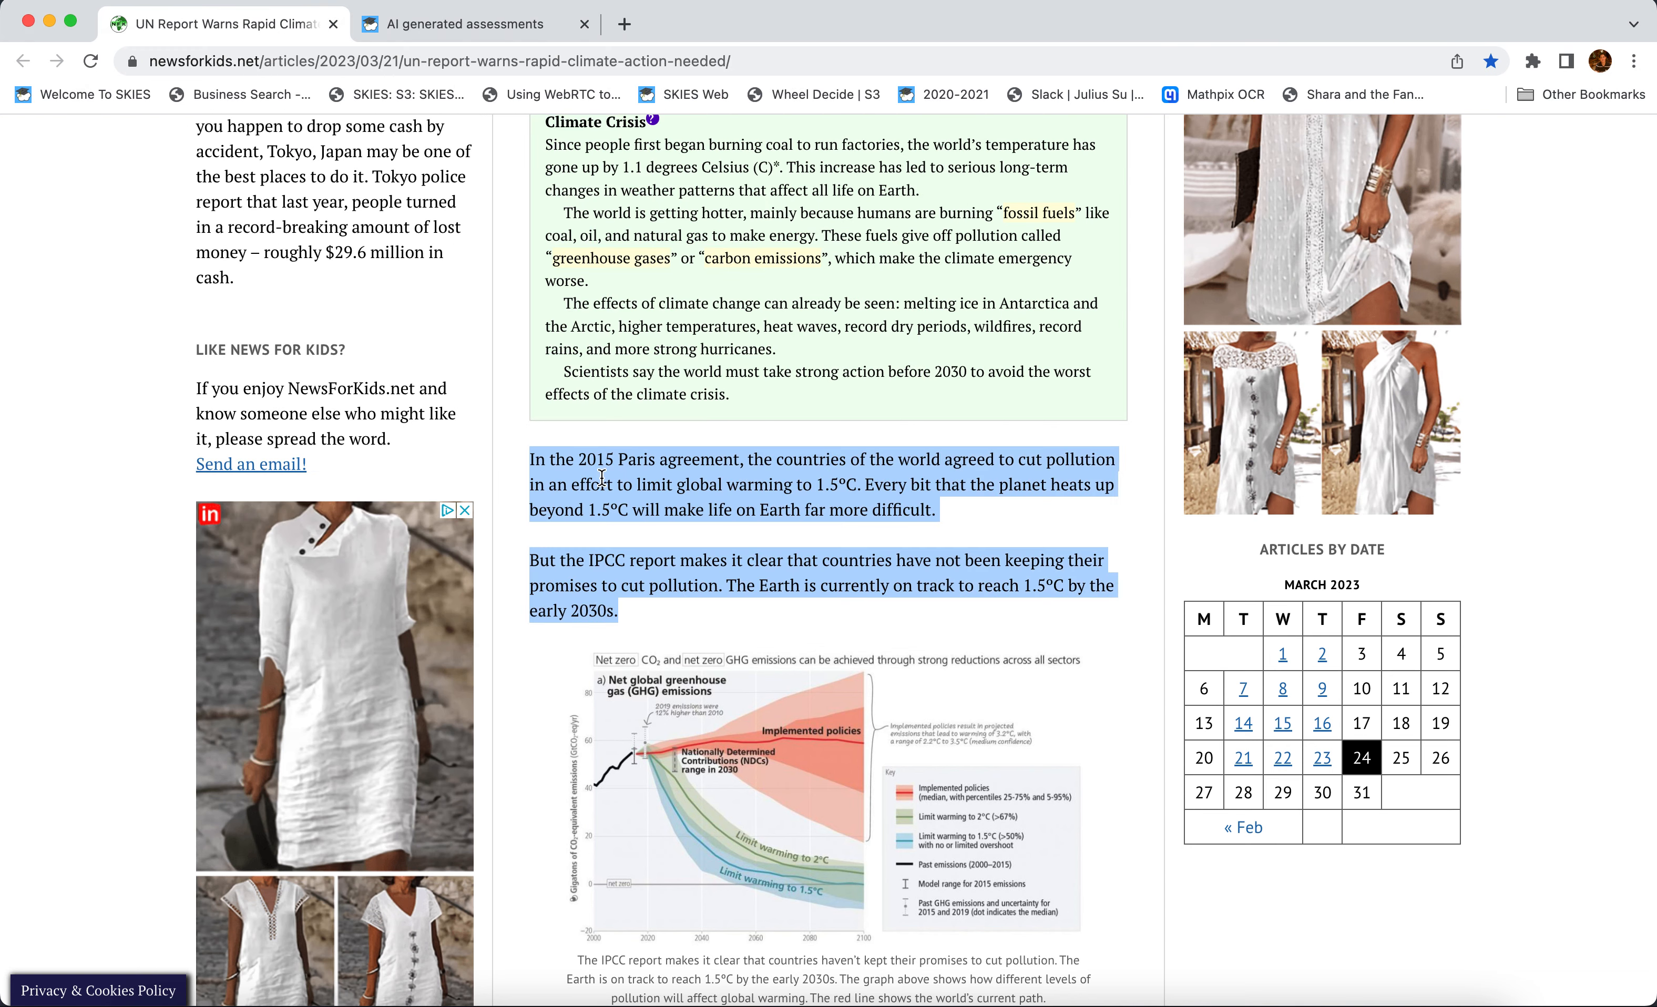
scroll(down, 3)
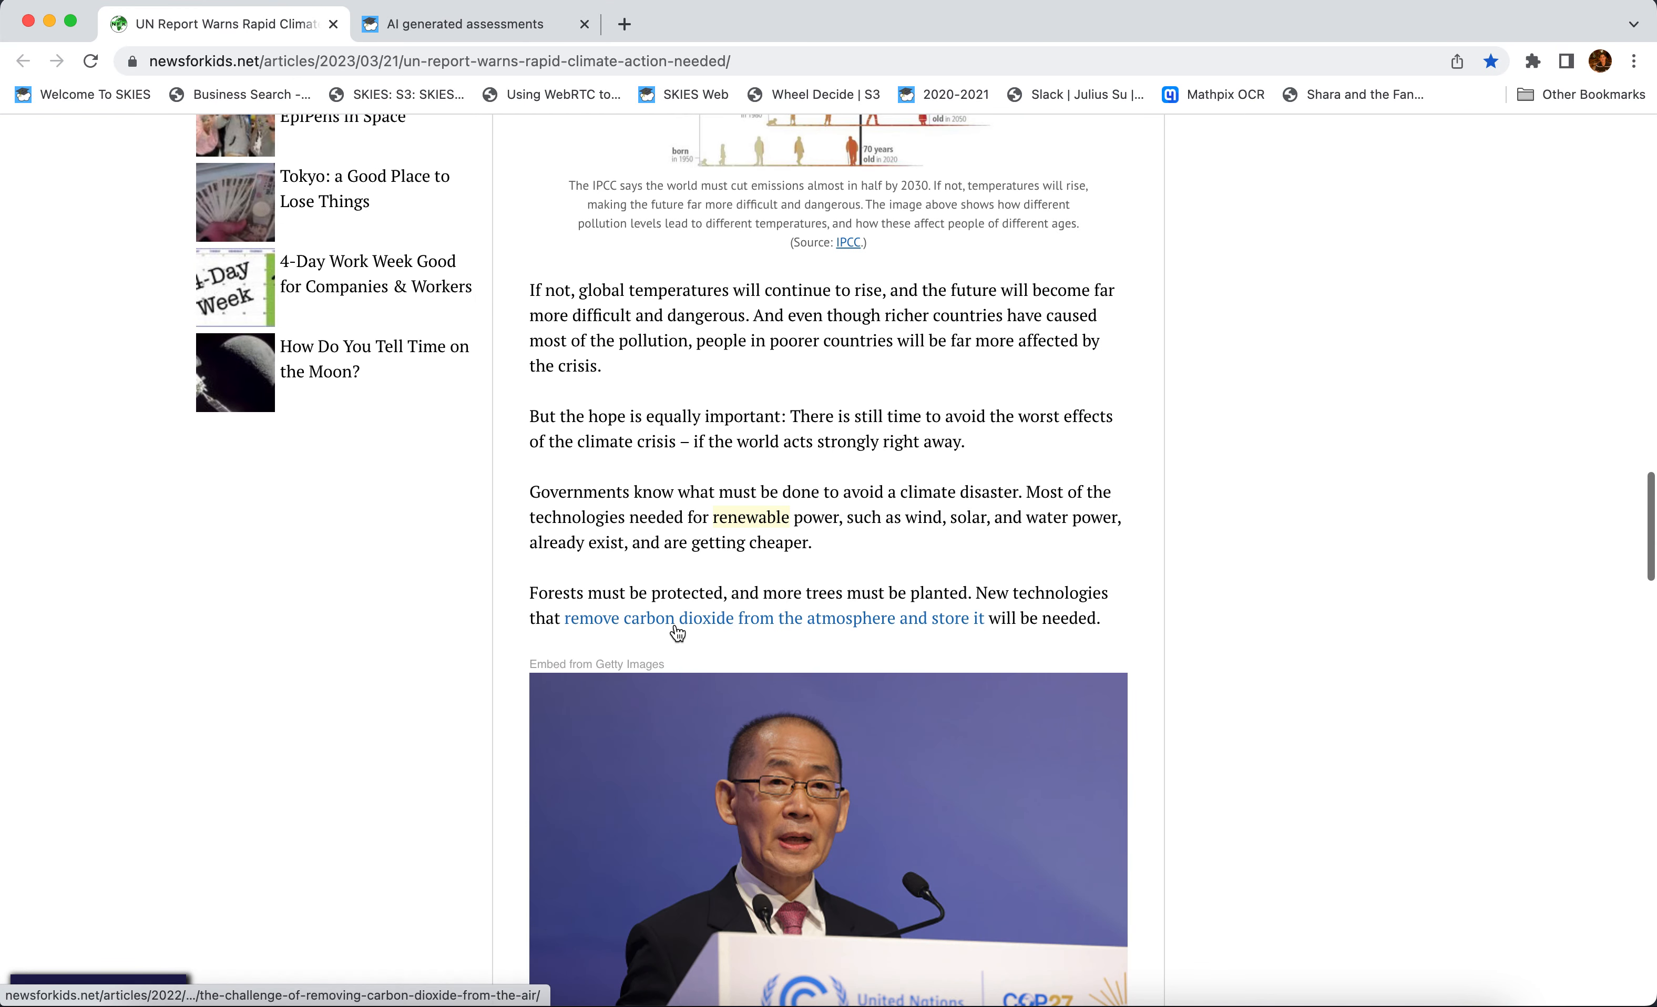
drag(531, 289, 1099, 619)
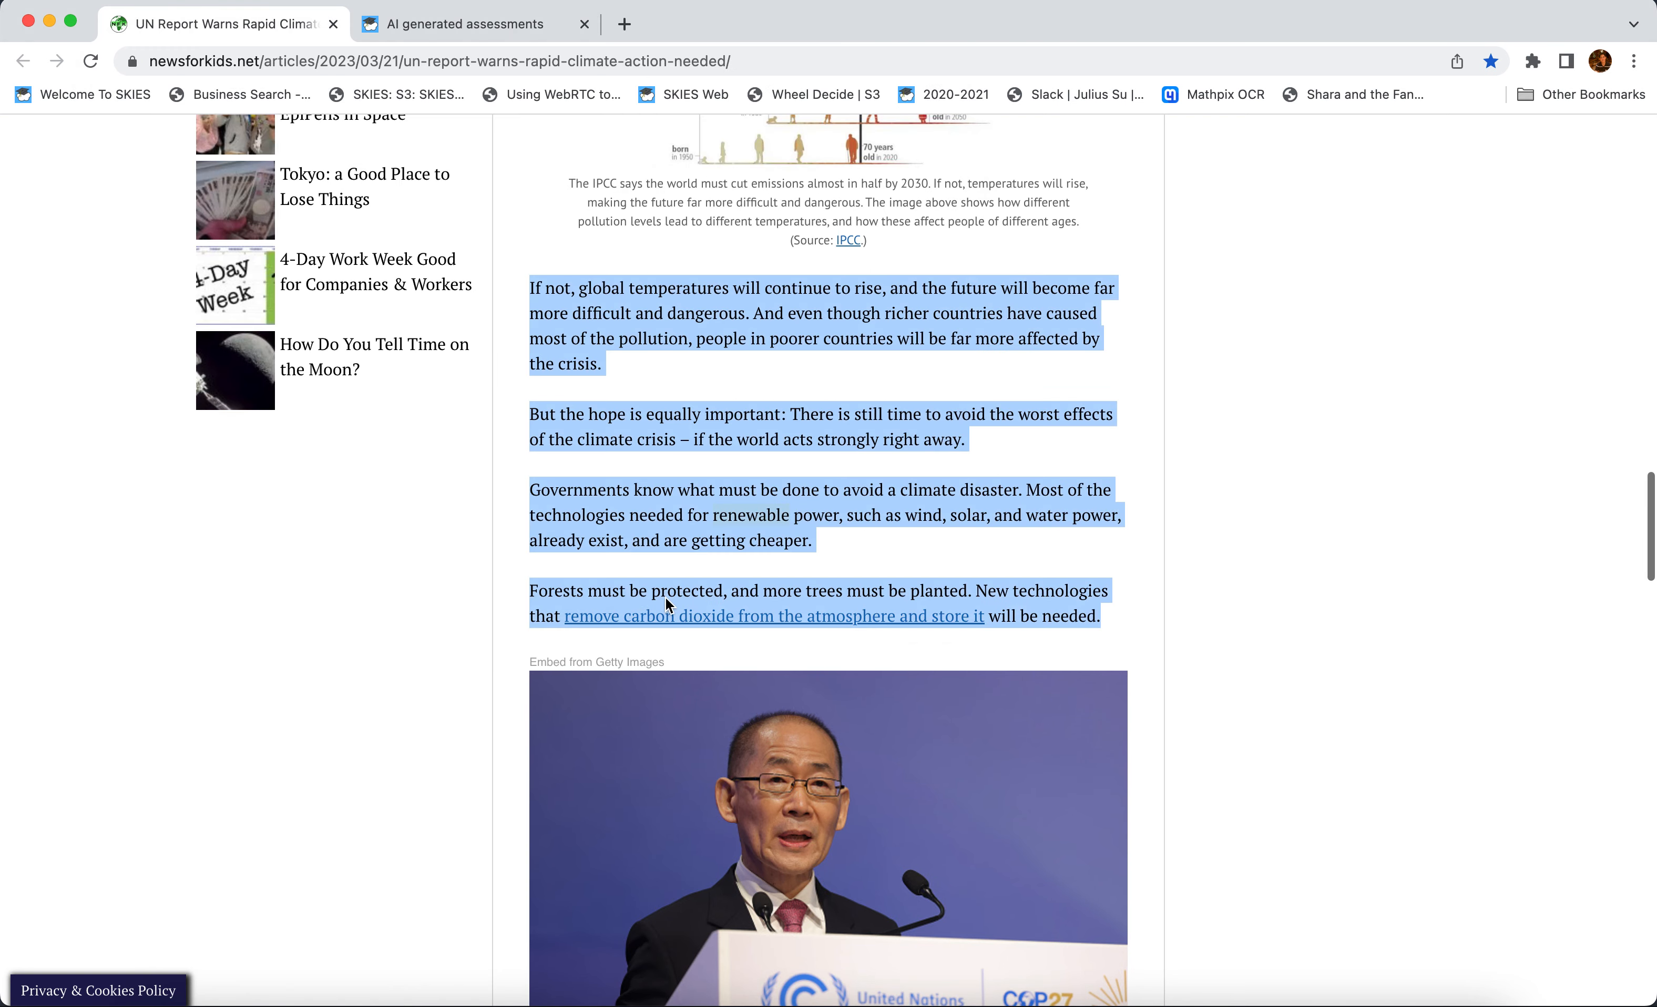
scroll(down, 3)
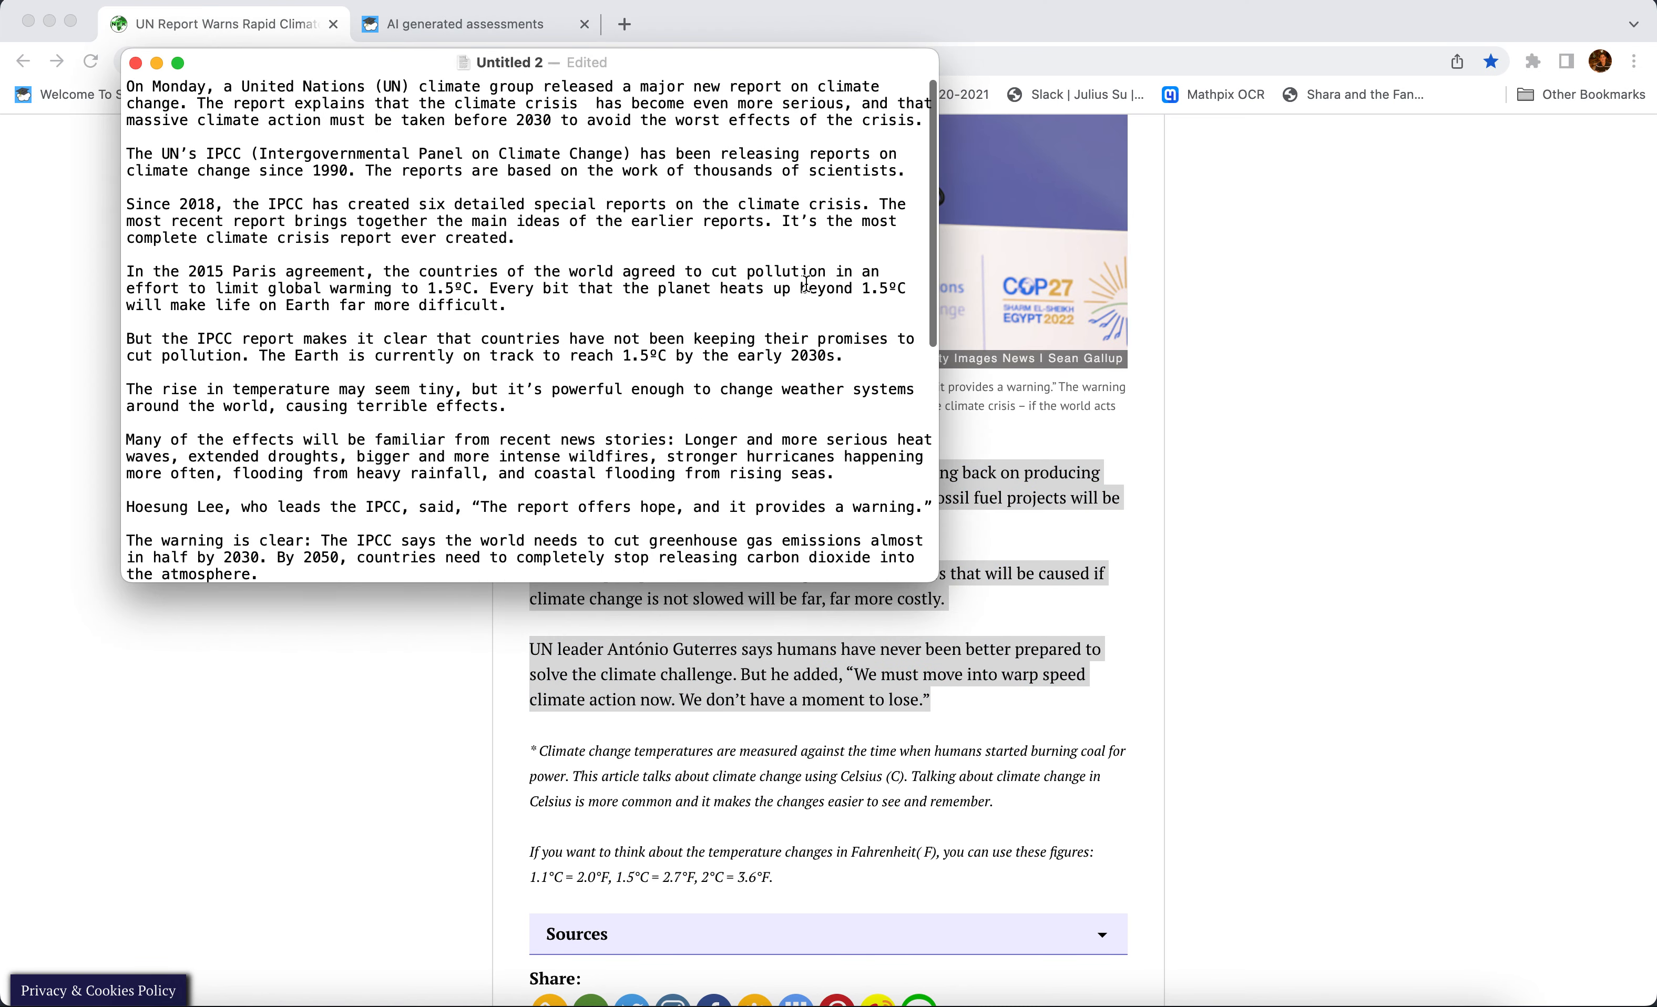
- Return to the lesson and show the Generators list of question and essay prompt types
click(467, 23)
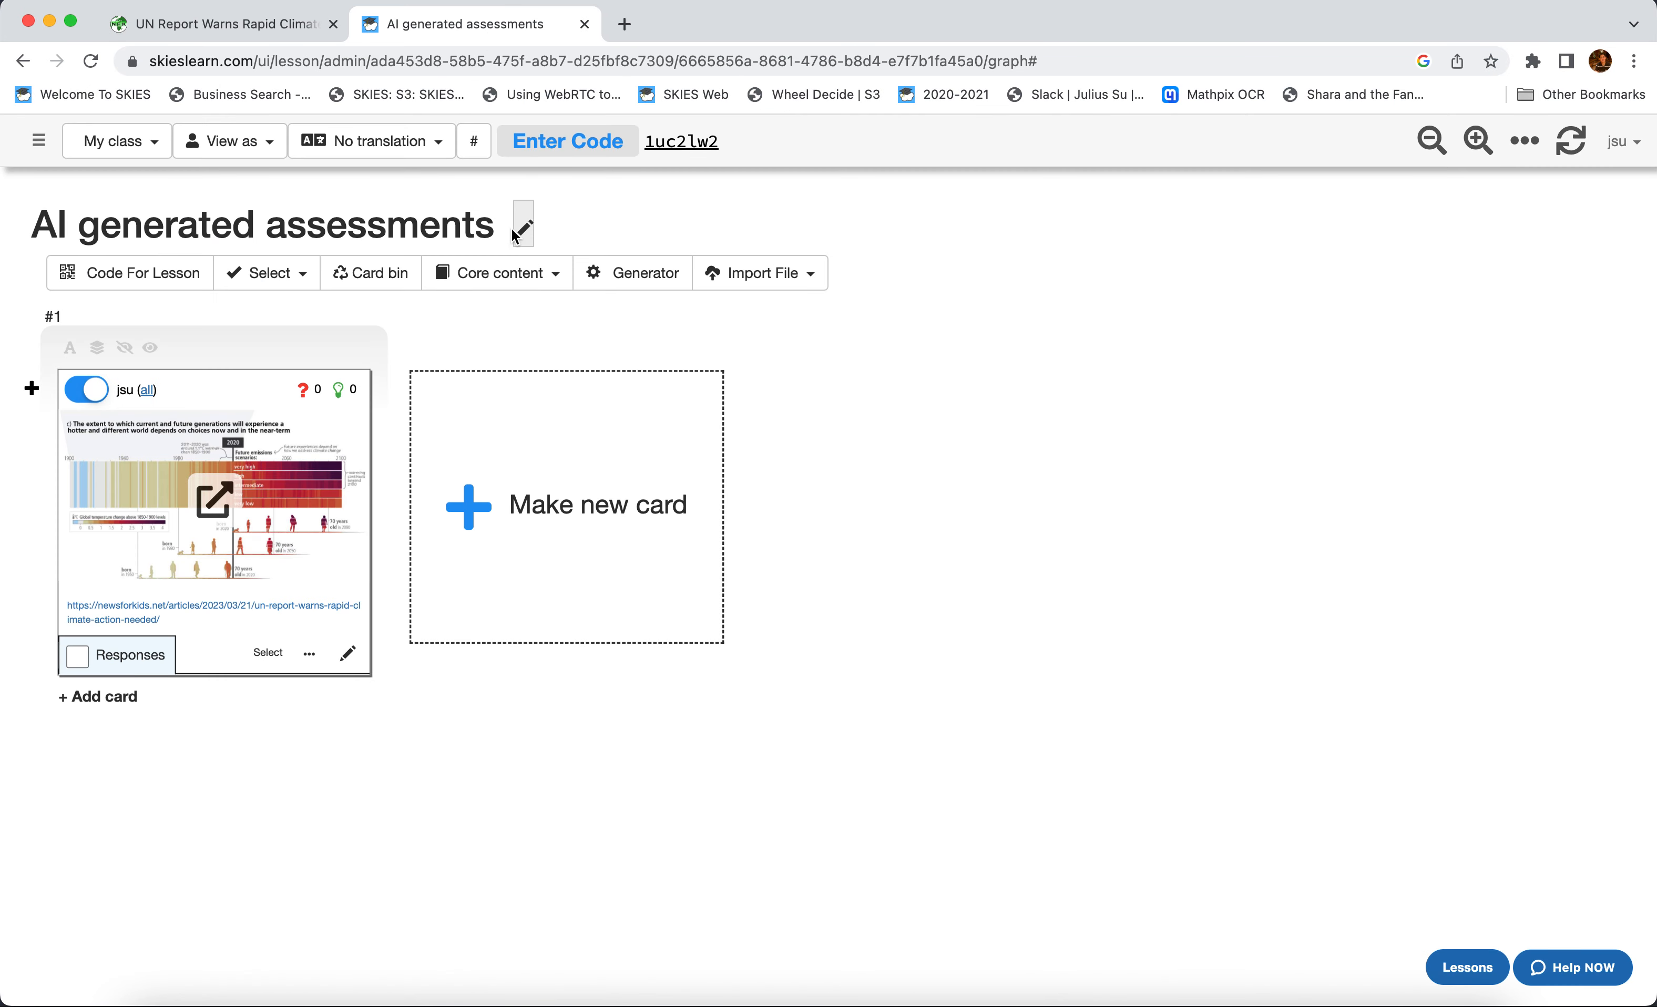
mouse_move(482, 505)
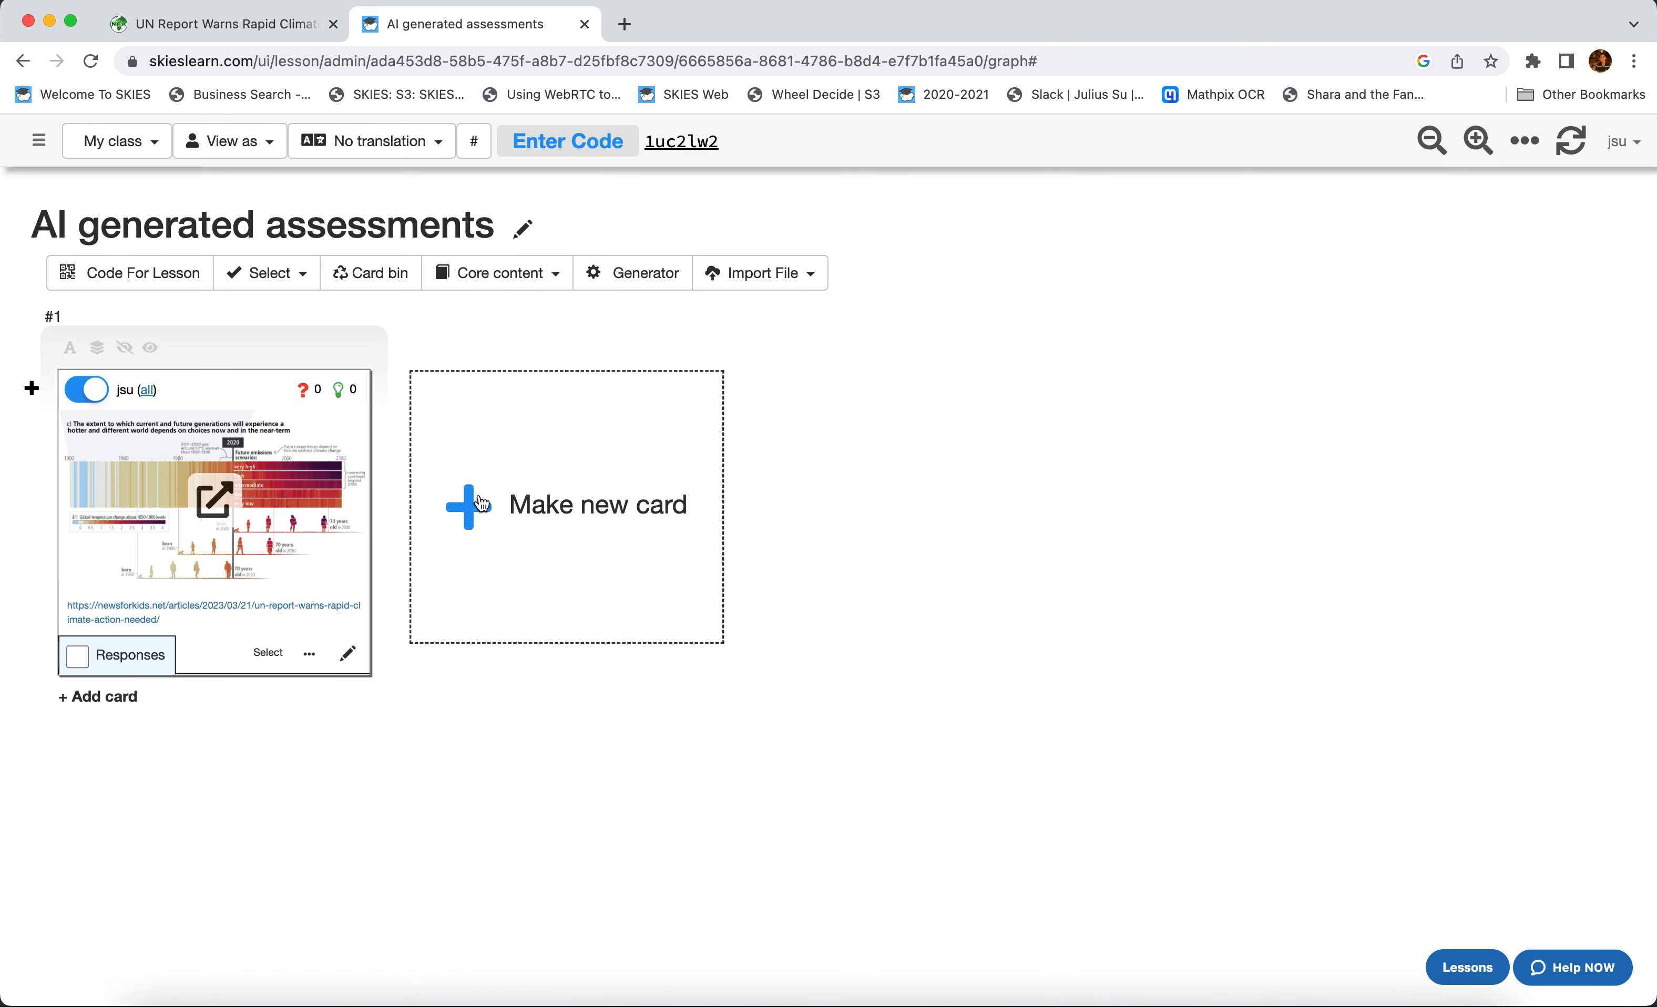
mouse_move(632, 272)
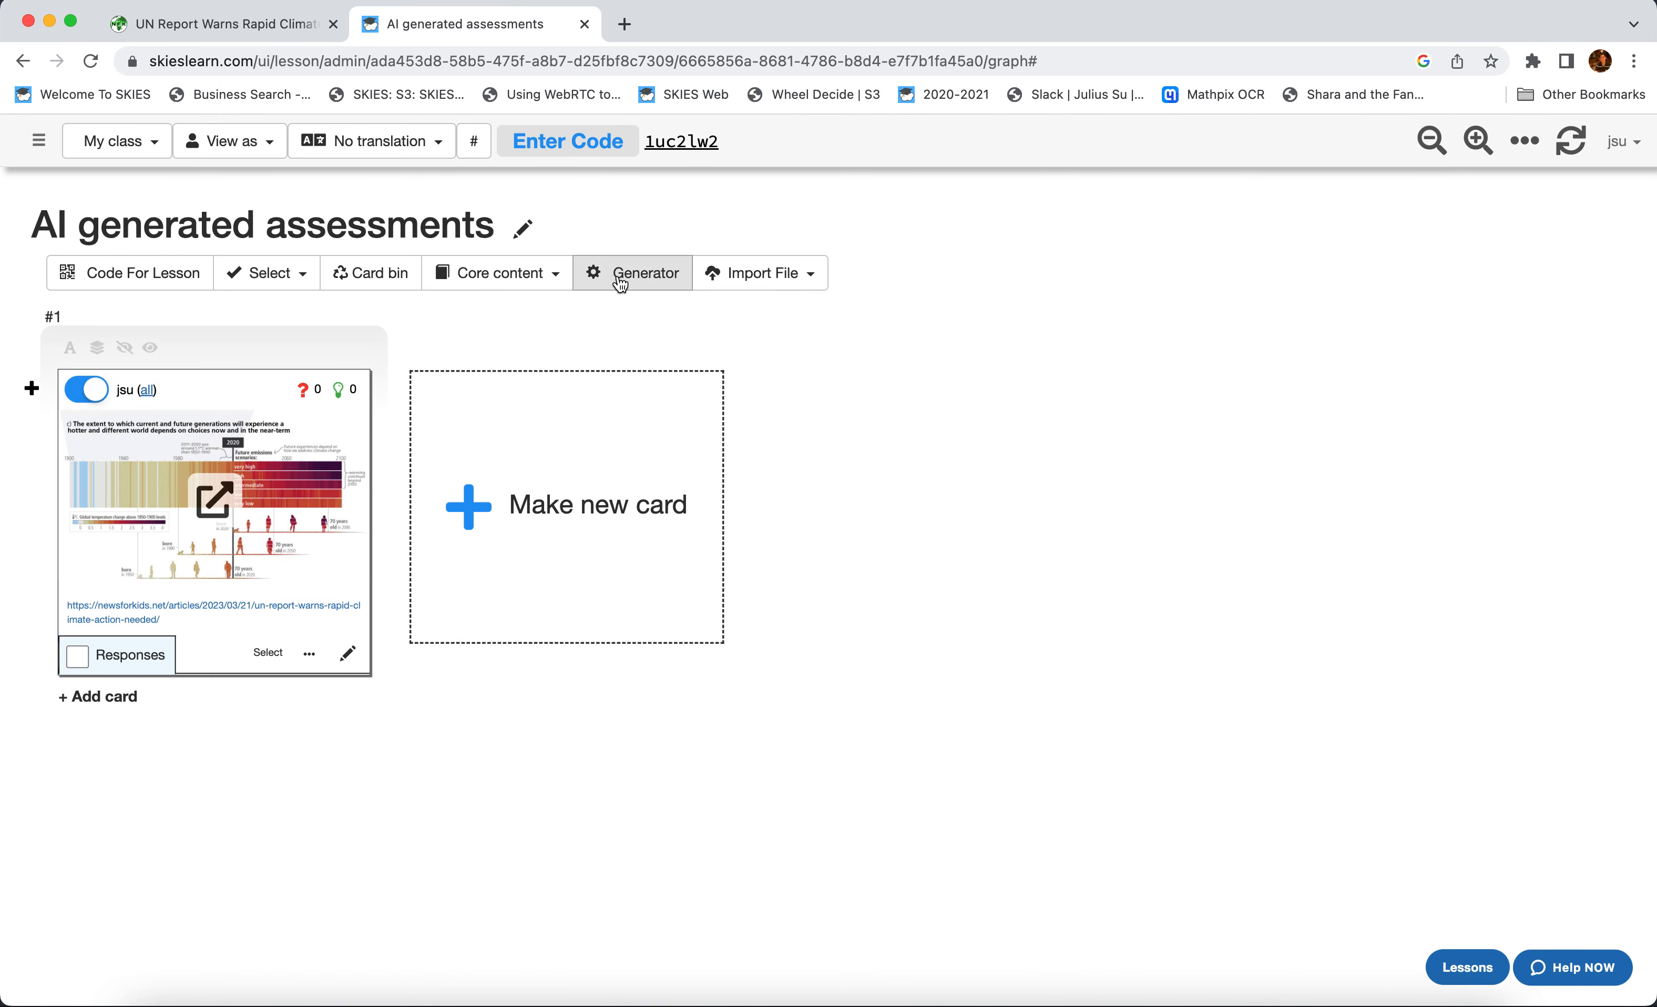
click(632, 273)
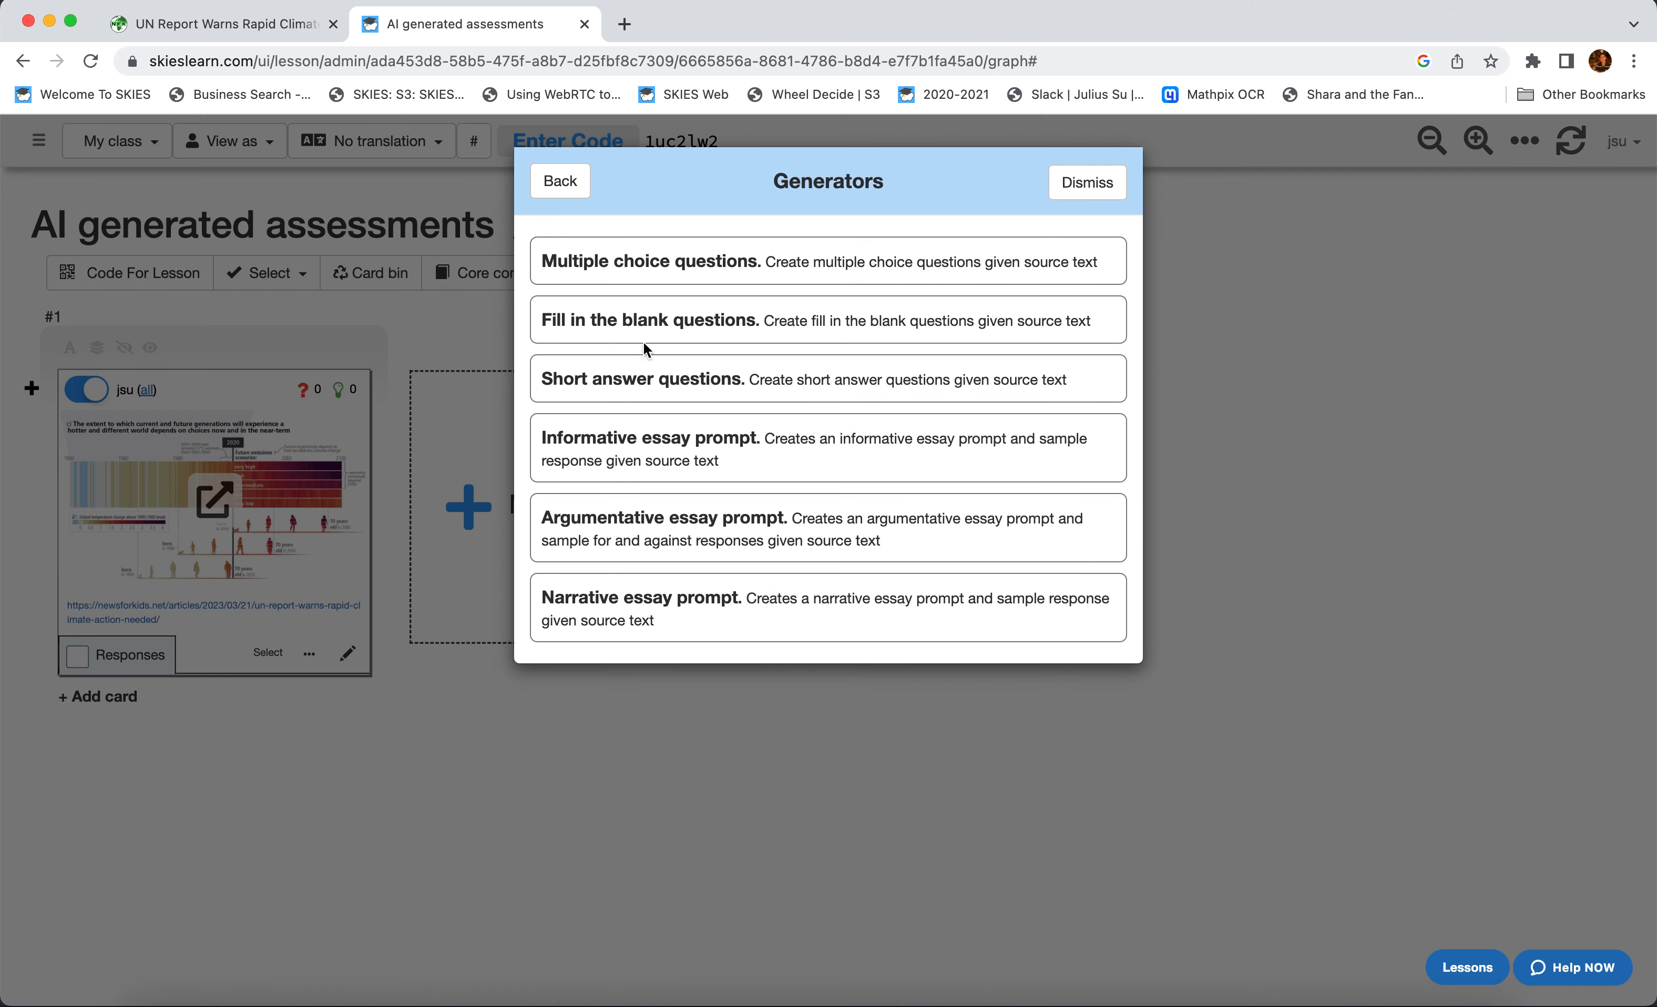
mouse_move(780, 579)
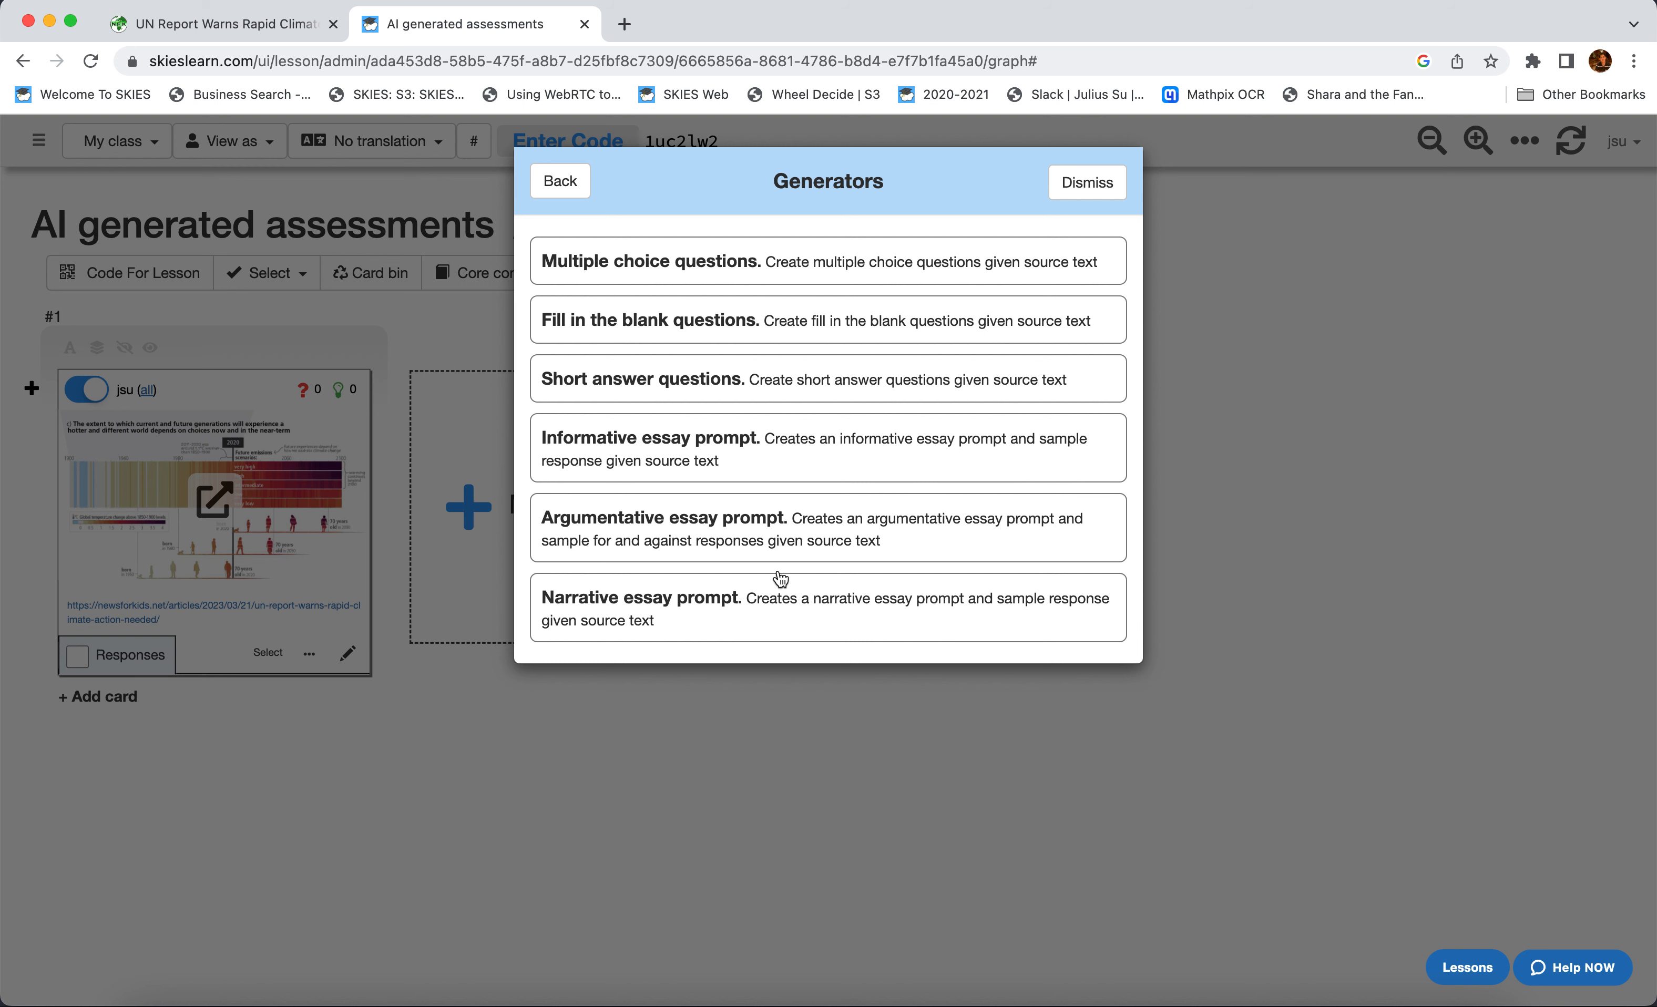
mouse_move(712, 264)
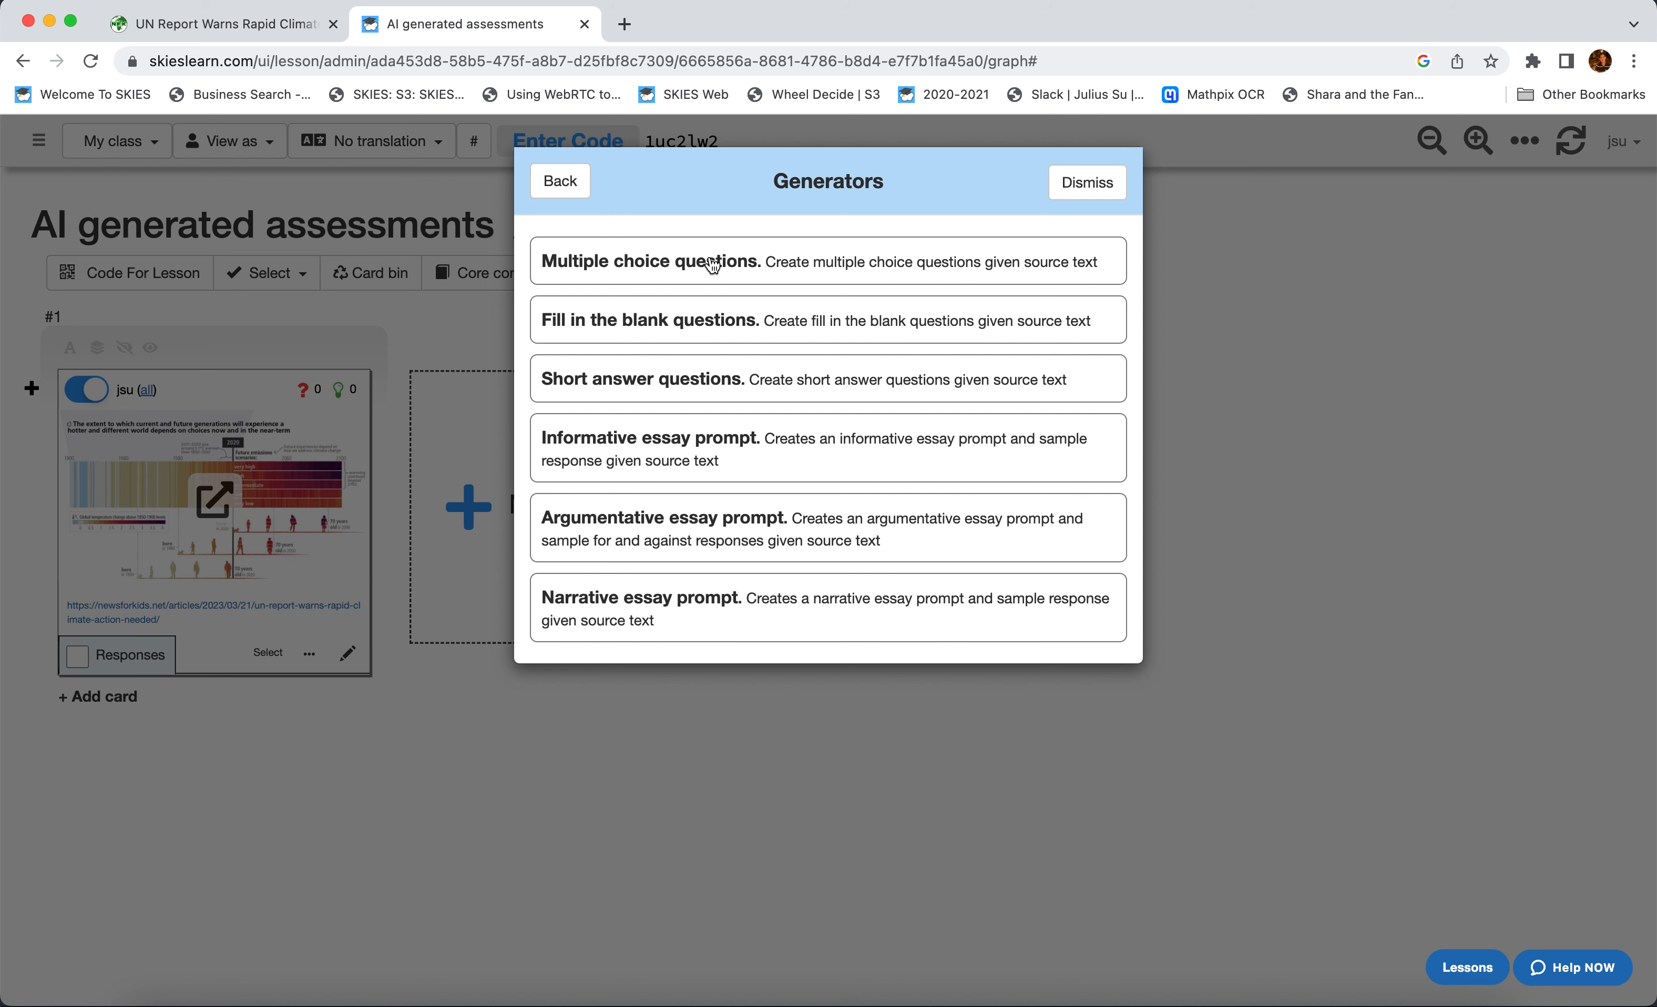
- Choose Multiple choice questions, keep 5 questions with feedback, and make cards from the article text
click(828, 261)
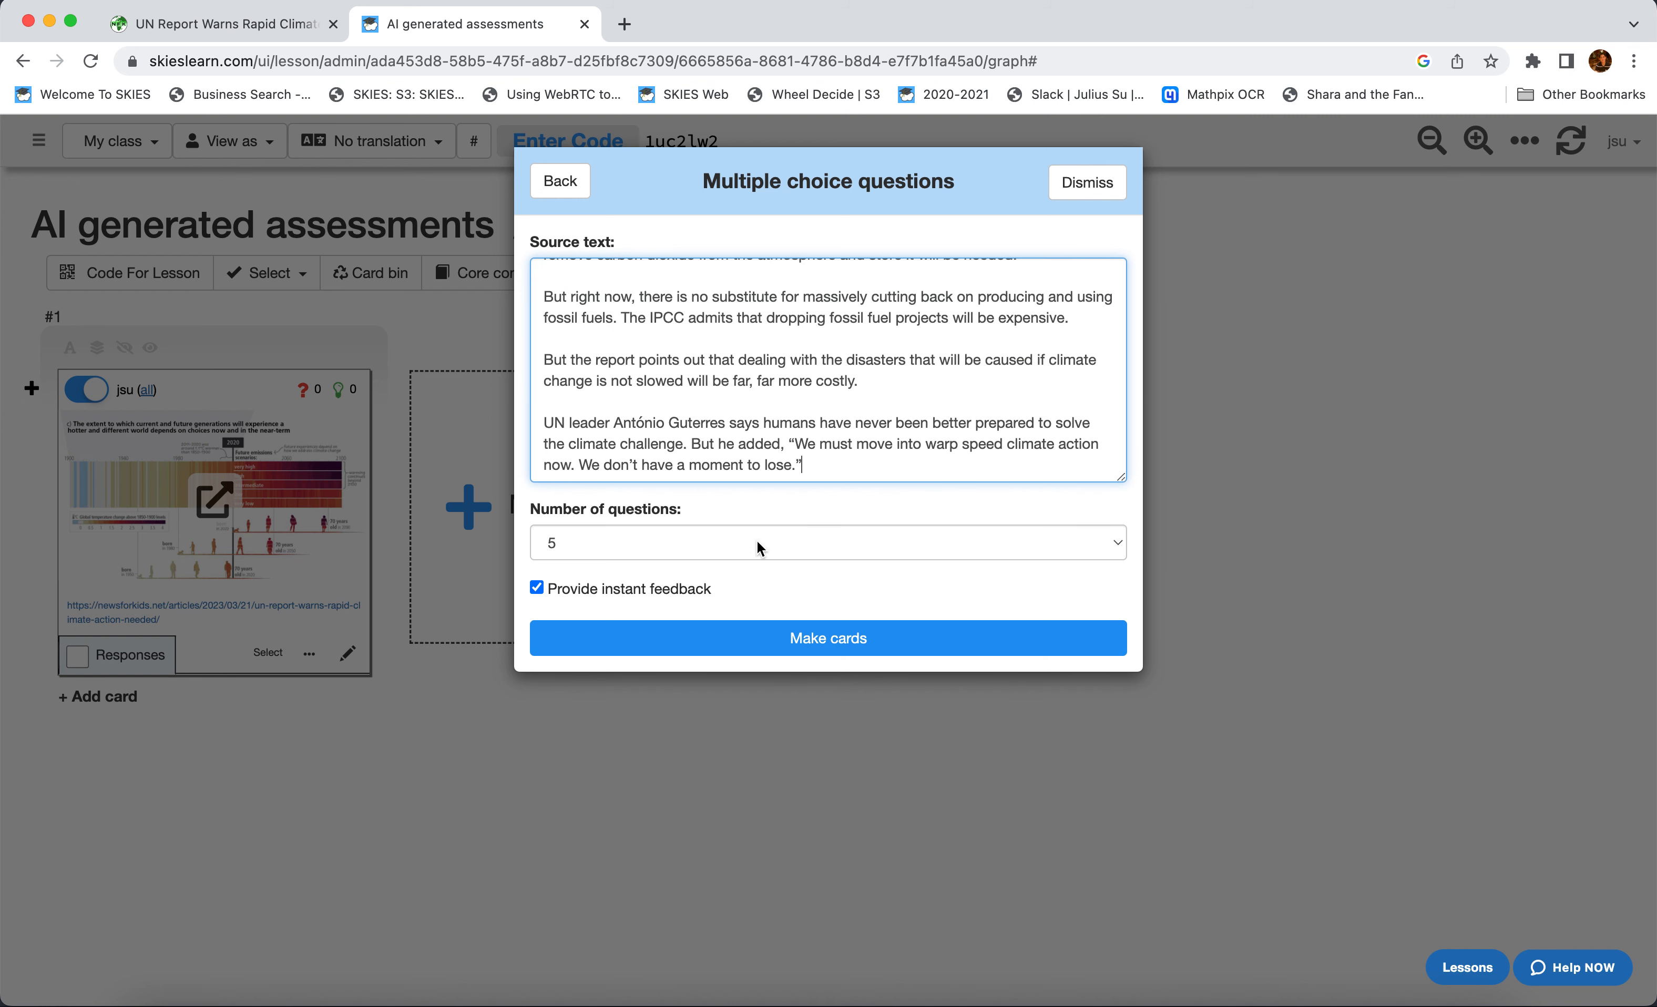
click(828, 542)
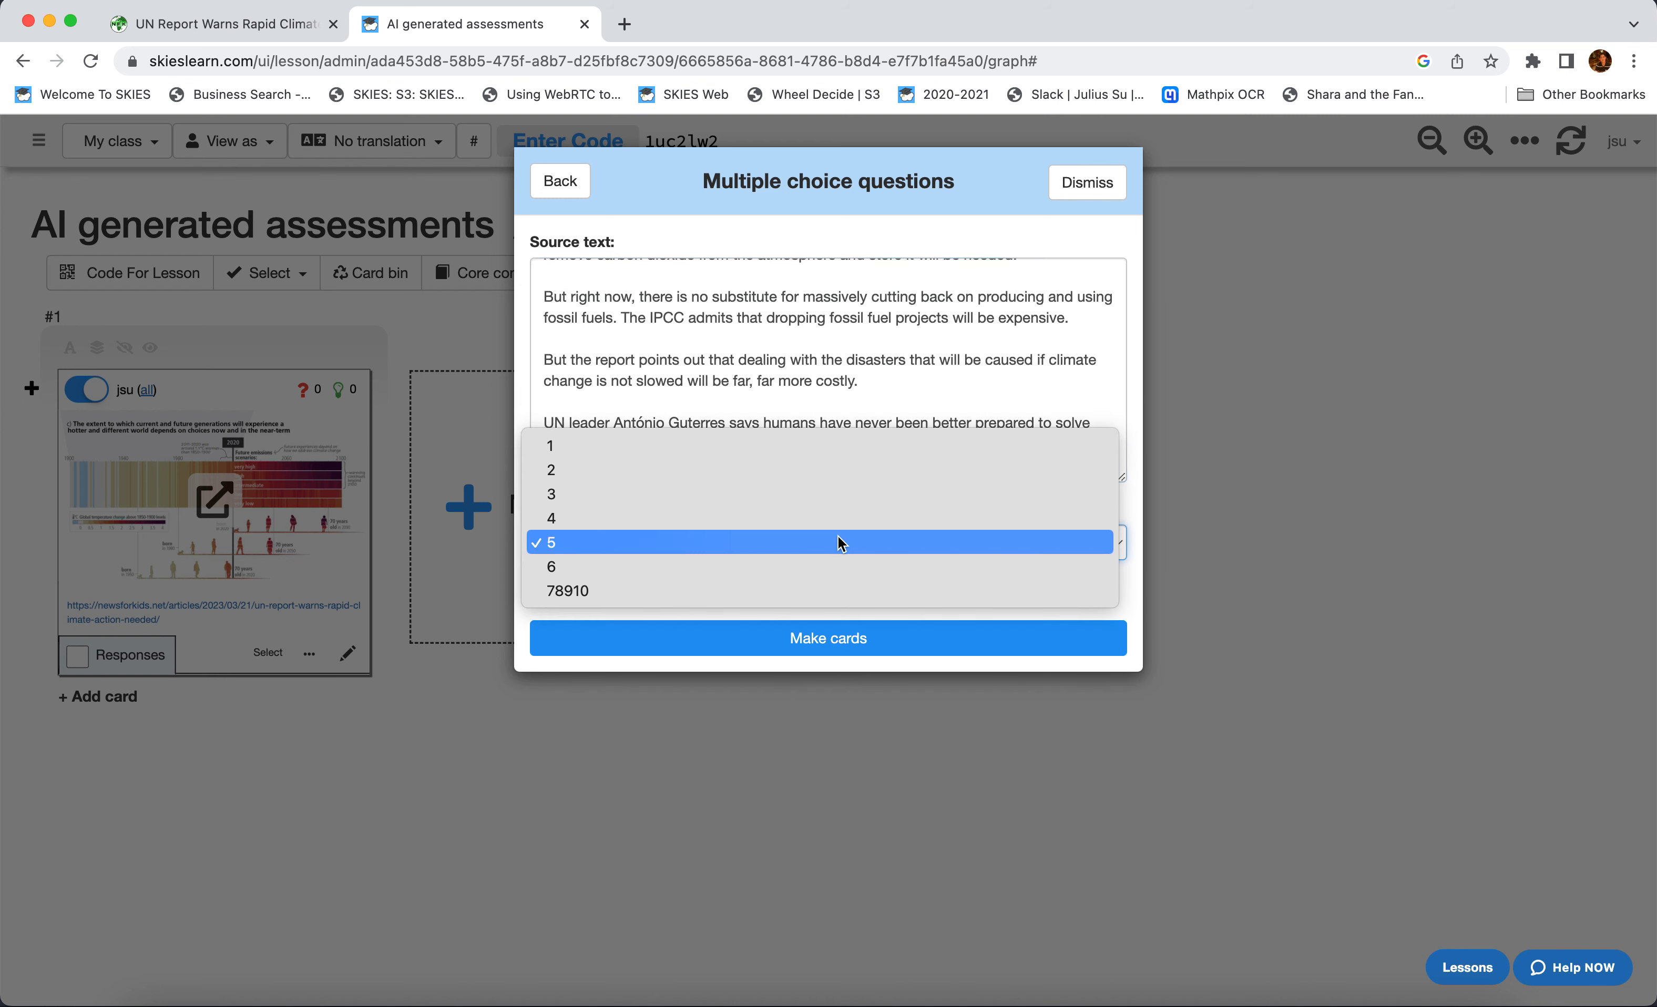
click(548, 543)
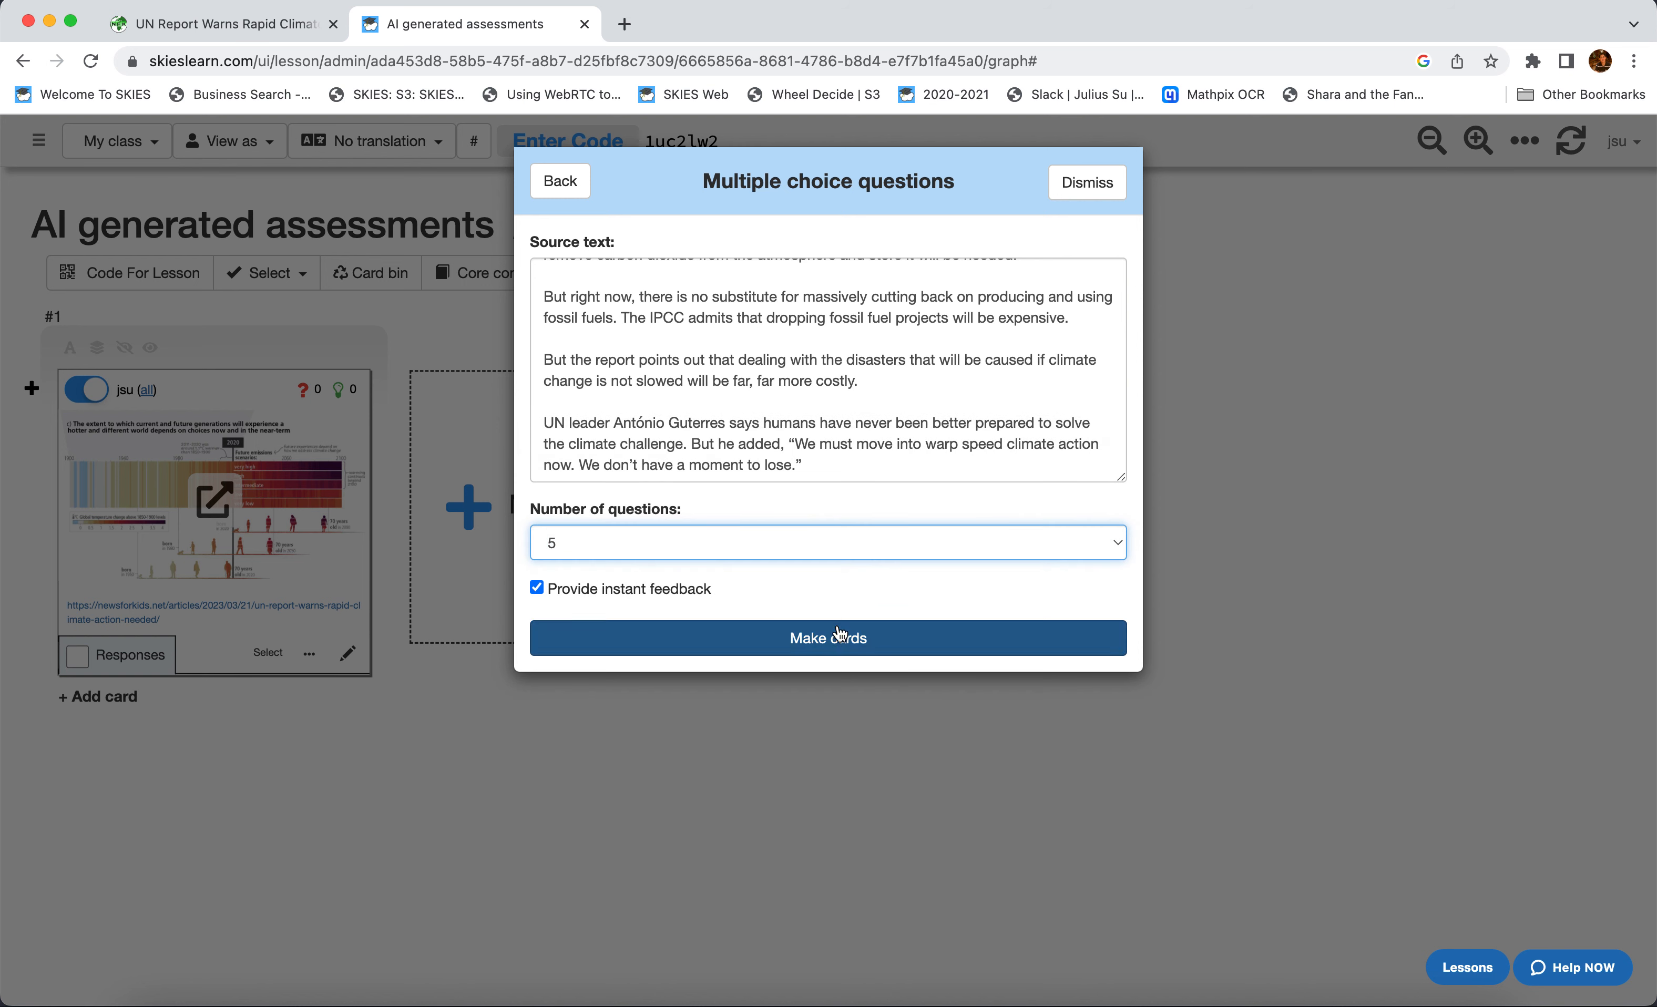
click(828, 637)
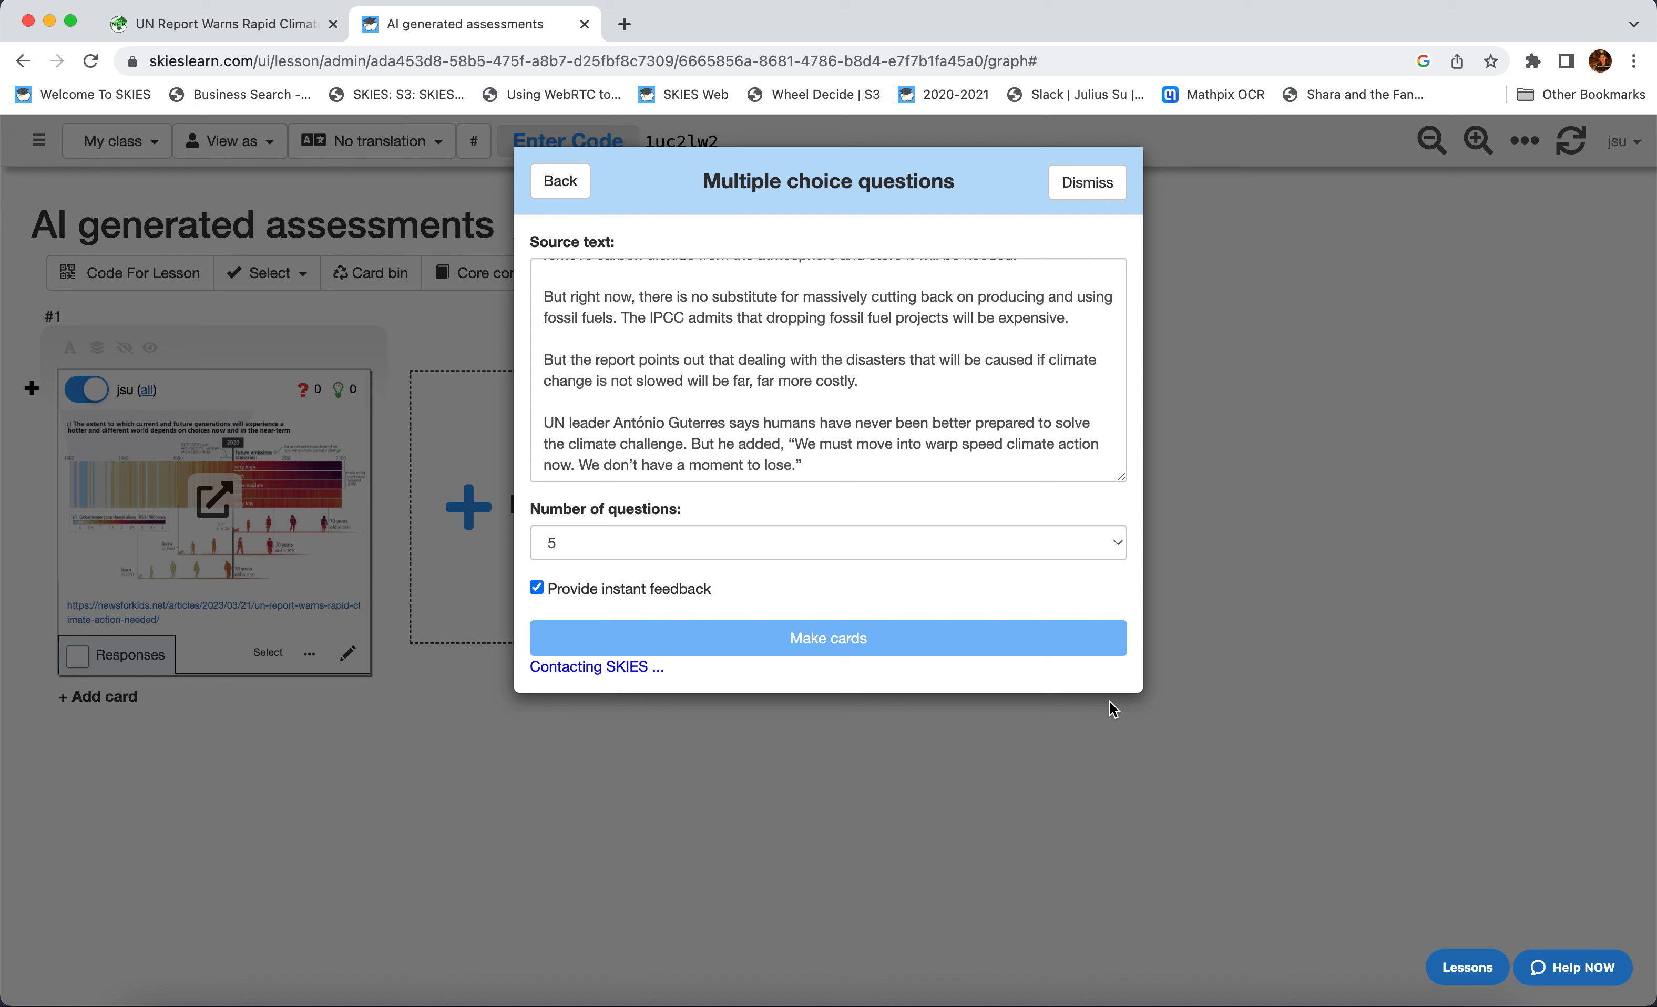
- Answer the IPCC question card to preview its feedback, then collapse the Multiple choice questions group
click(827, 637)
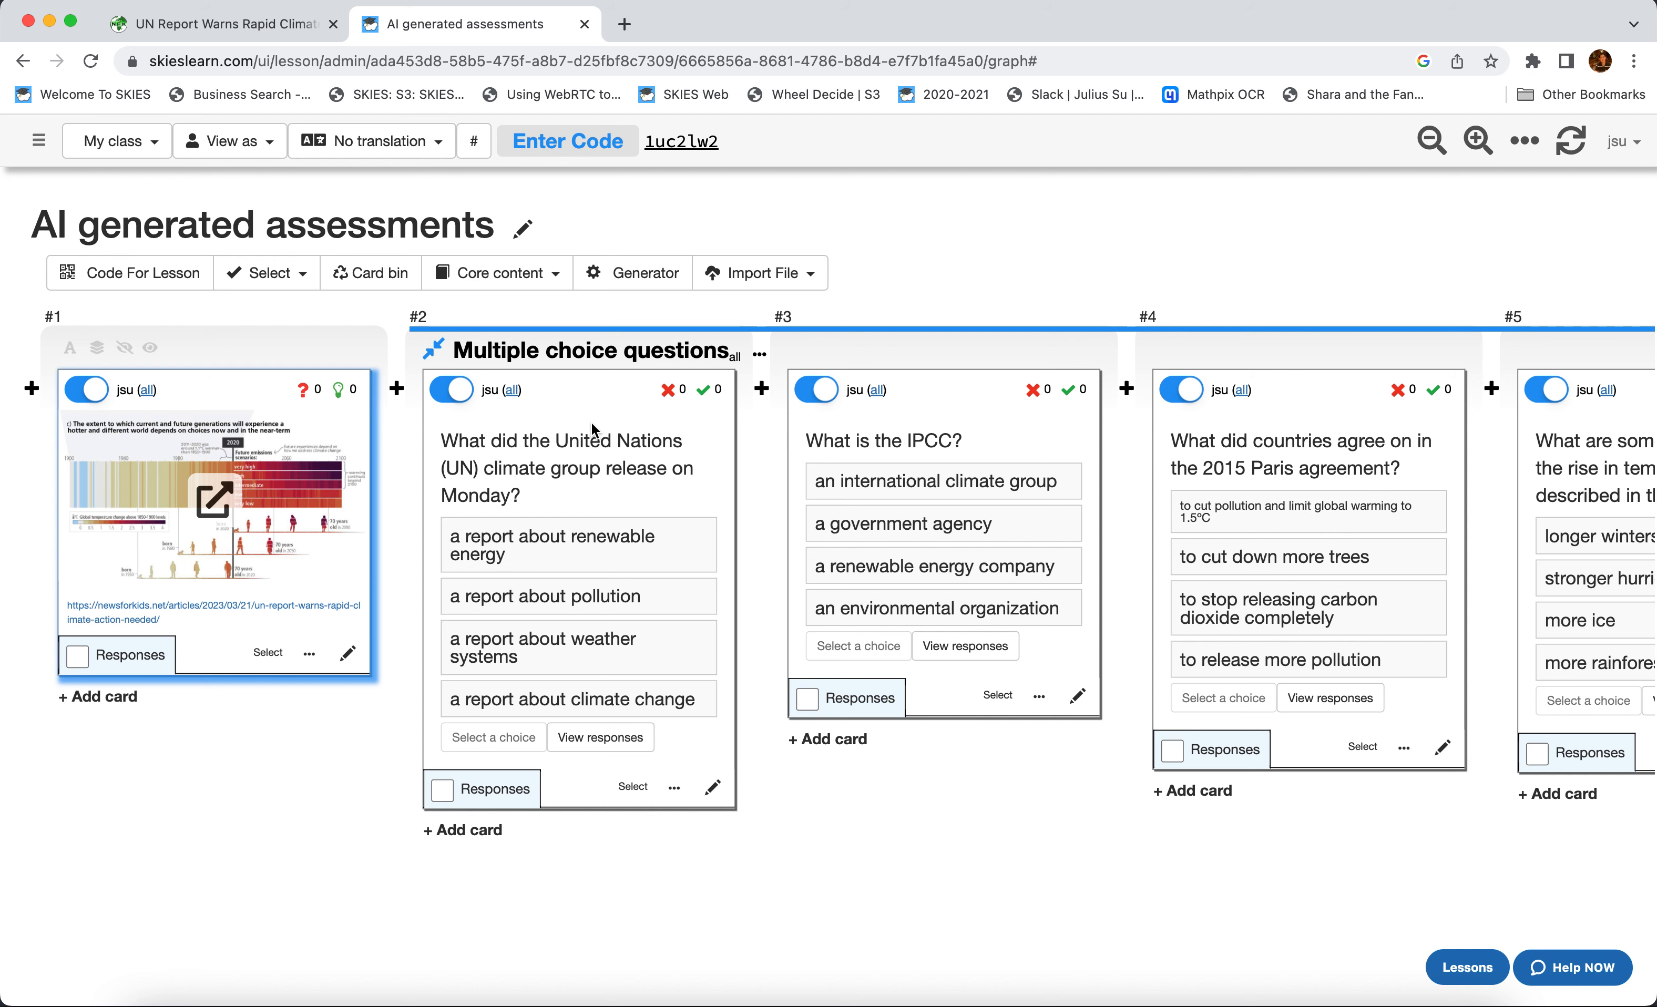
scroll(right, 3)
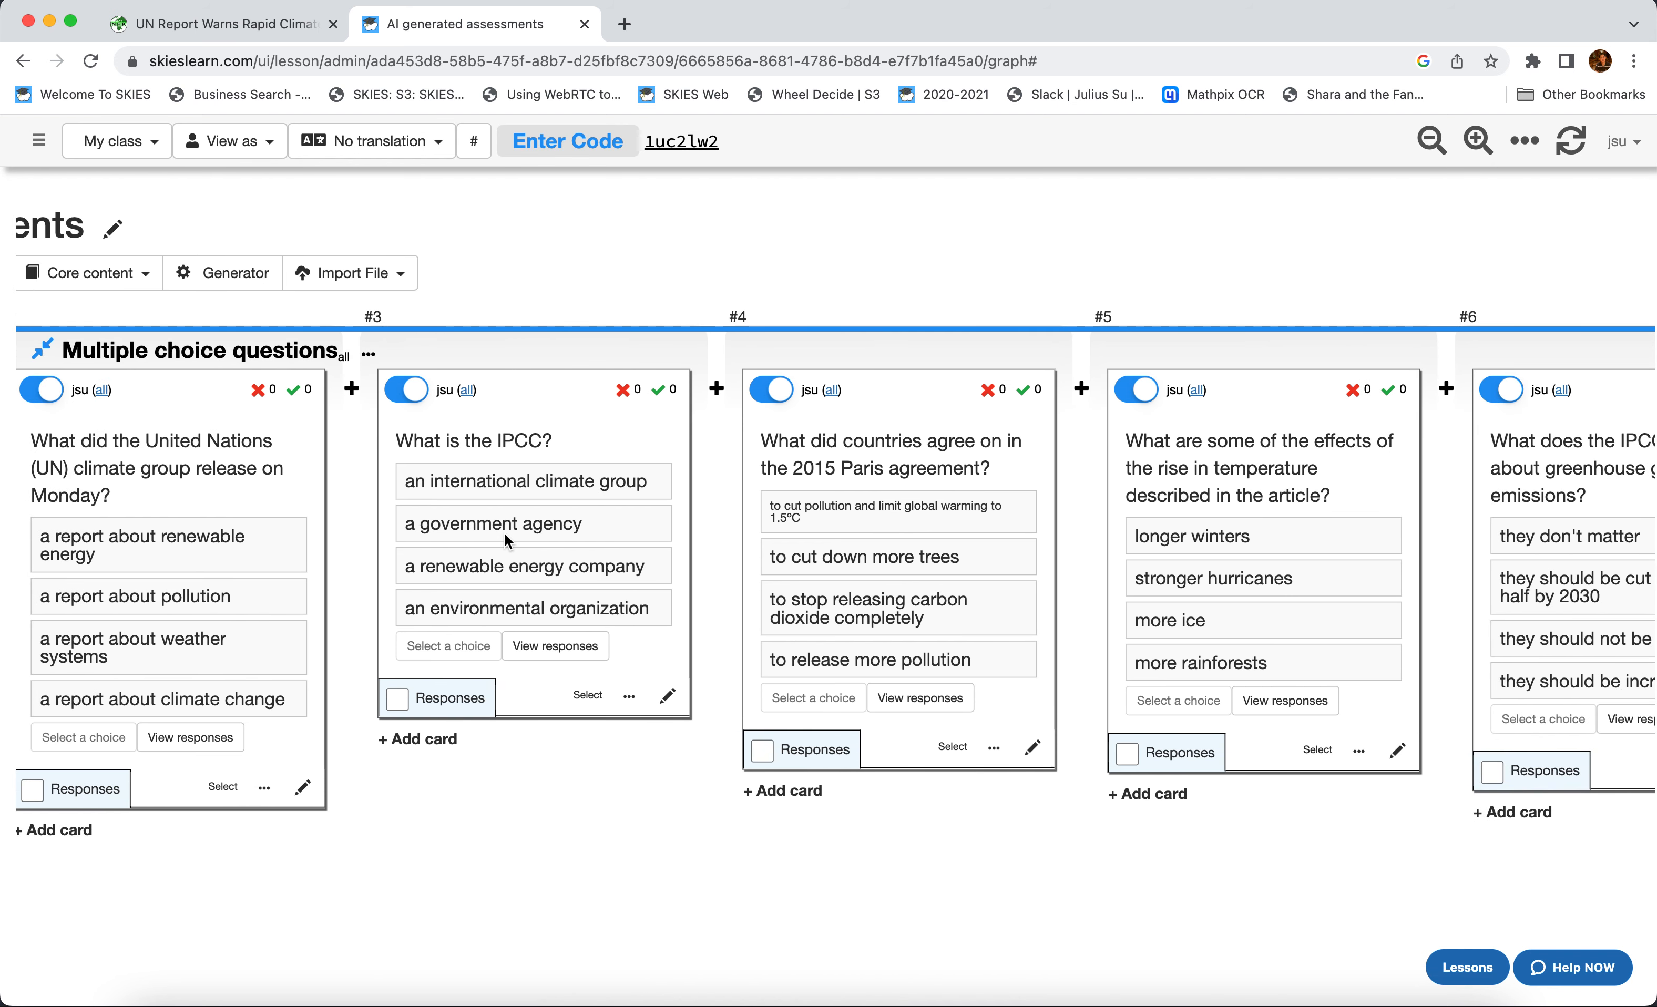
click(532, 523)
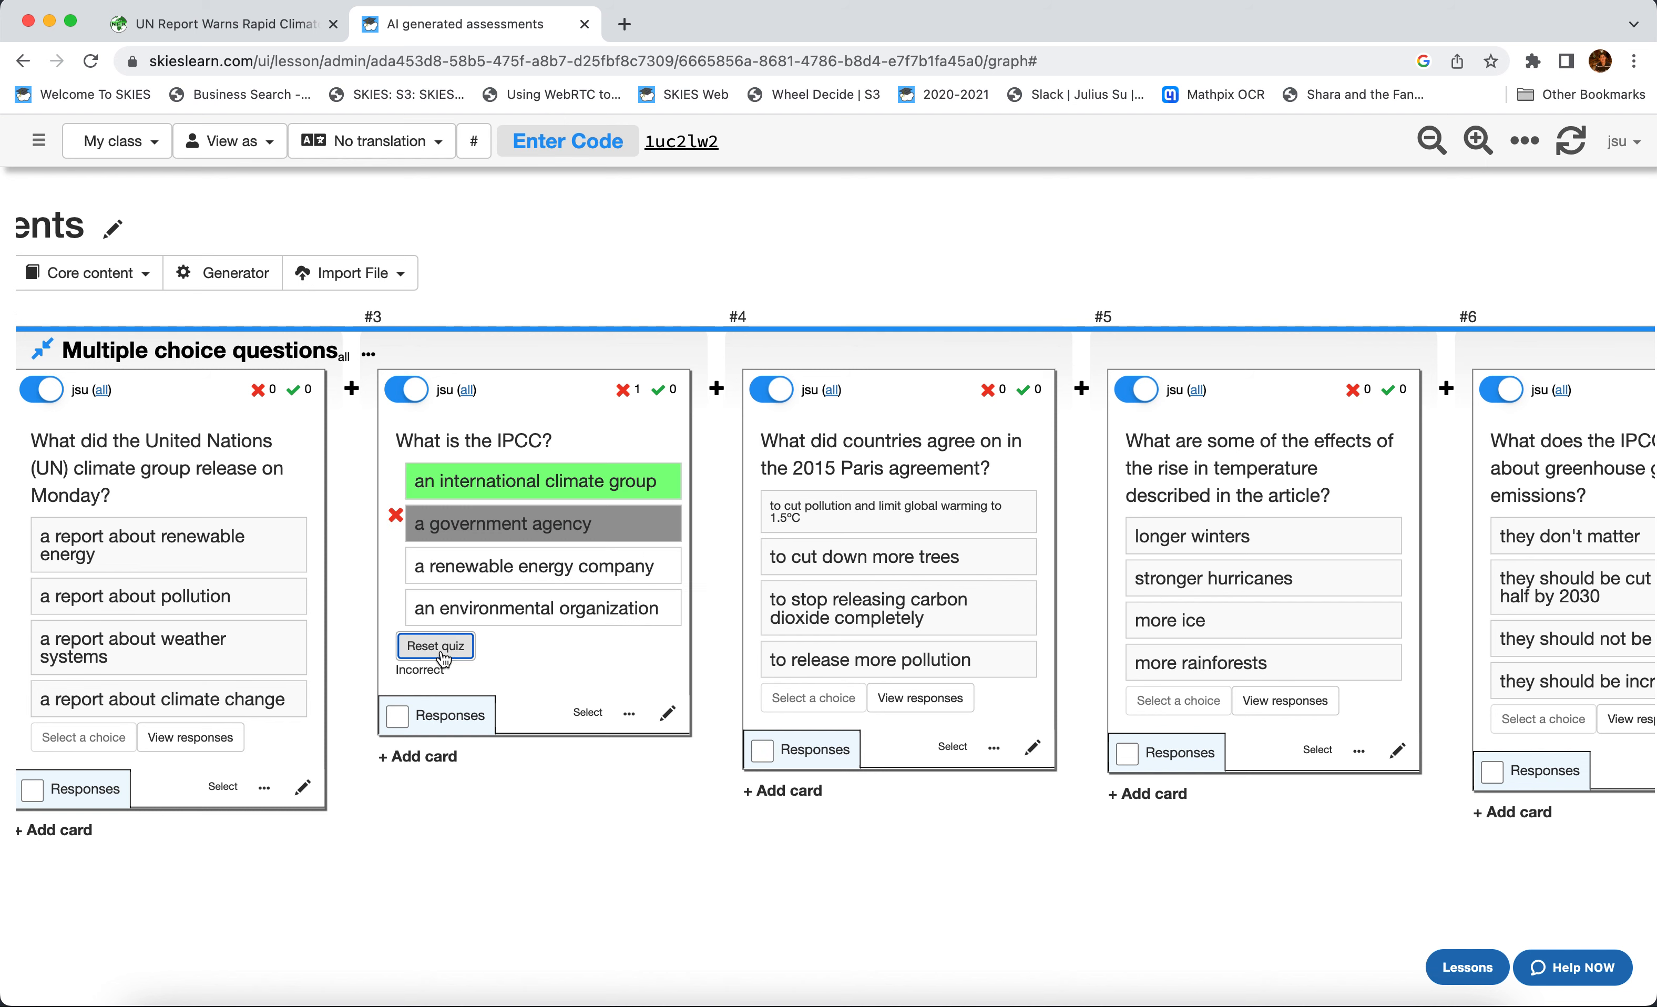
mouse_move(514, 471)
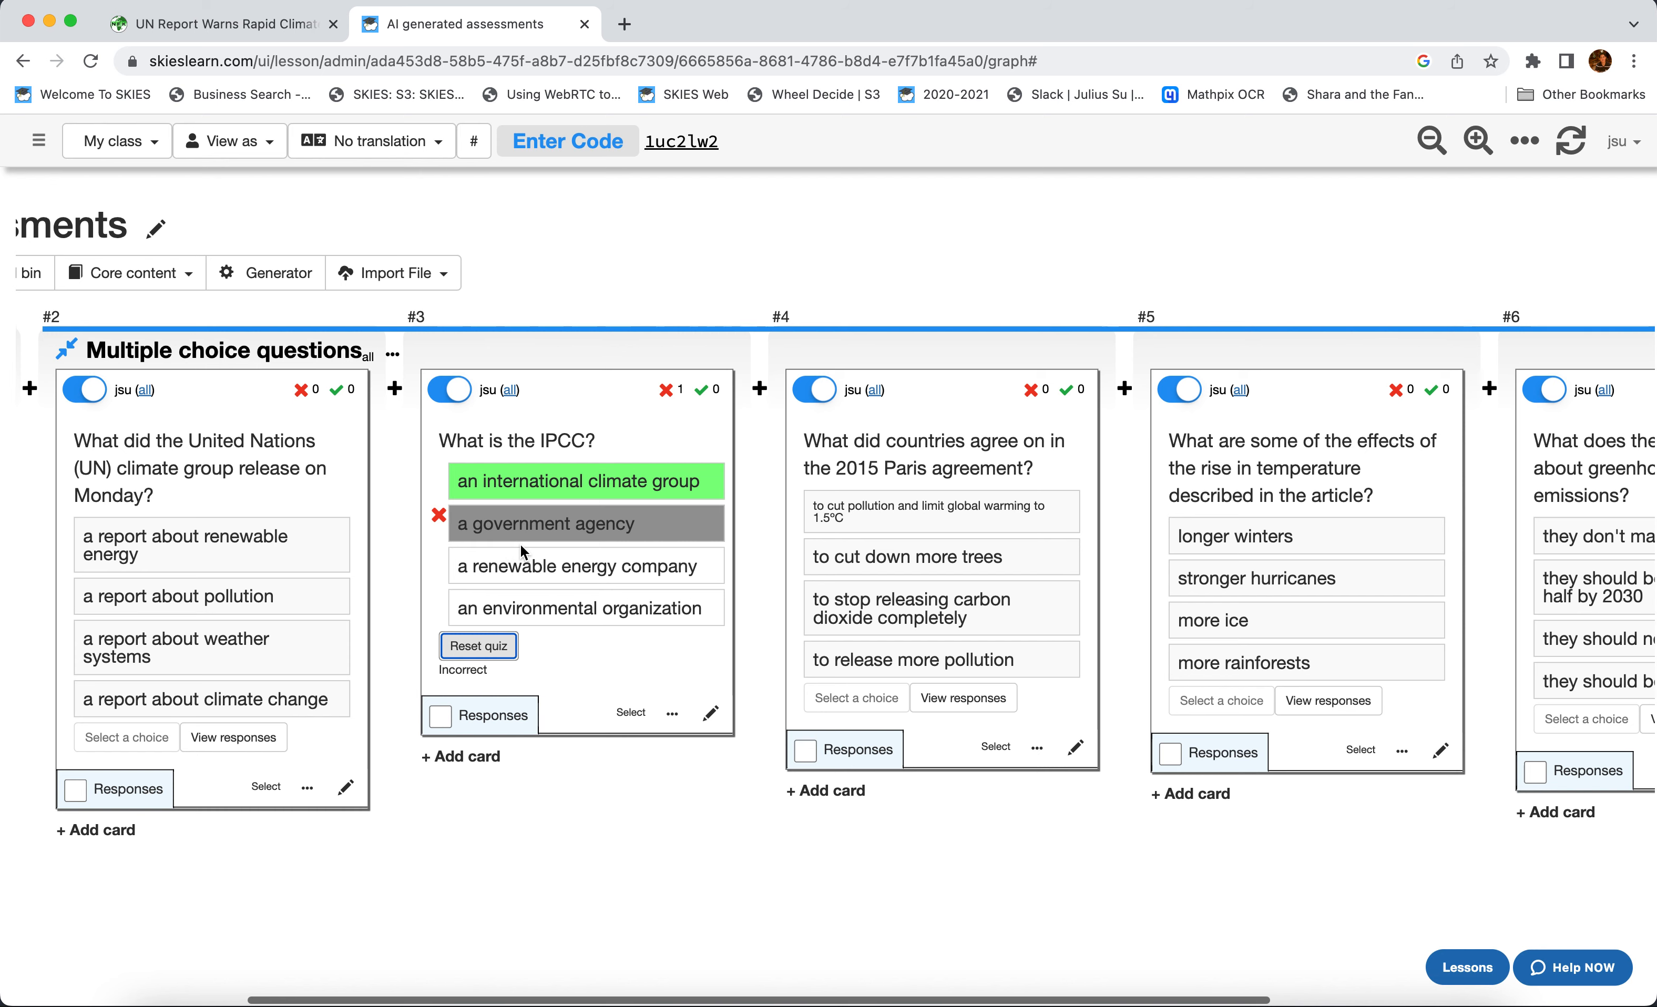
scroll(right, 3)
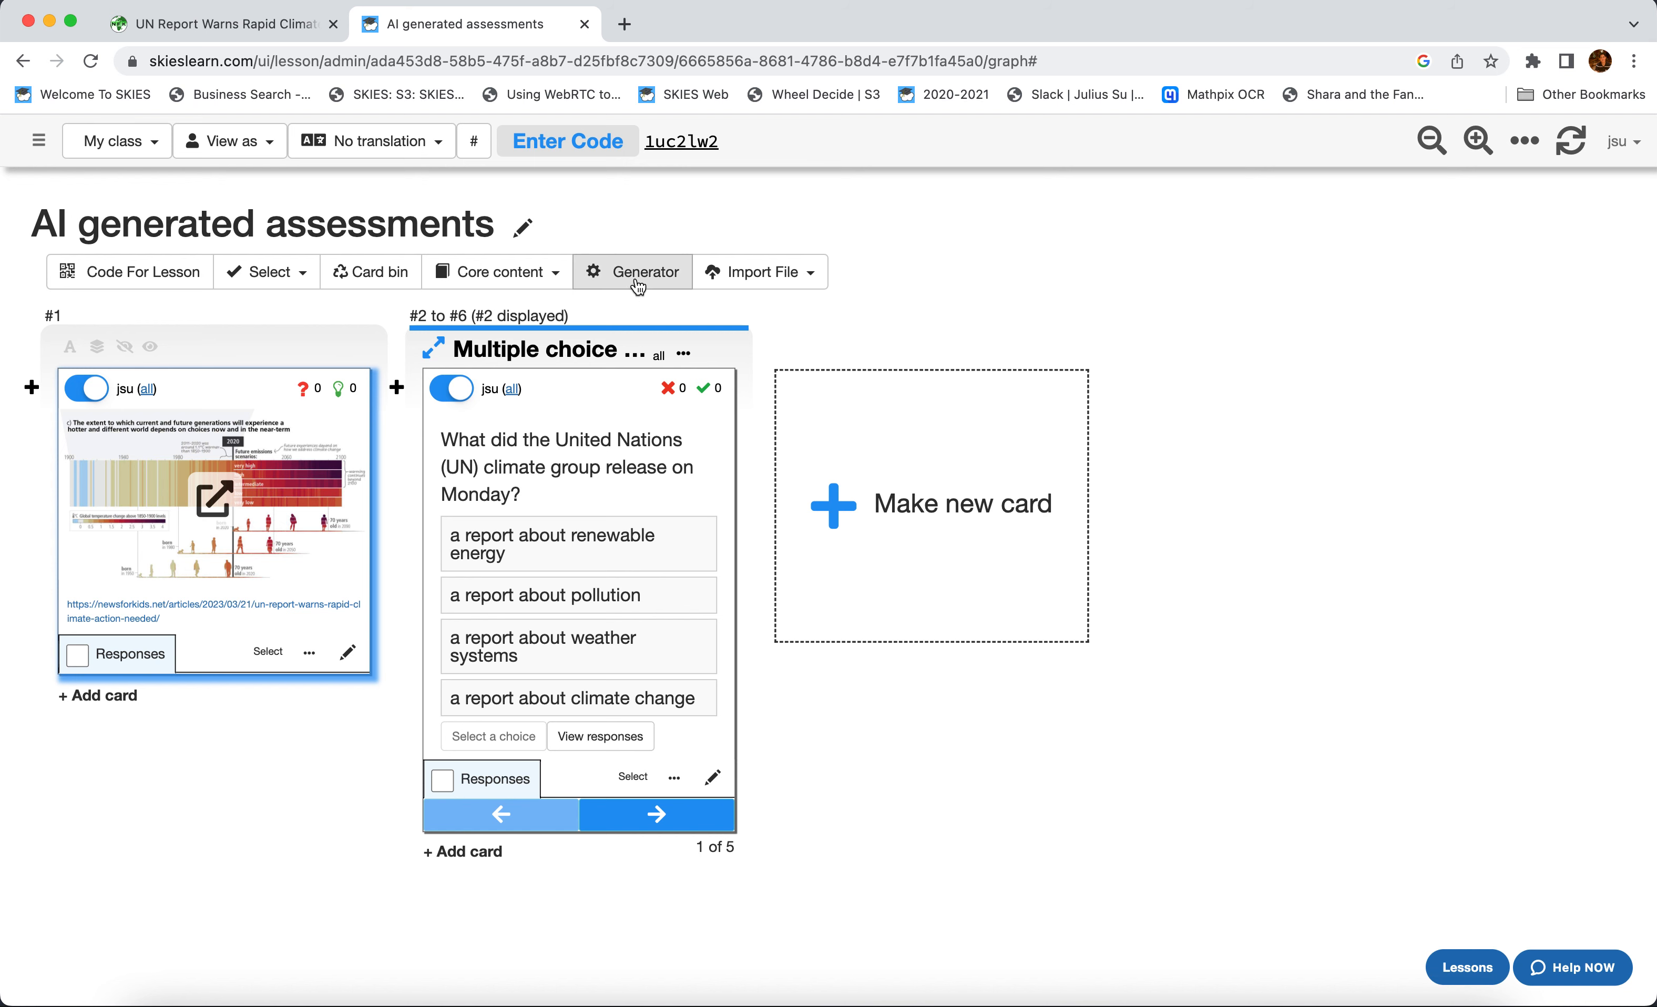
- From the AI generators group, make 5 Short answer question cards with answer keys from the article
click(642, 271)
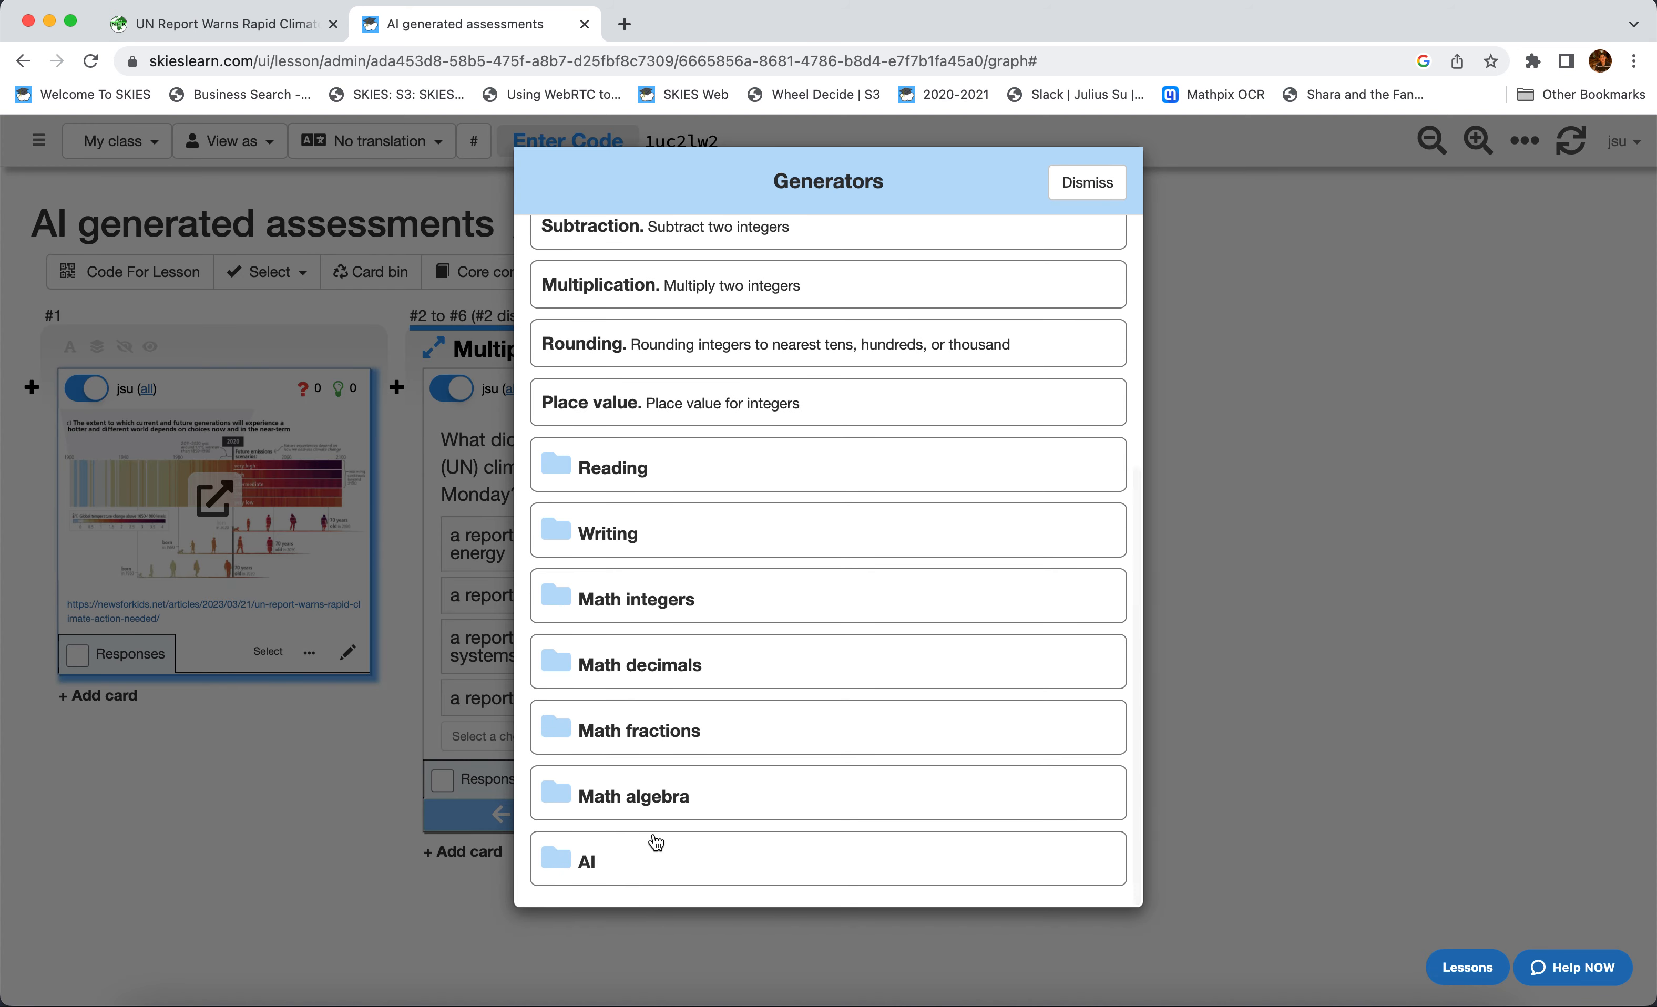
click(634, 860)
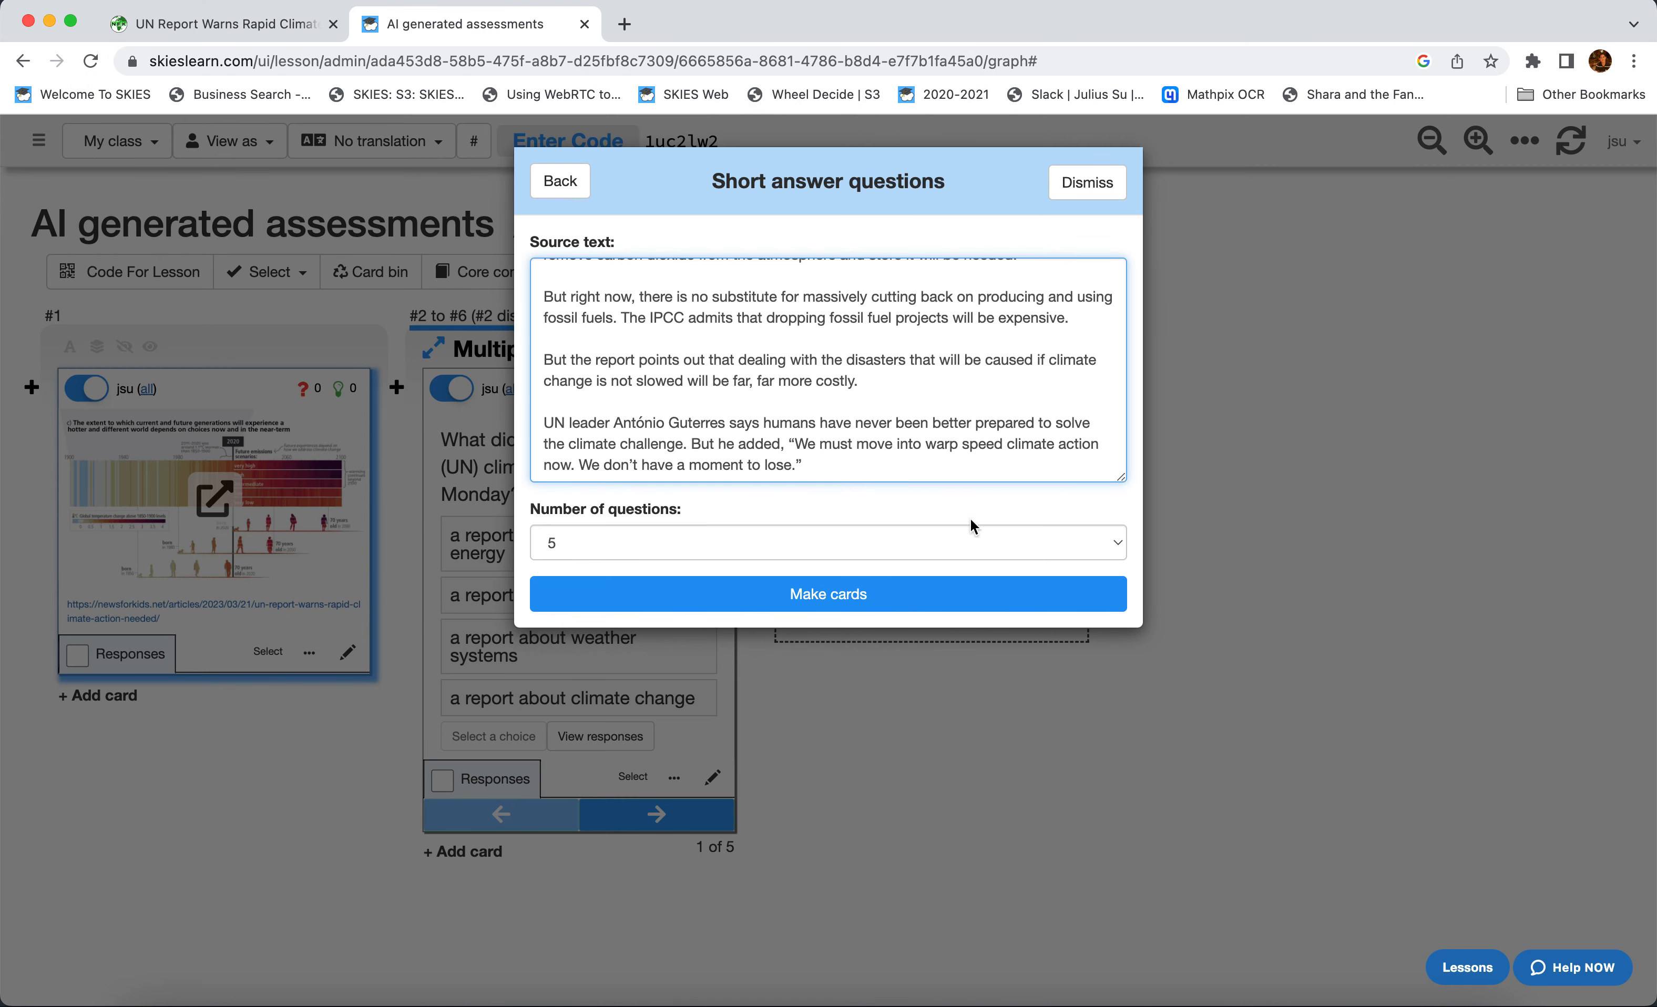
click(828, 593)
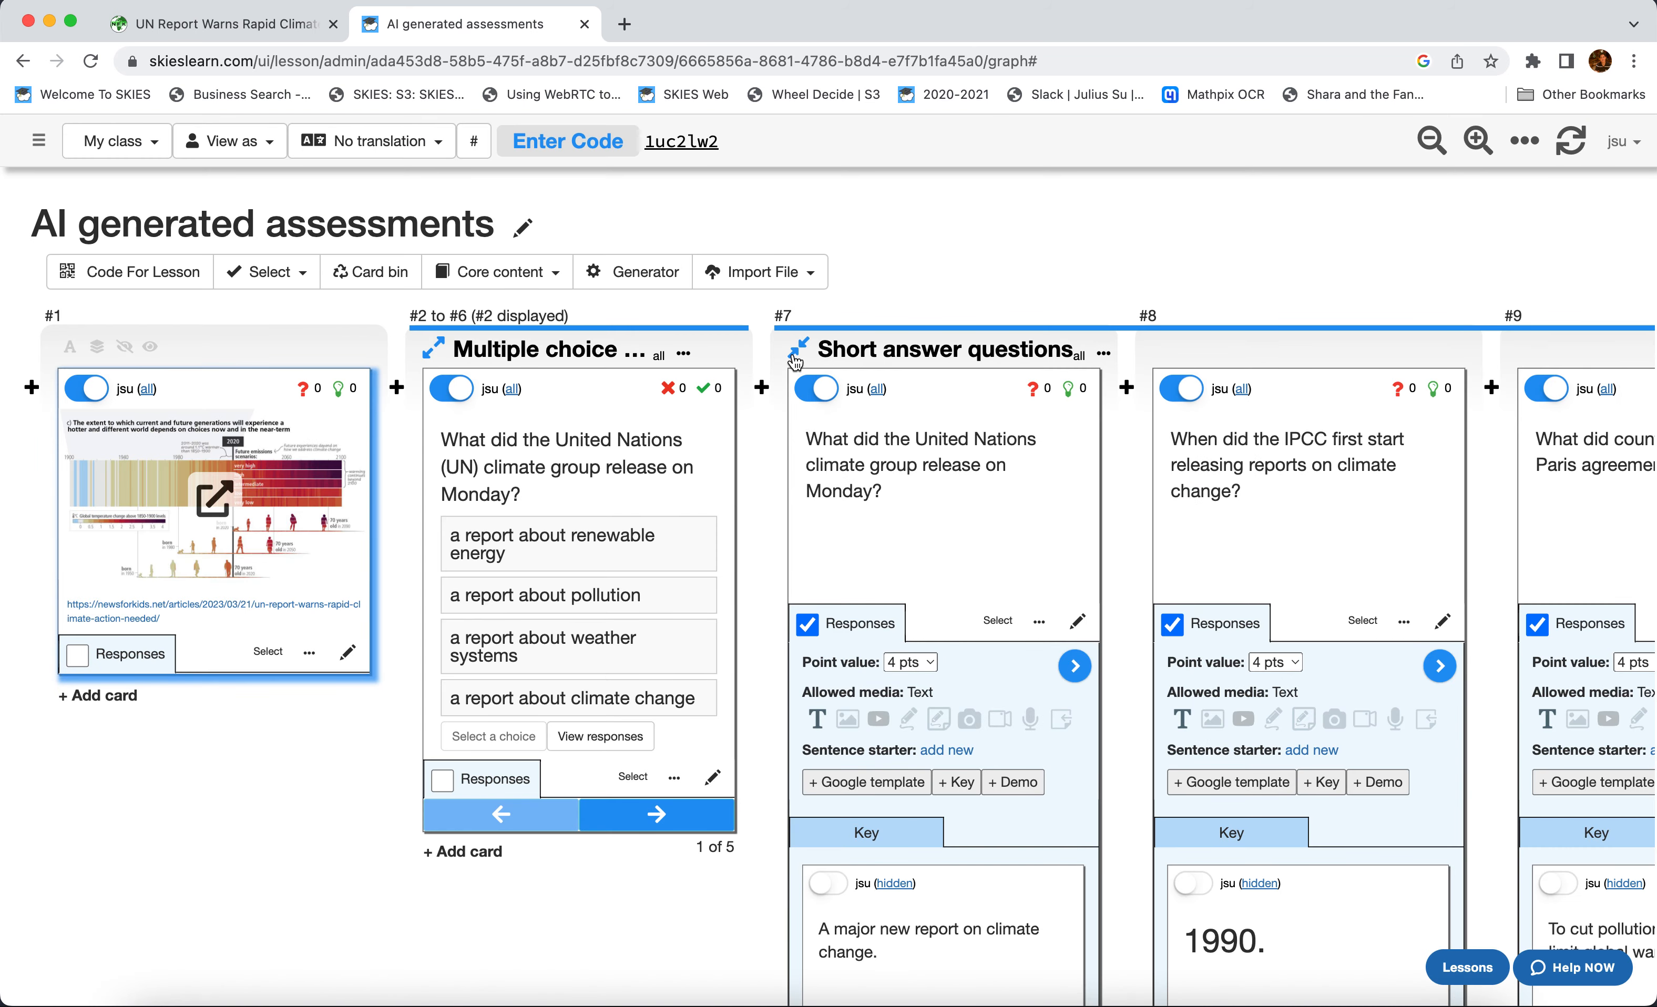
- Scroll across the five short answer cards and their answer keys, then collapse the group
scroll(right, 3)
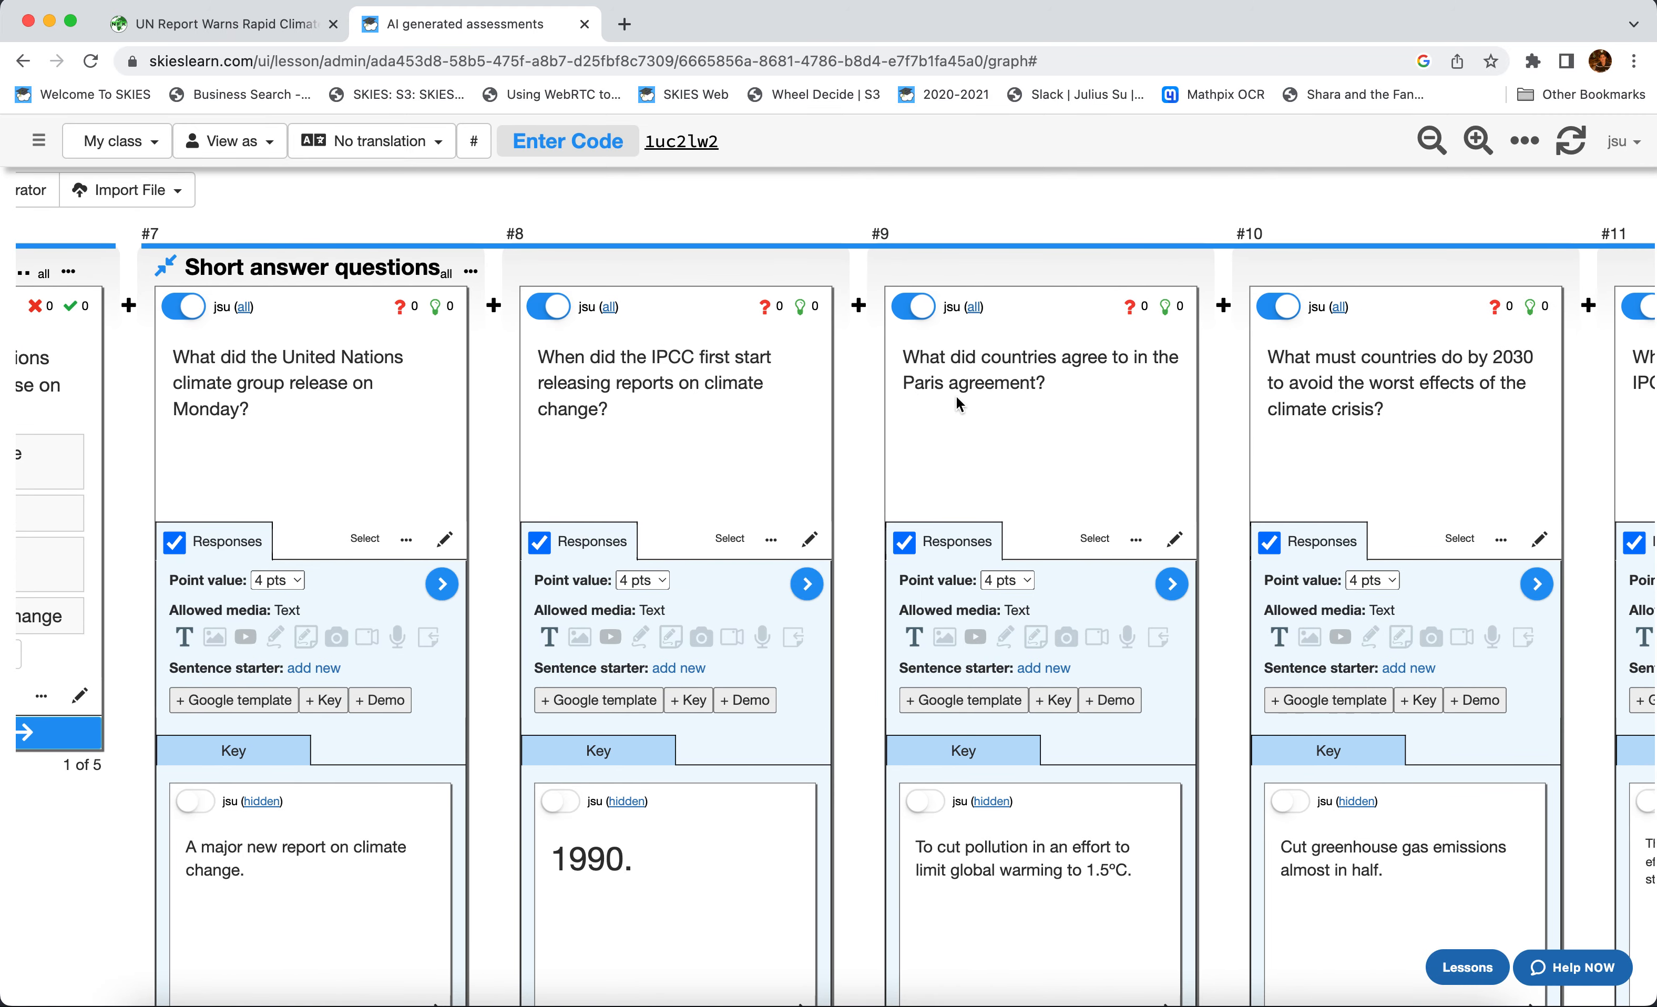
scroll(right, 3)
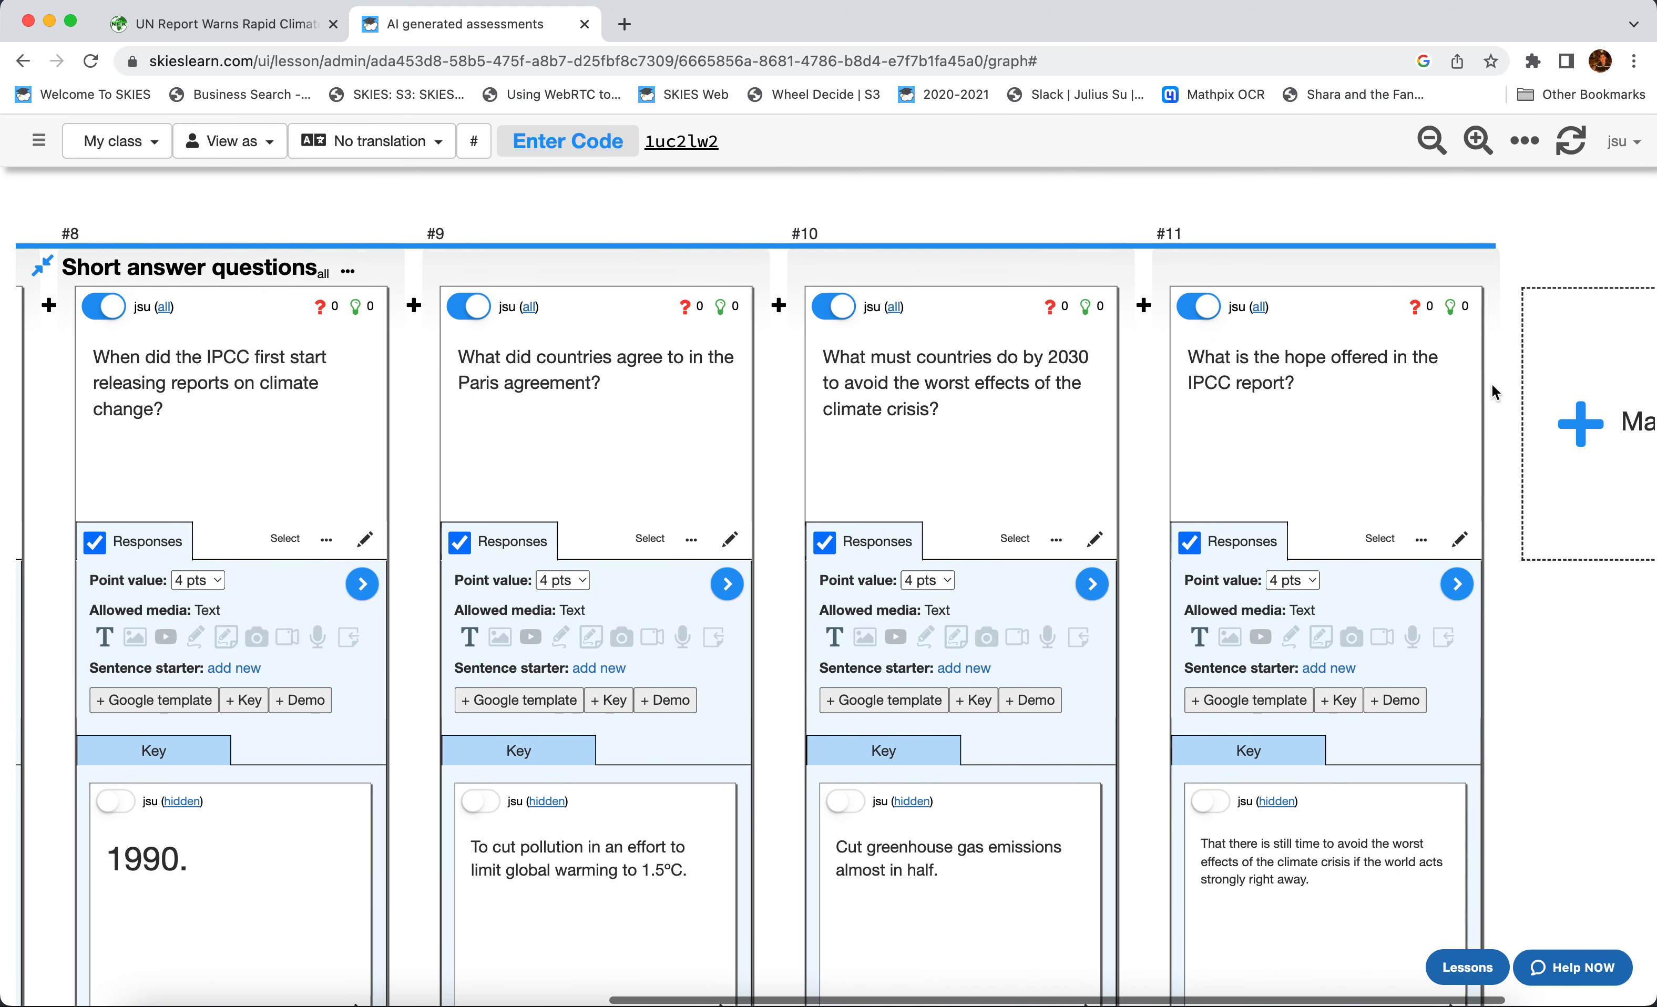
scroll(left, 3)
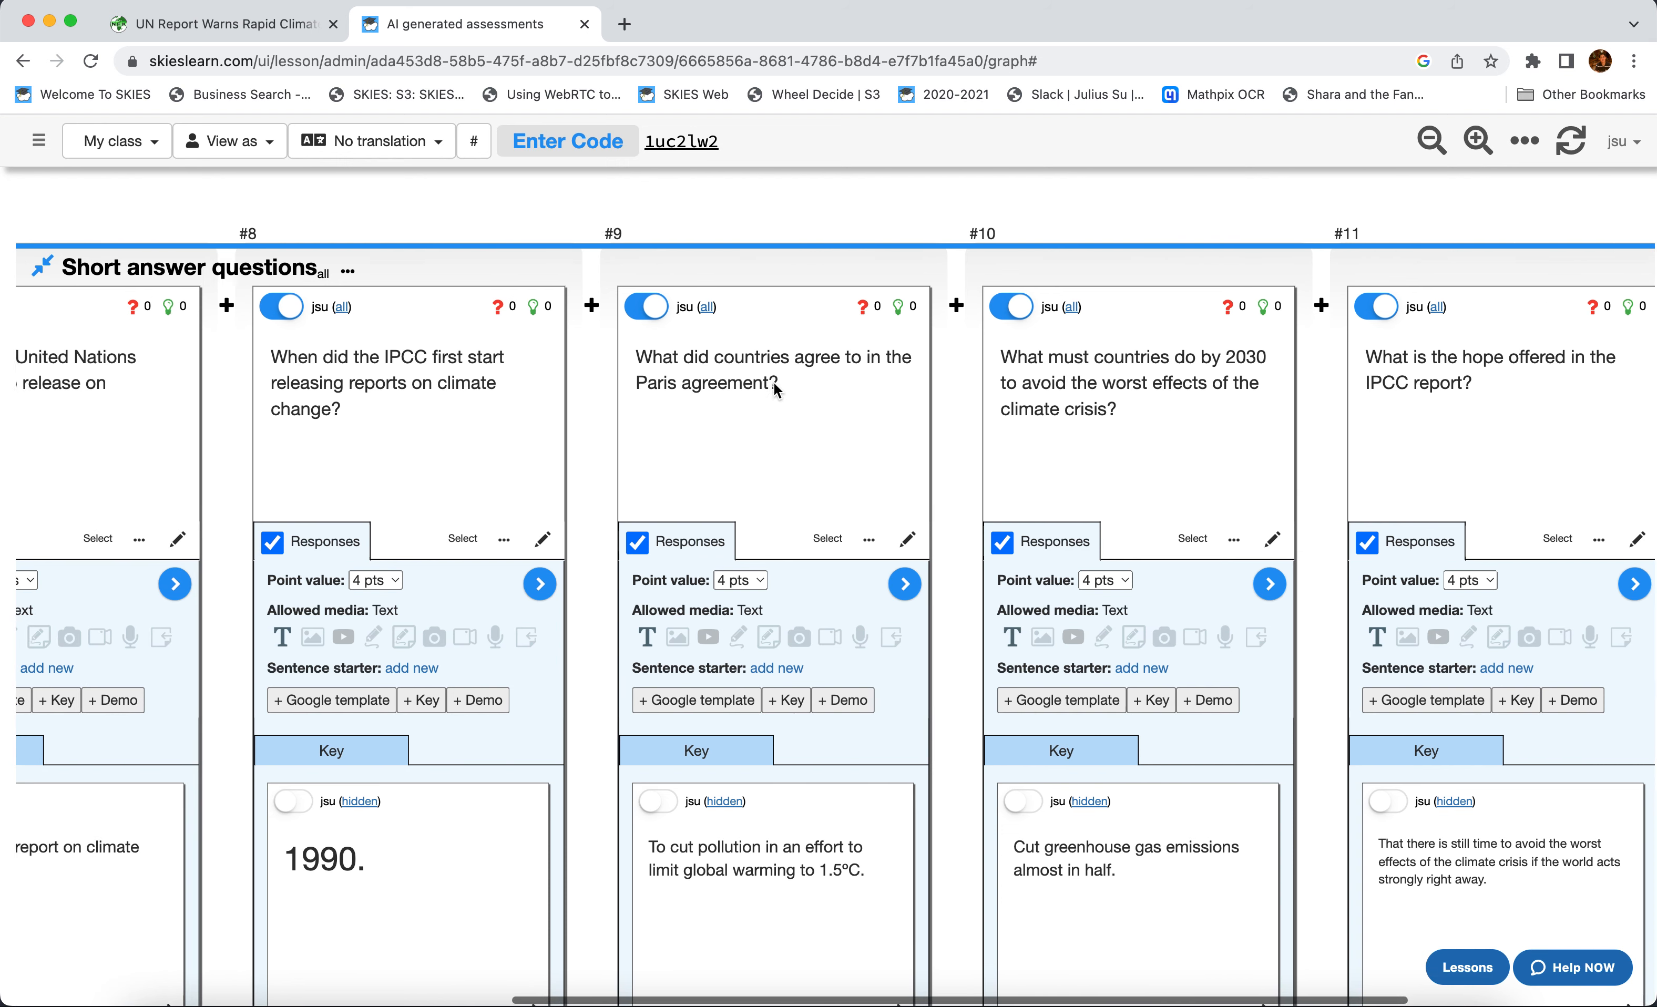
scroll(down, 3)
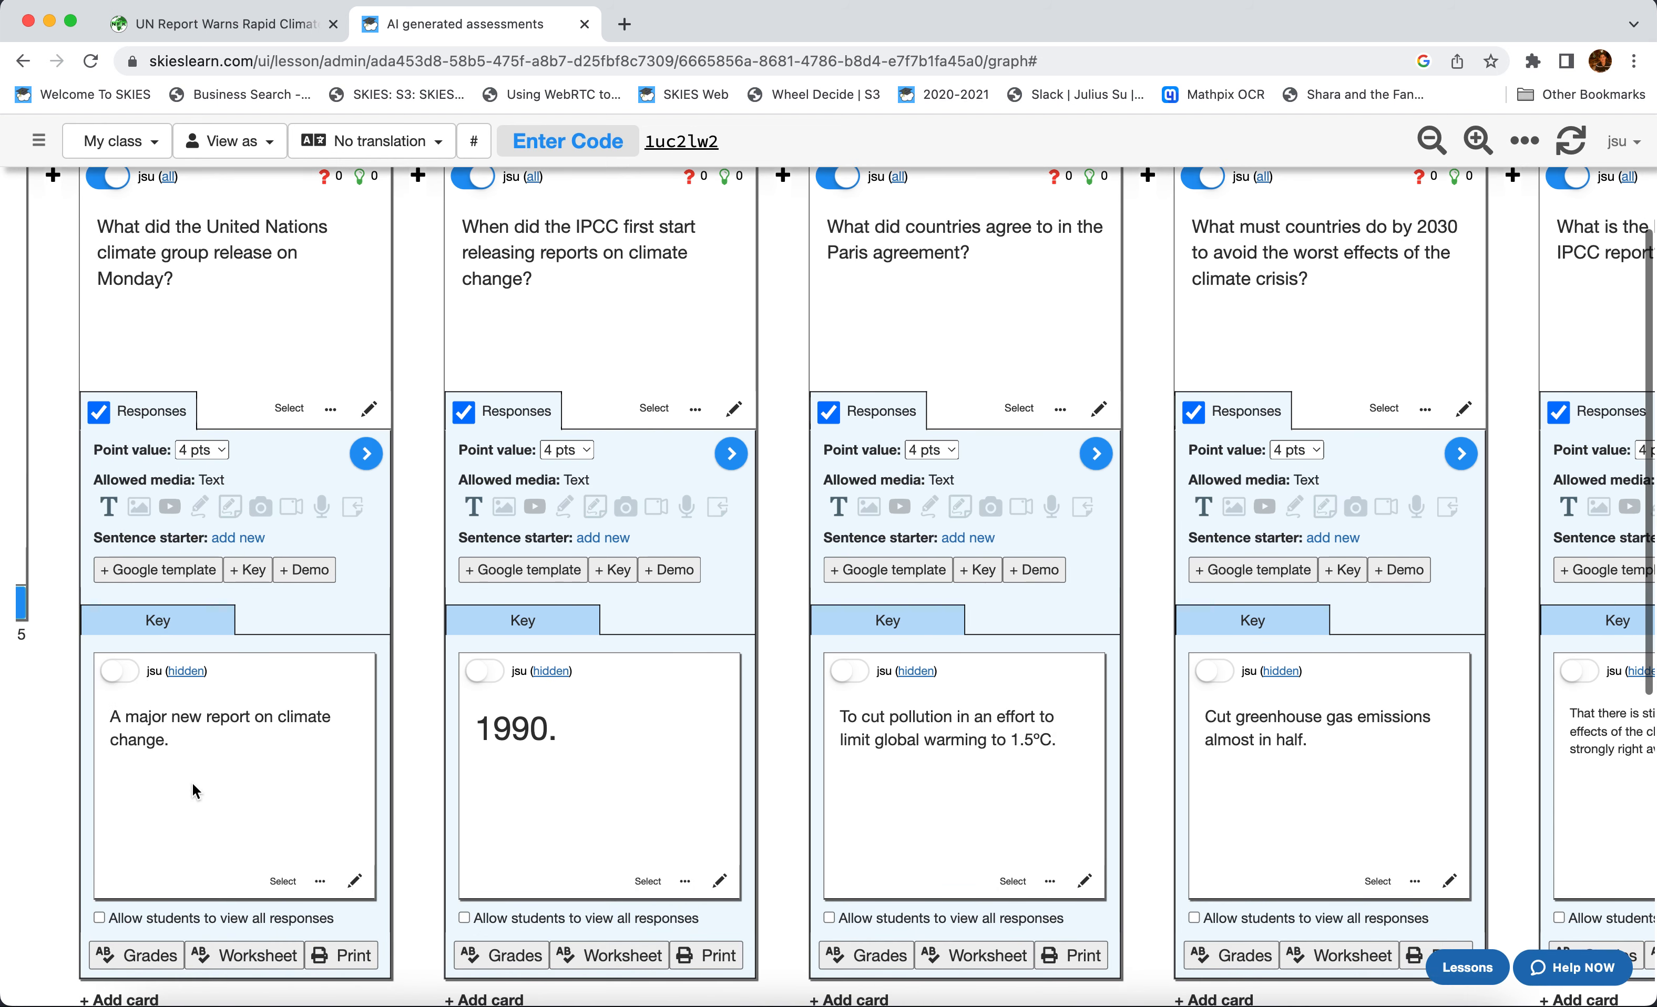
mouse_move(1437, 801)
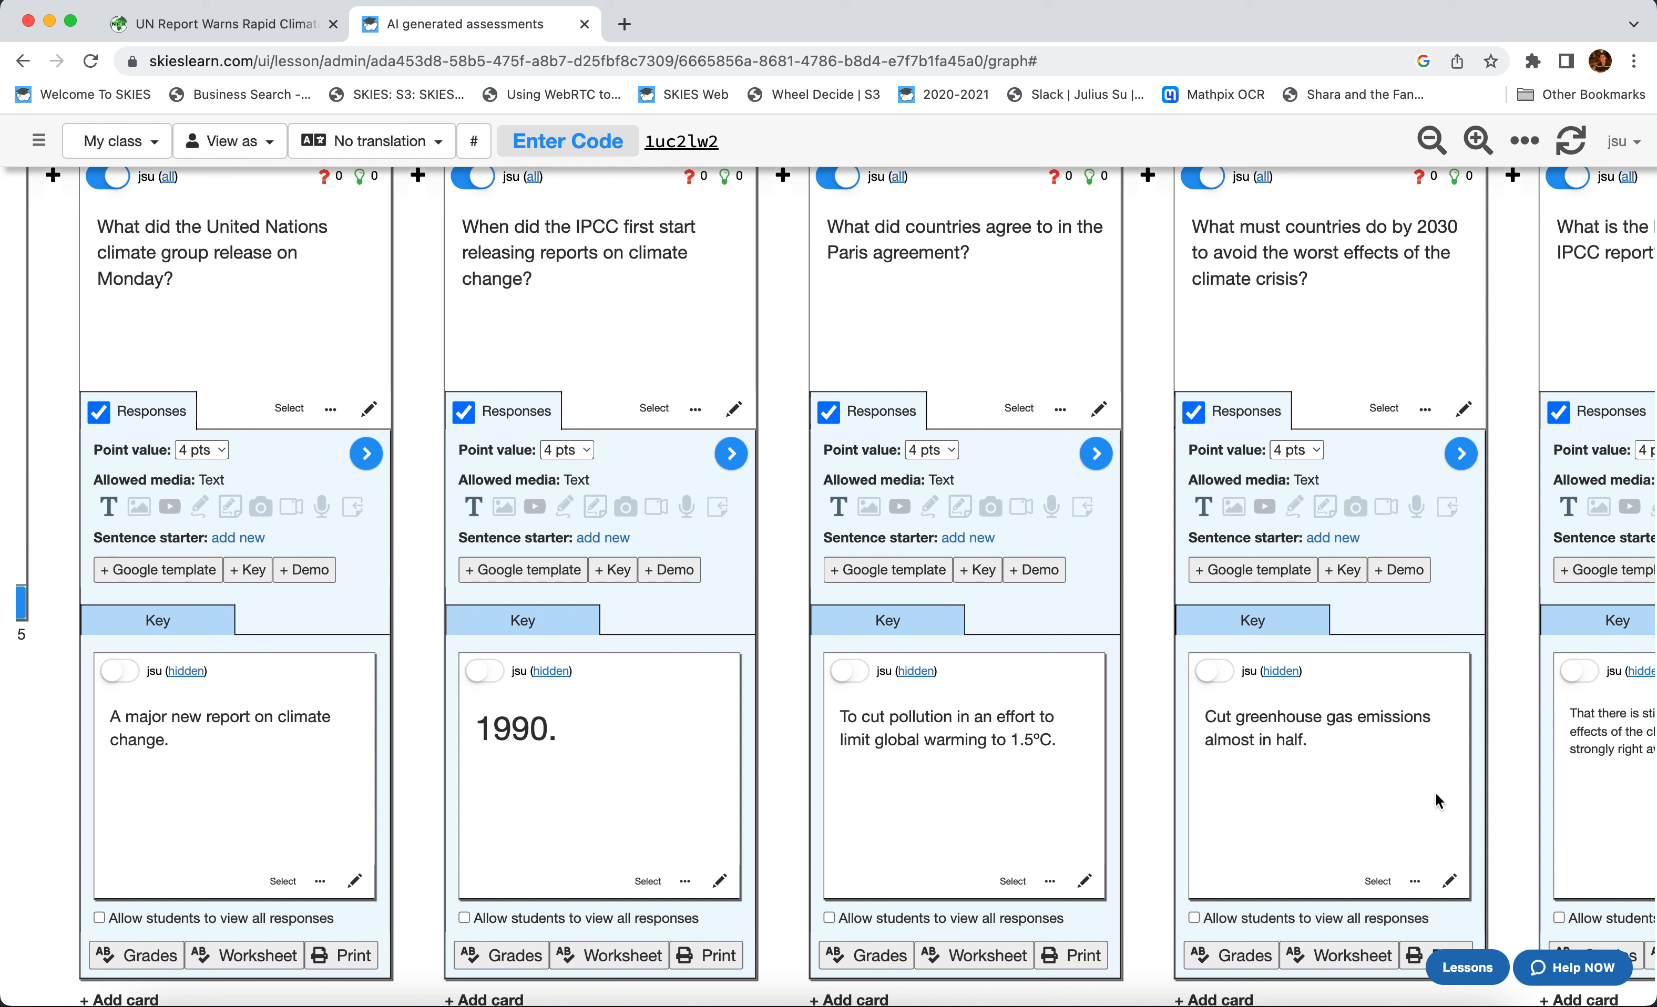
mouse_move(1329, 799)
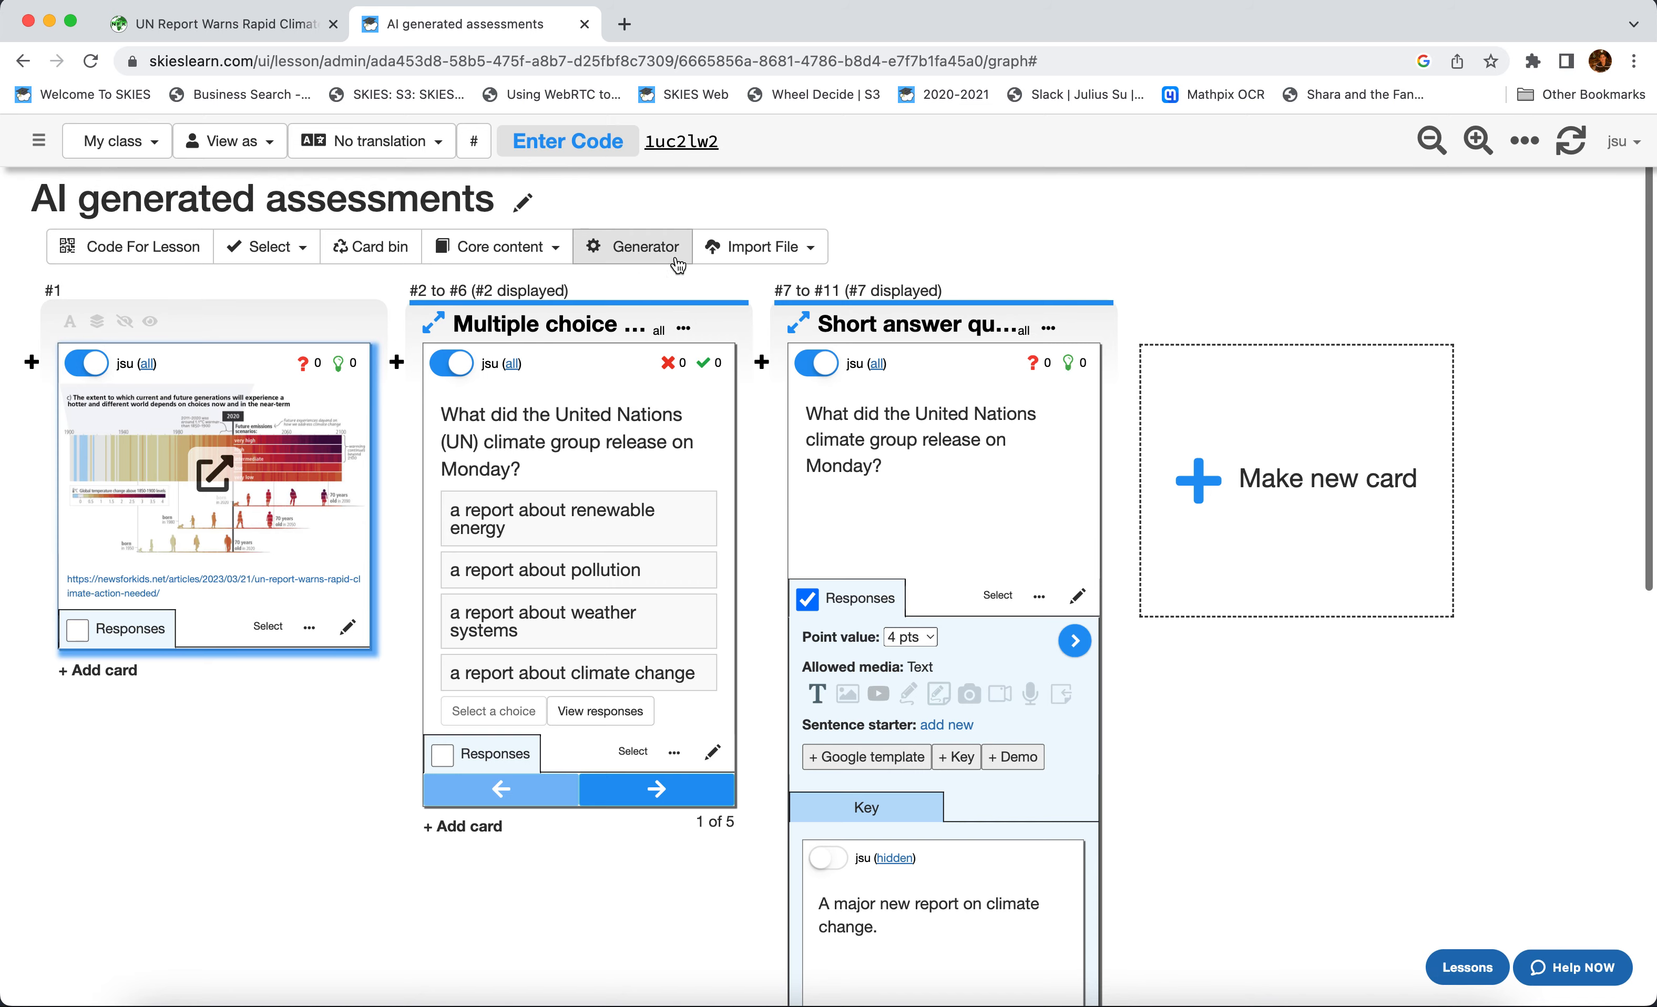
- Make an Argumentative essay prompt card at 1 paragraph, 3rd grade, with sample responses
click(642, 246)
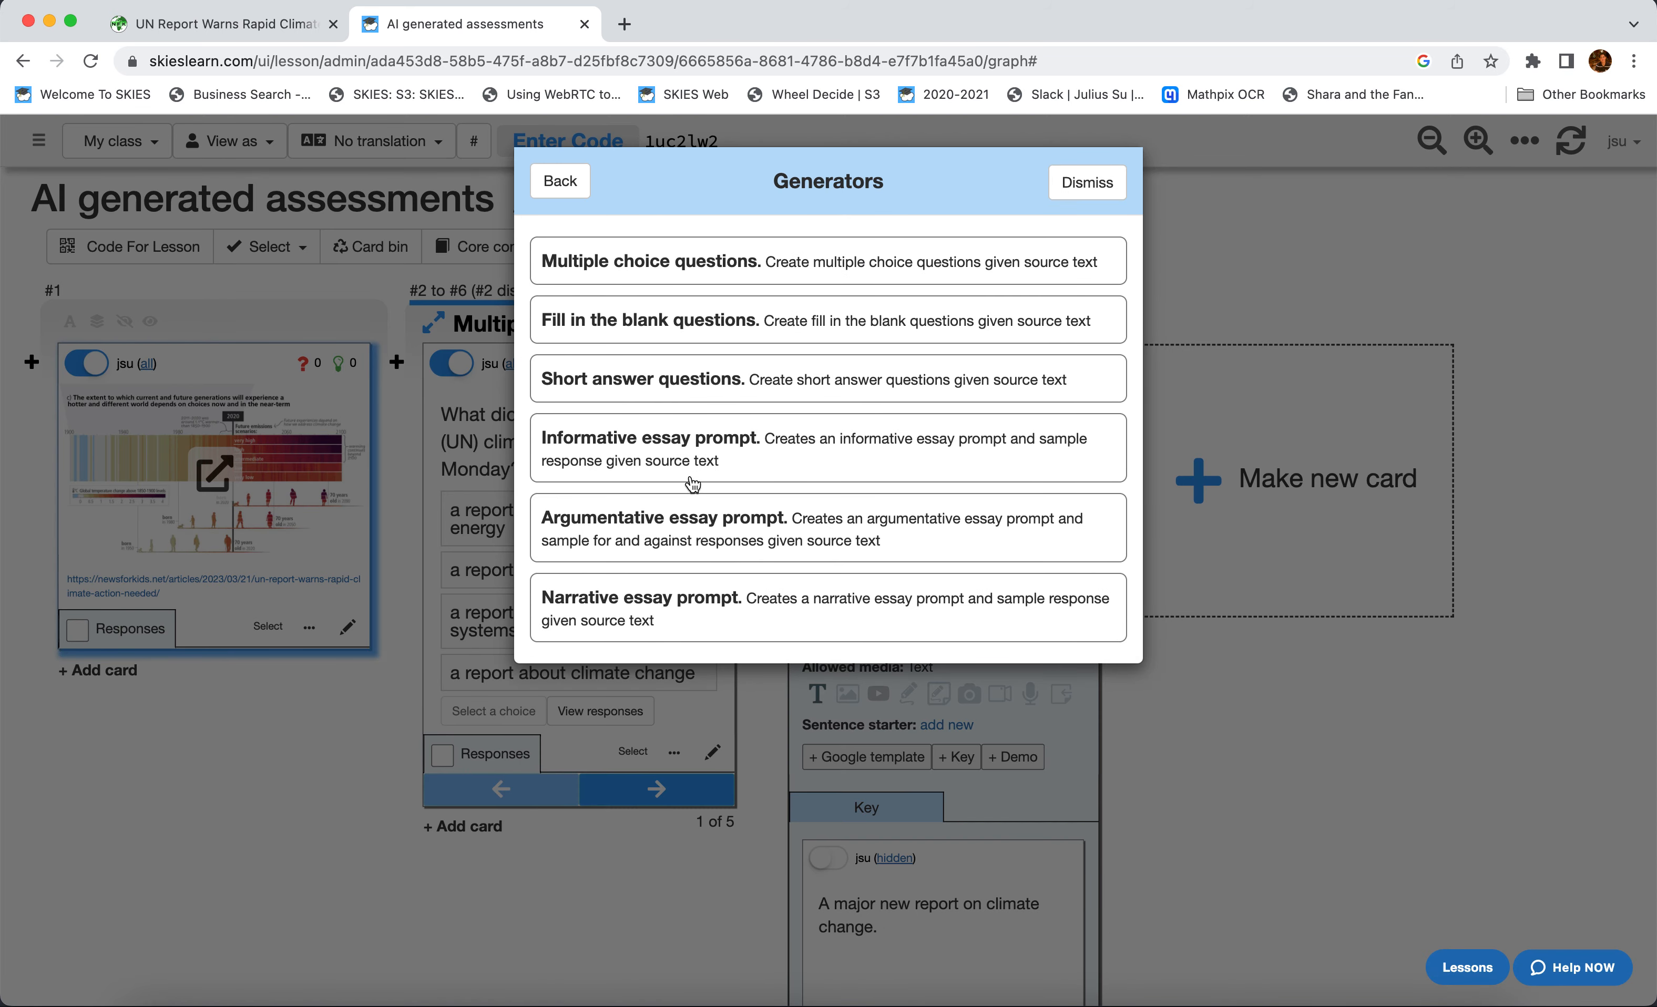
mouse_move(694, 538)
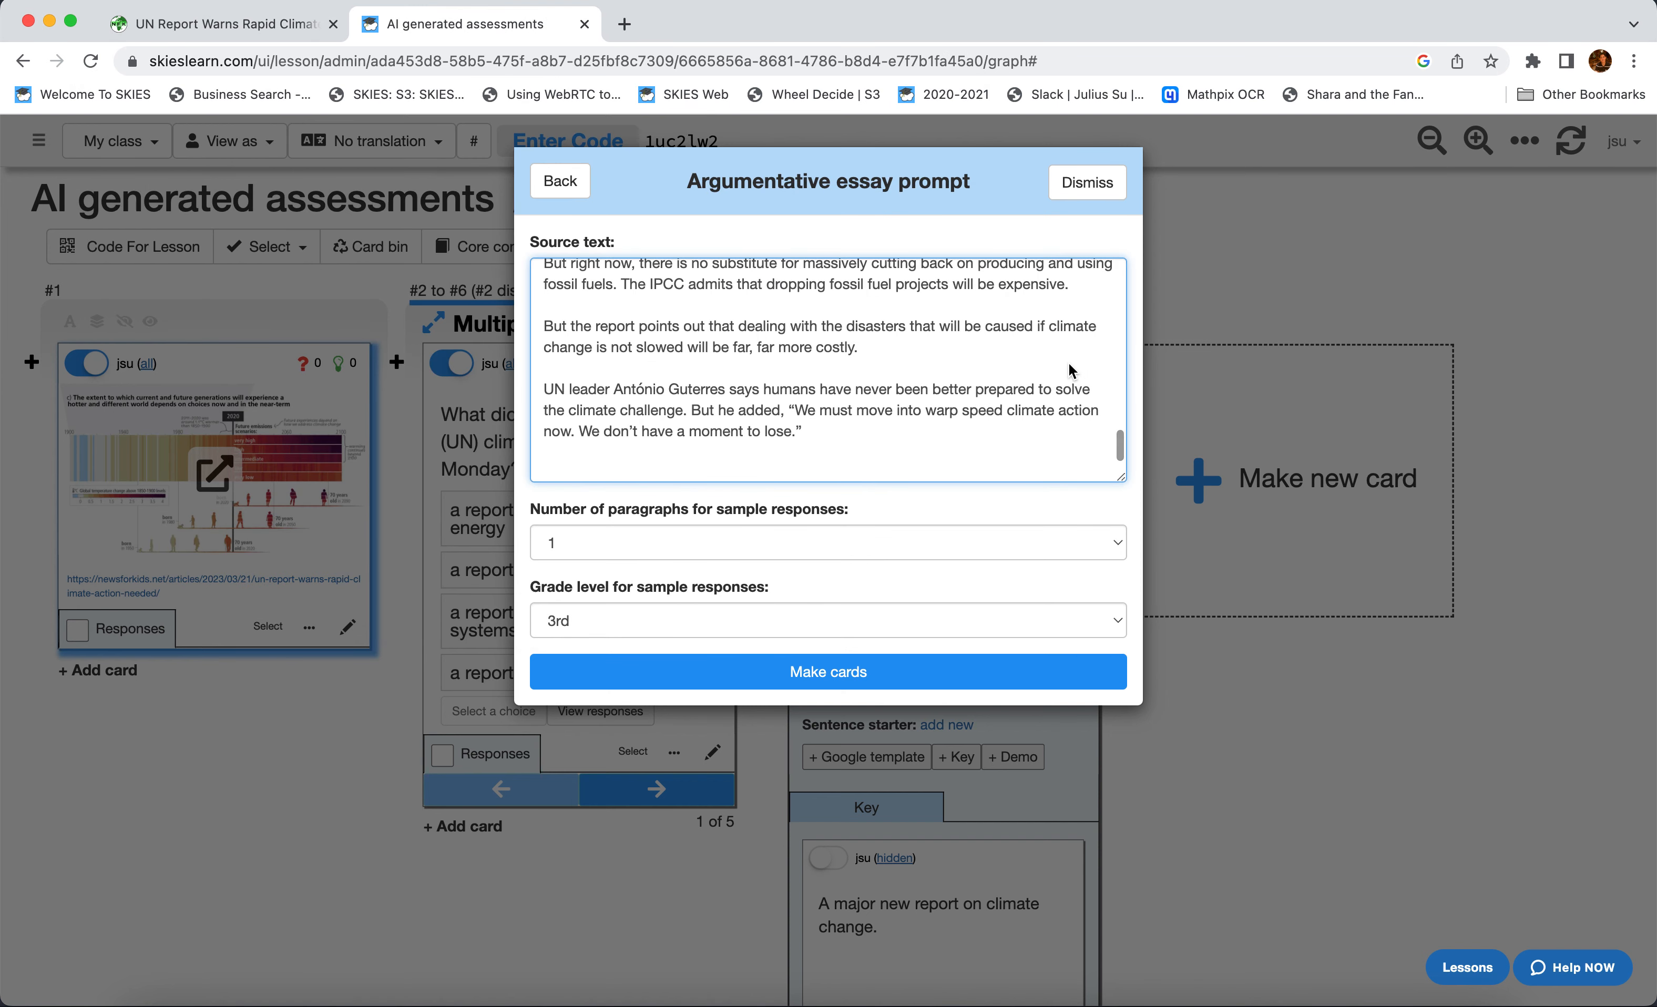
click(827, 542)
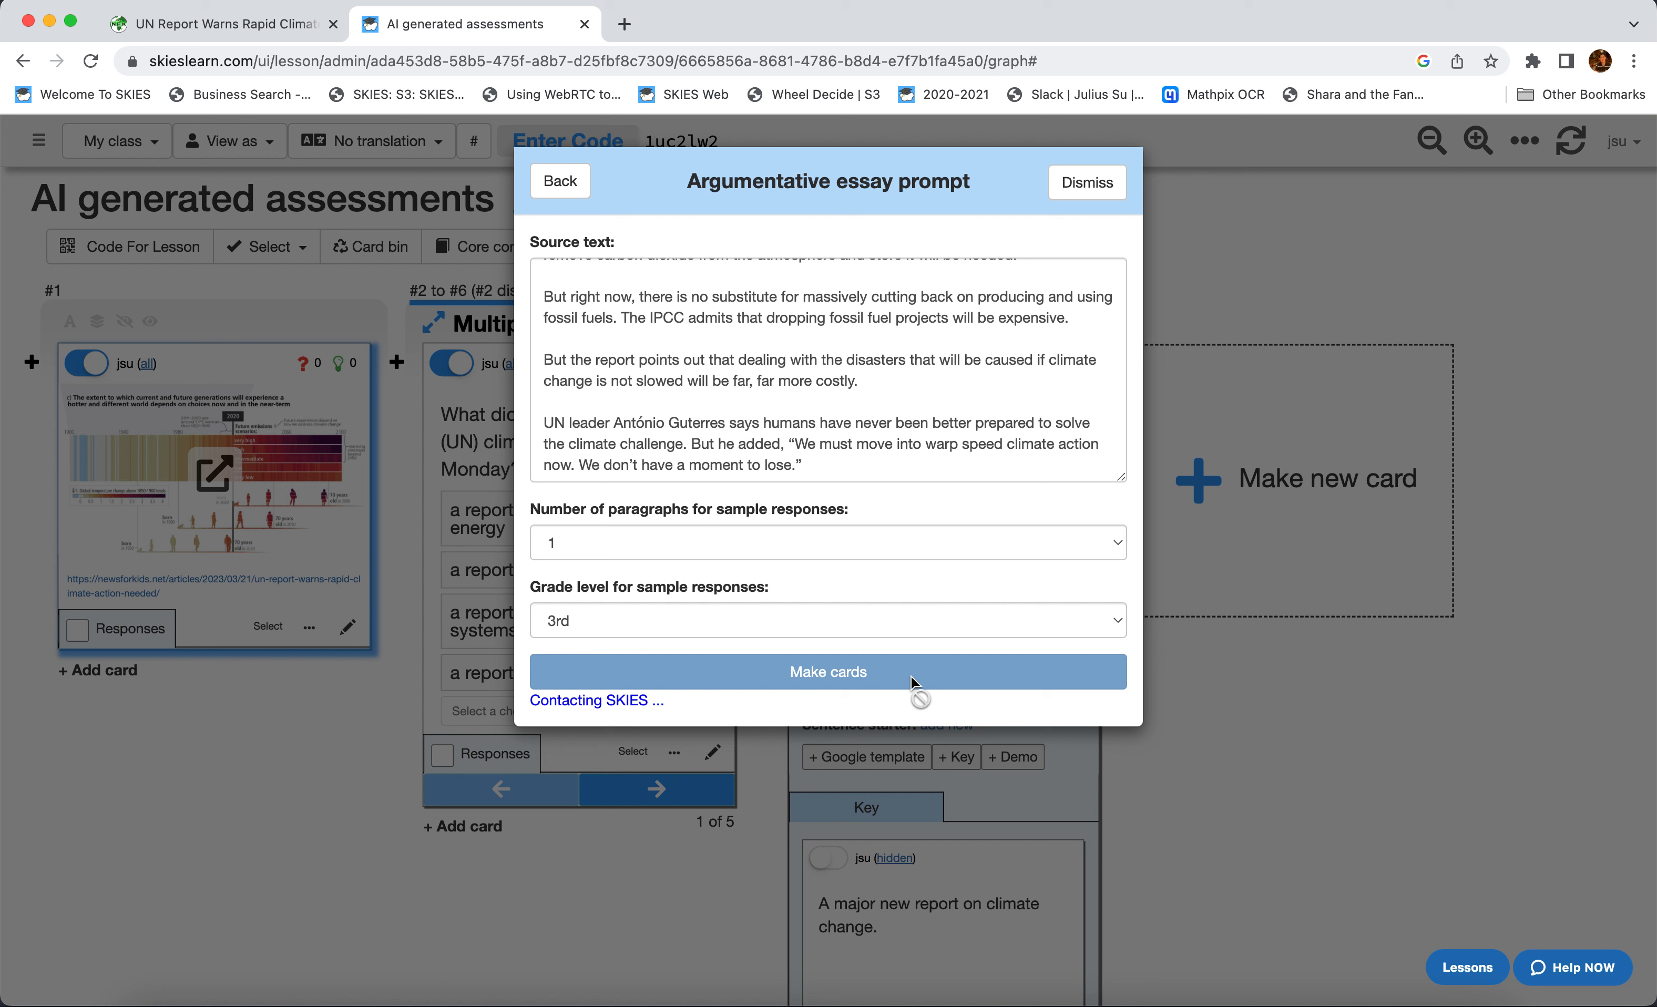
click(827, 671)
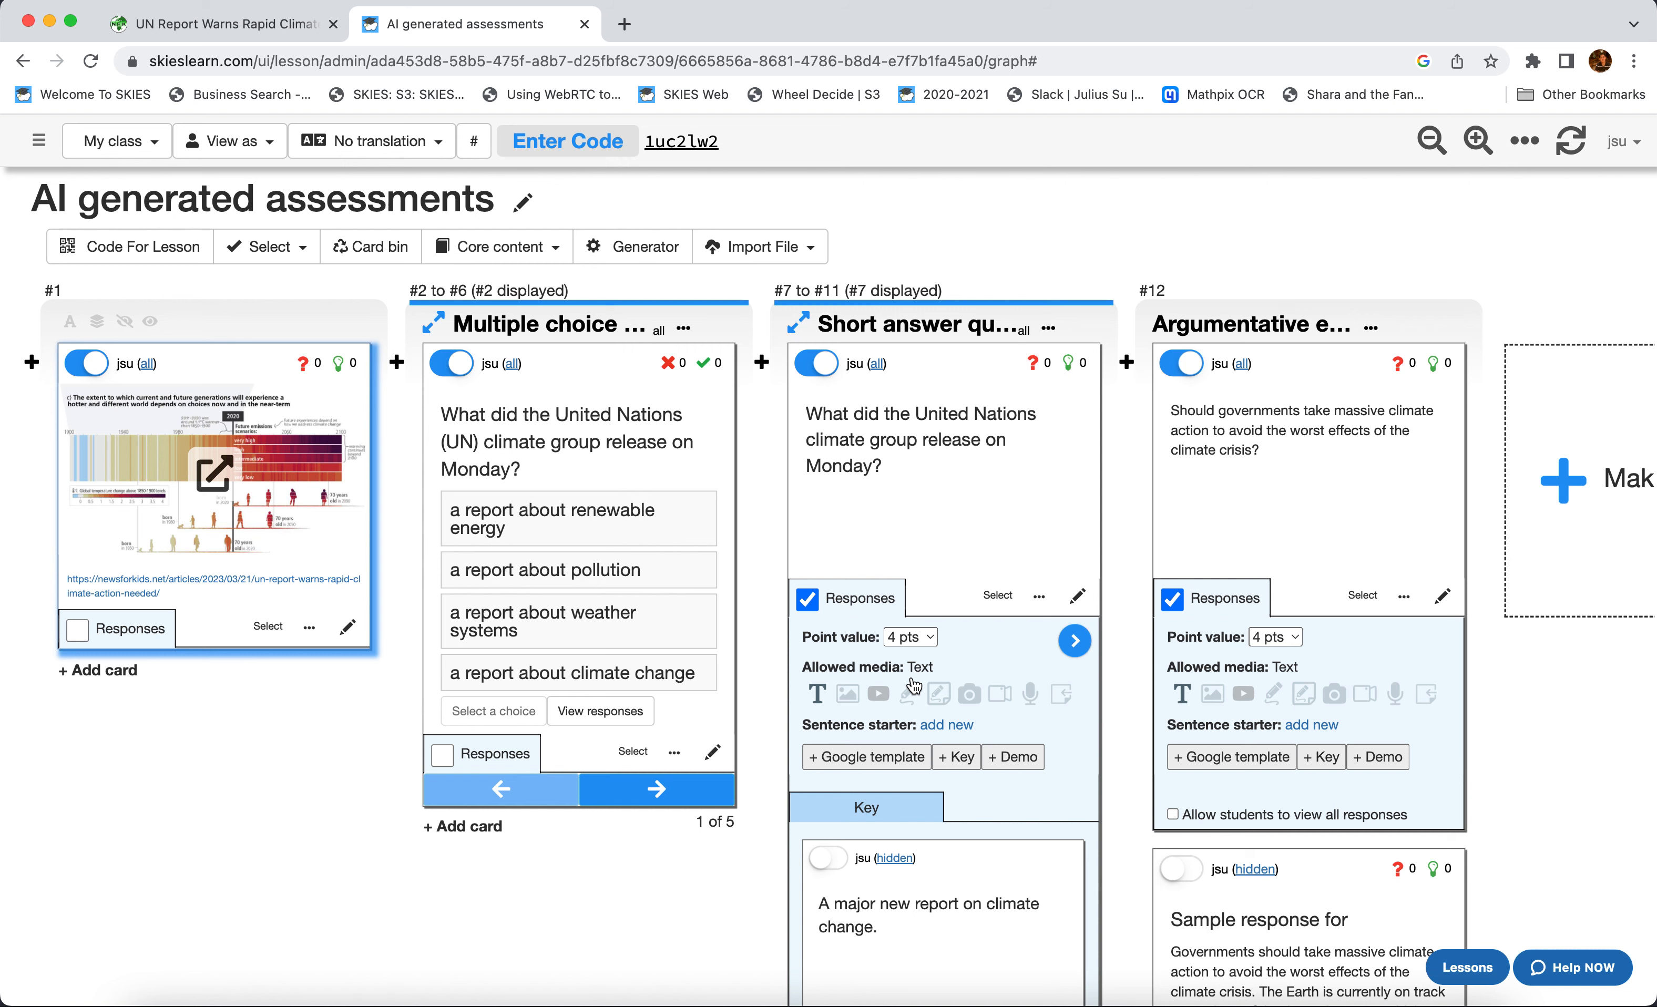
scroll(right, 3)
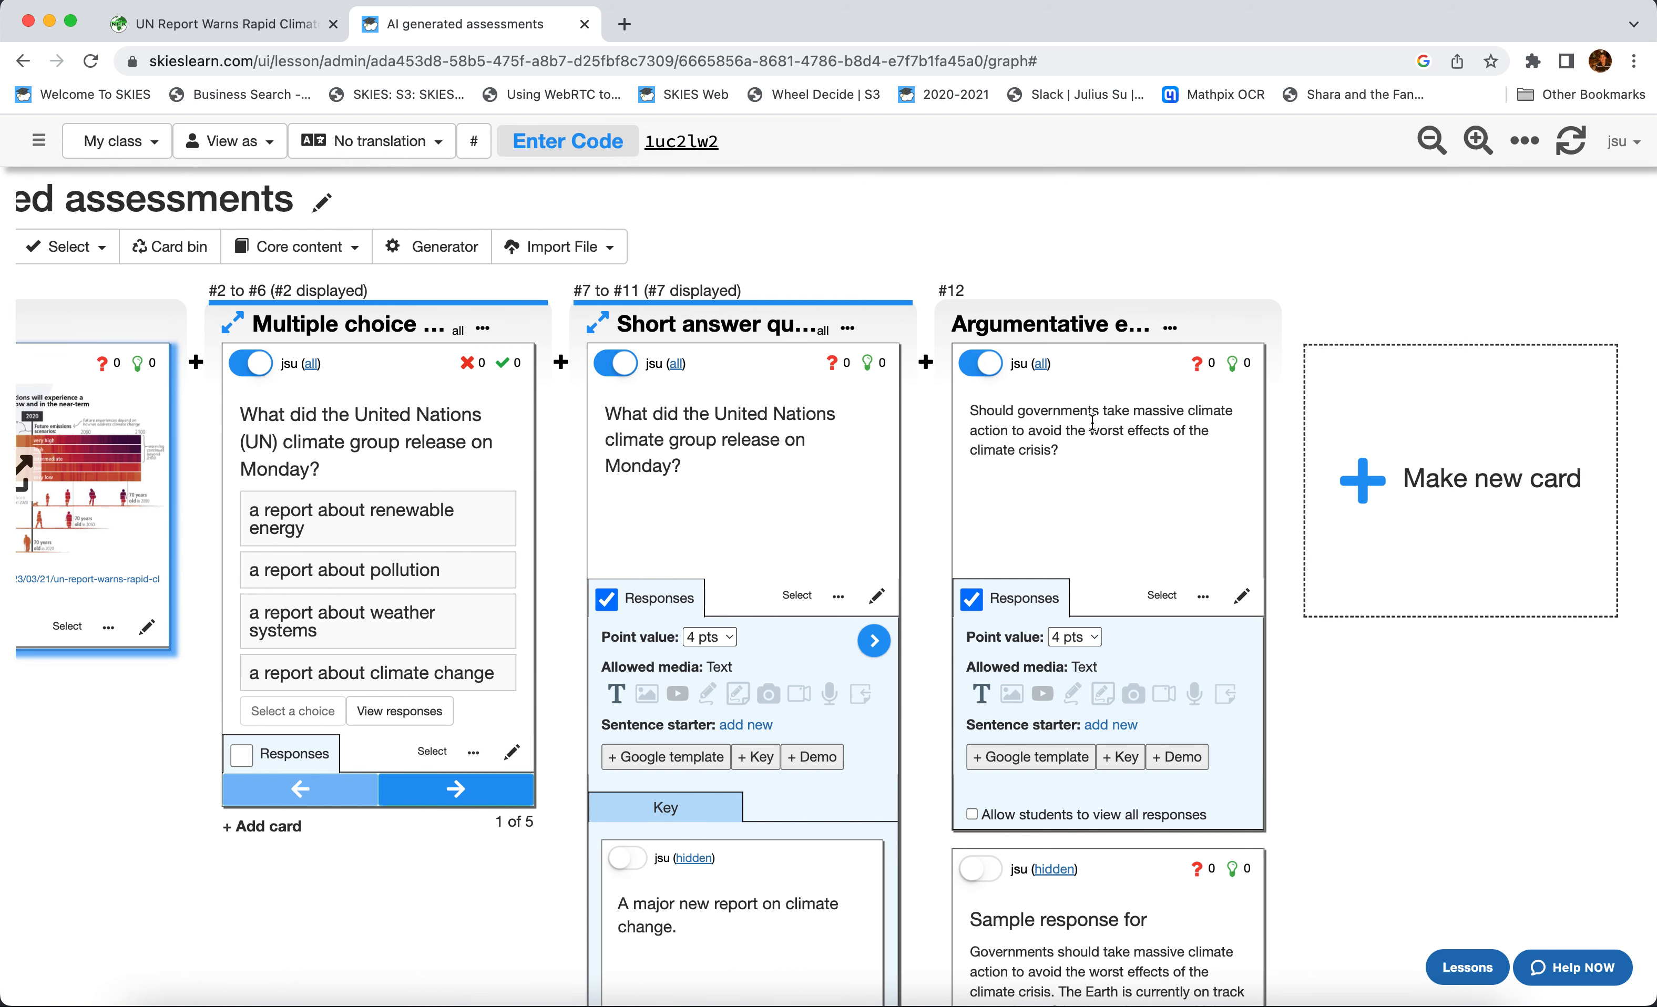
mouse_move(1082, 459)
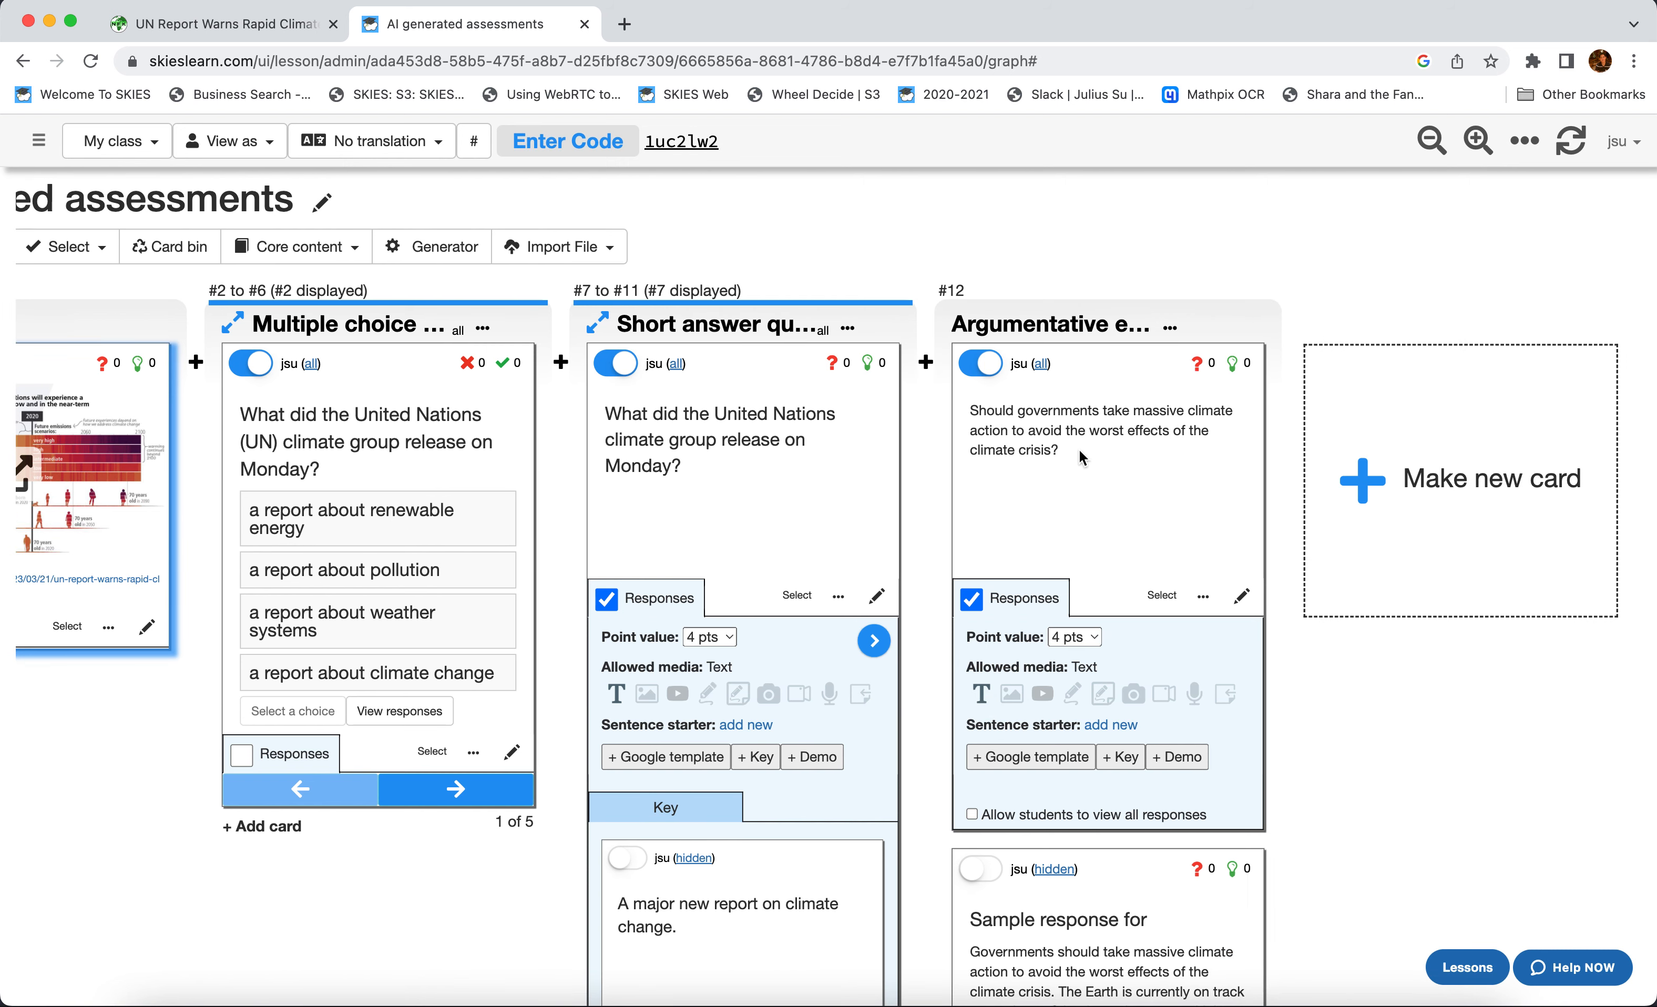
scroll(down, 3)
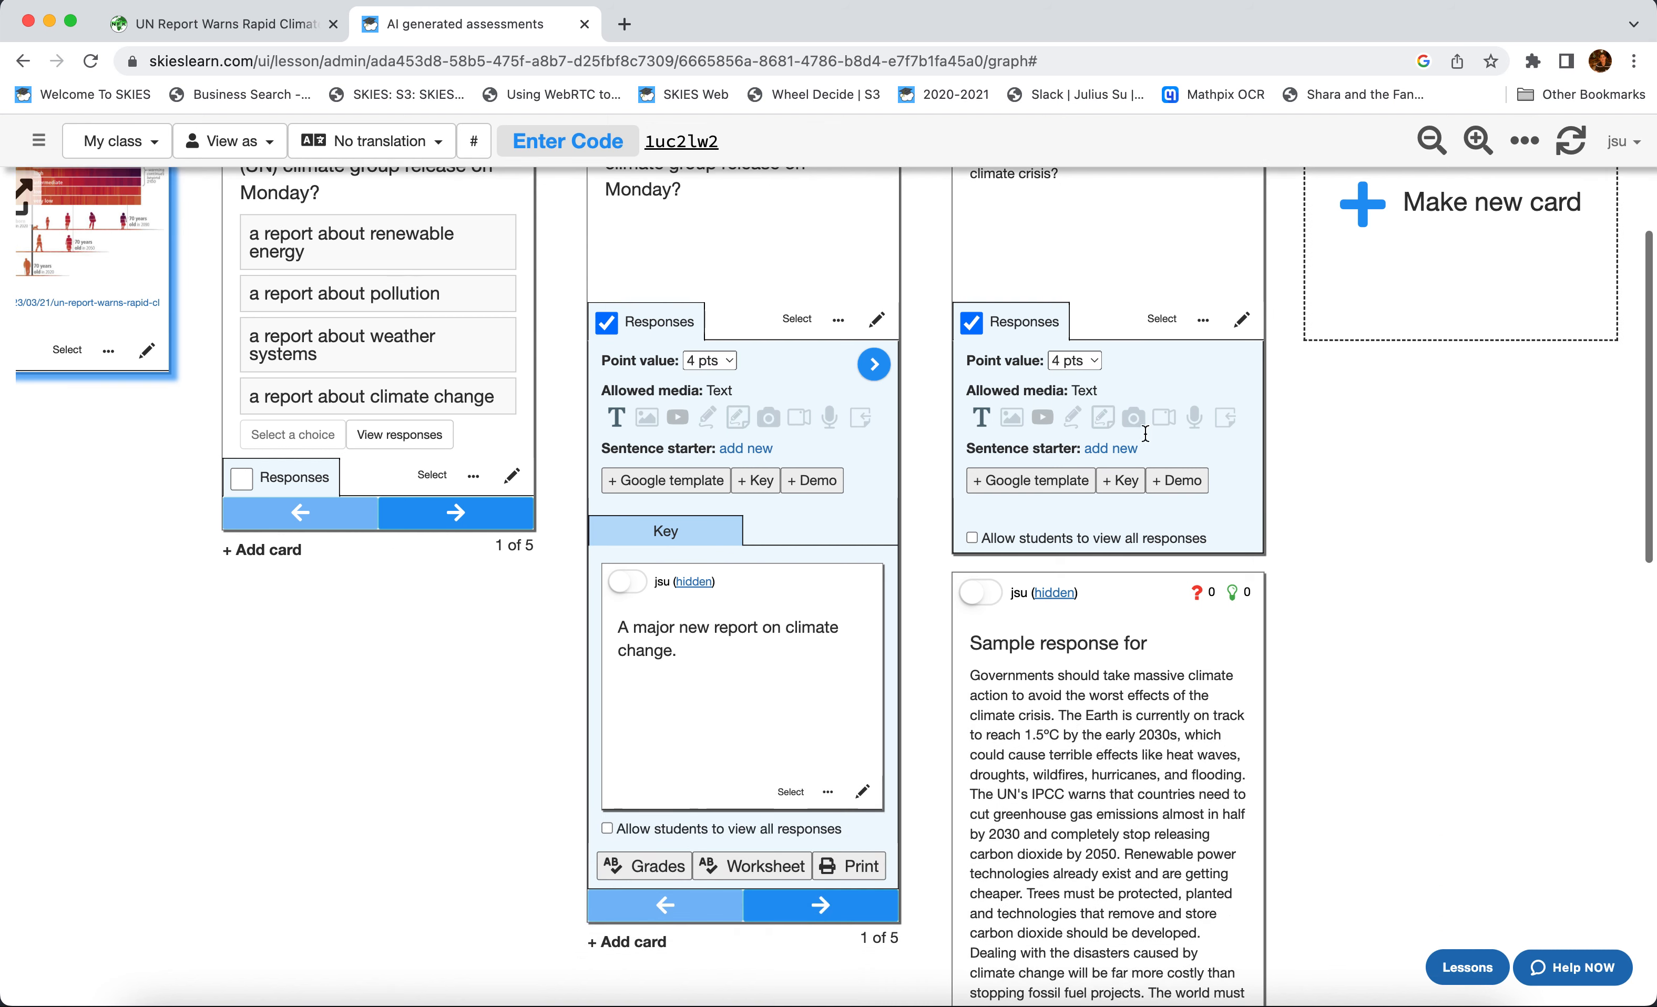
scroll(down, 3)
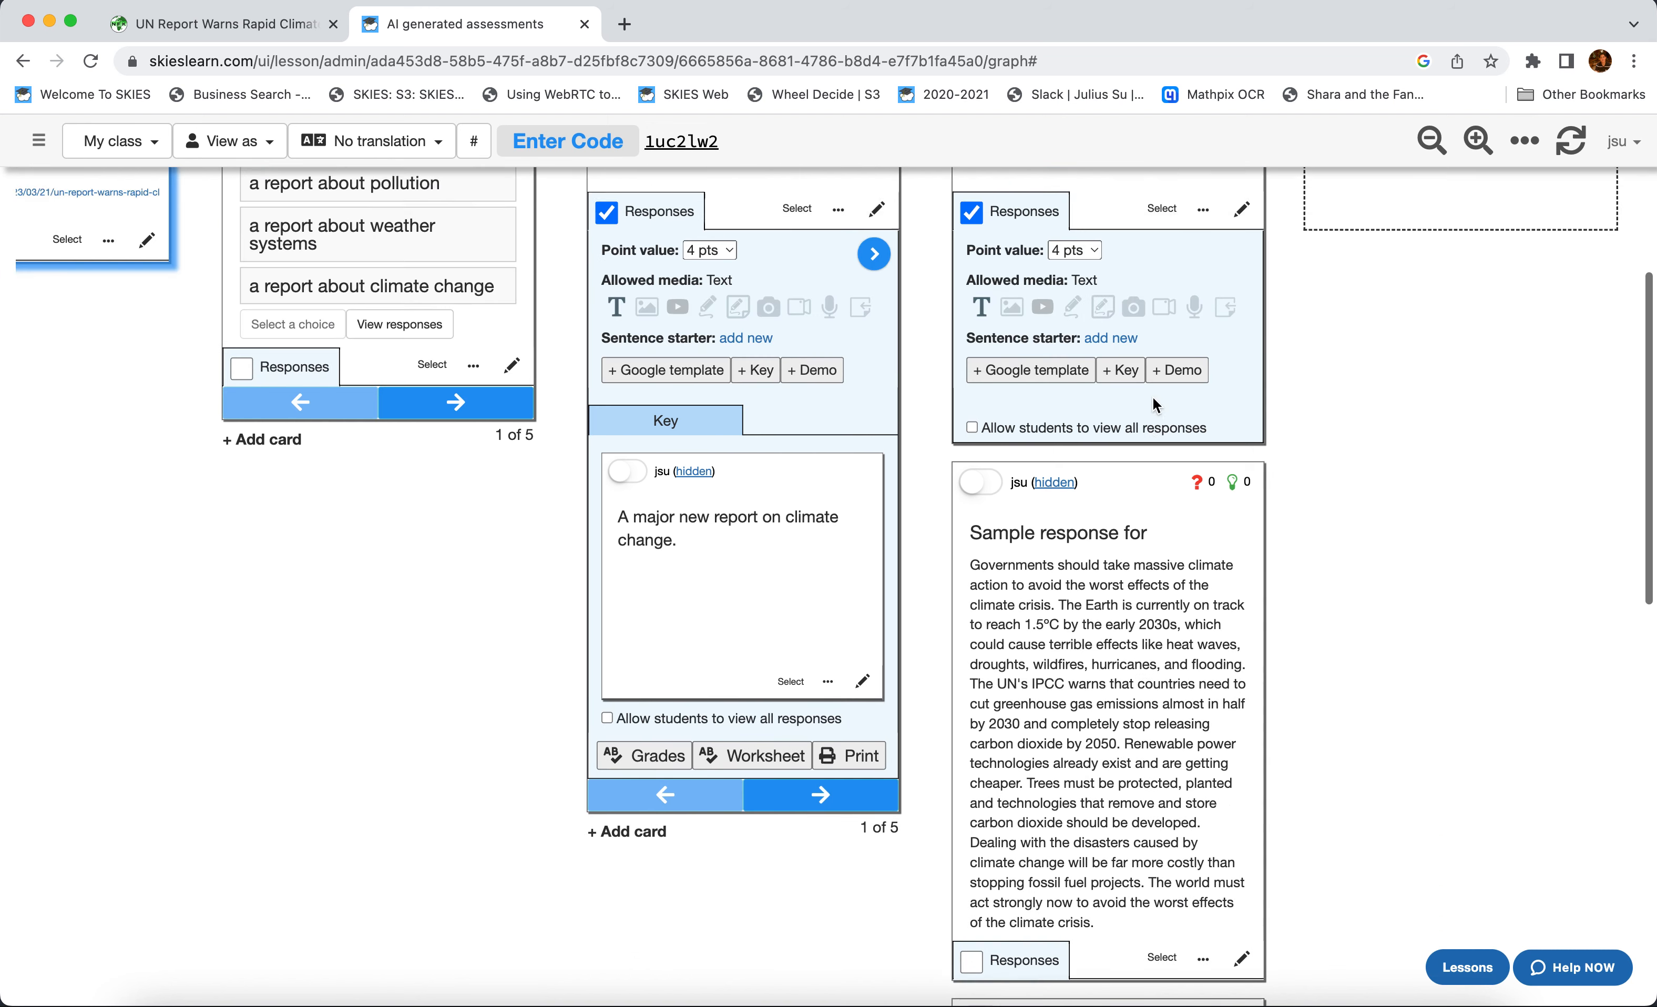
scroll(down, 3)
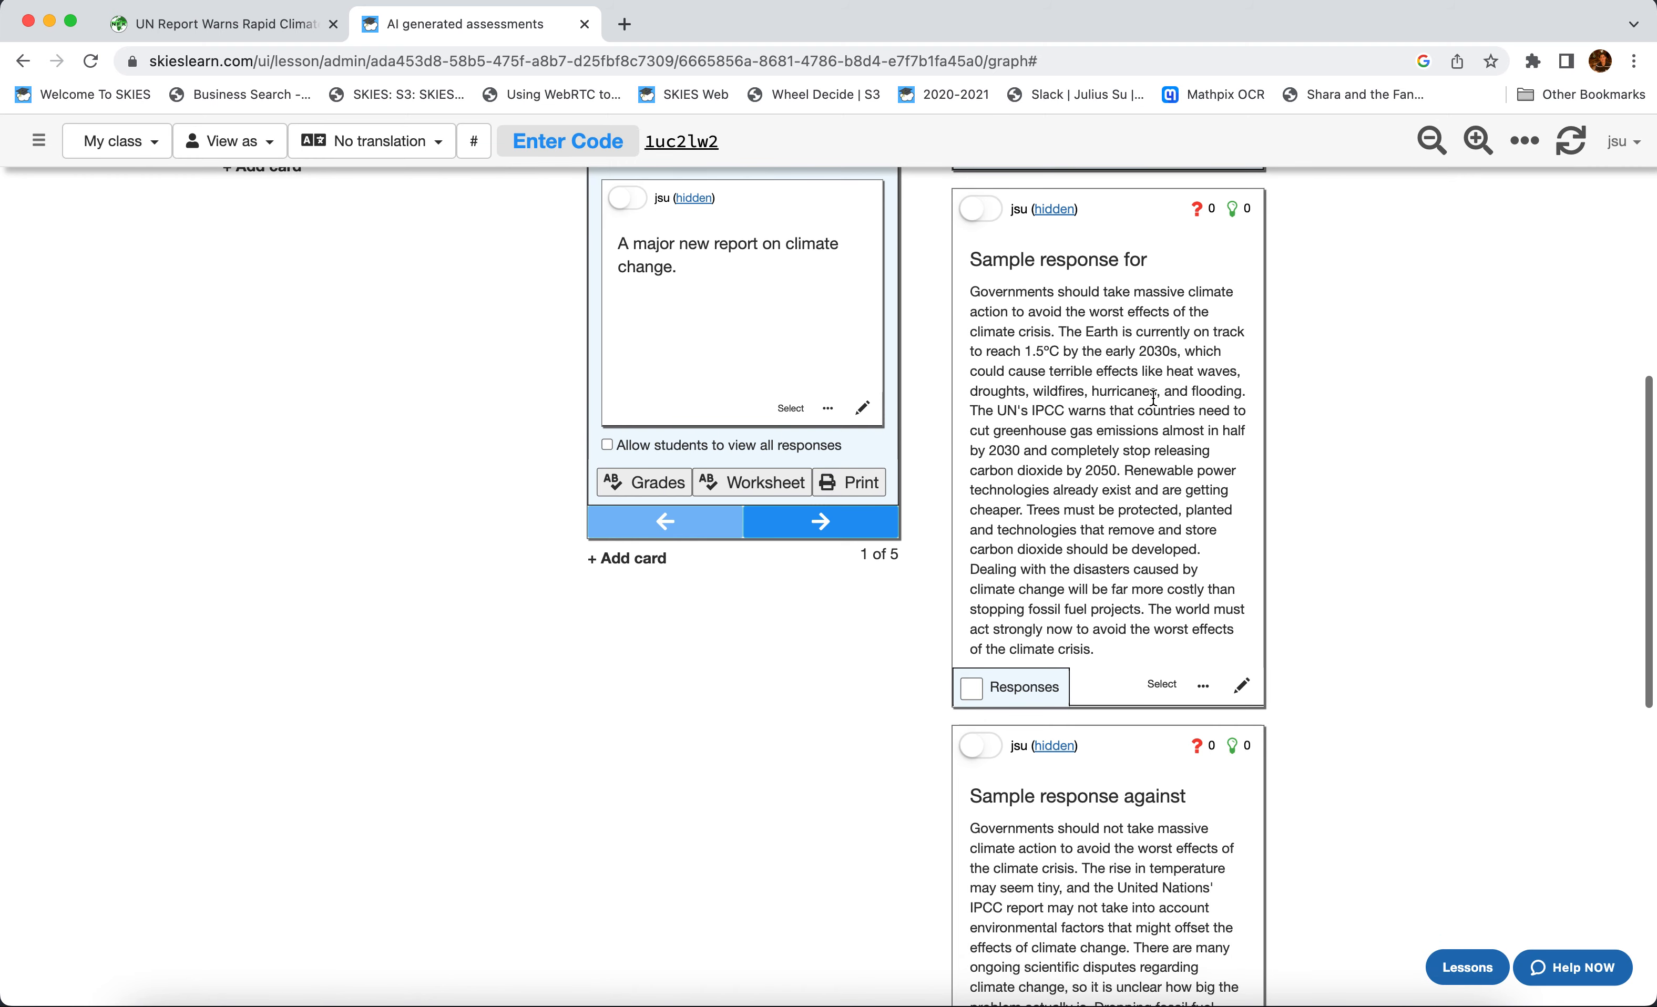
mouse_move(1109, 537)
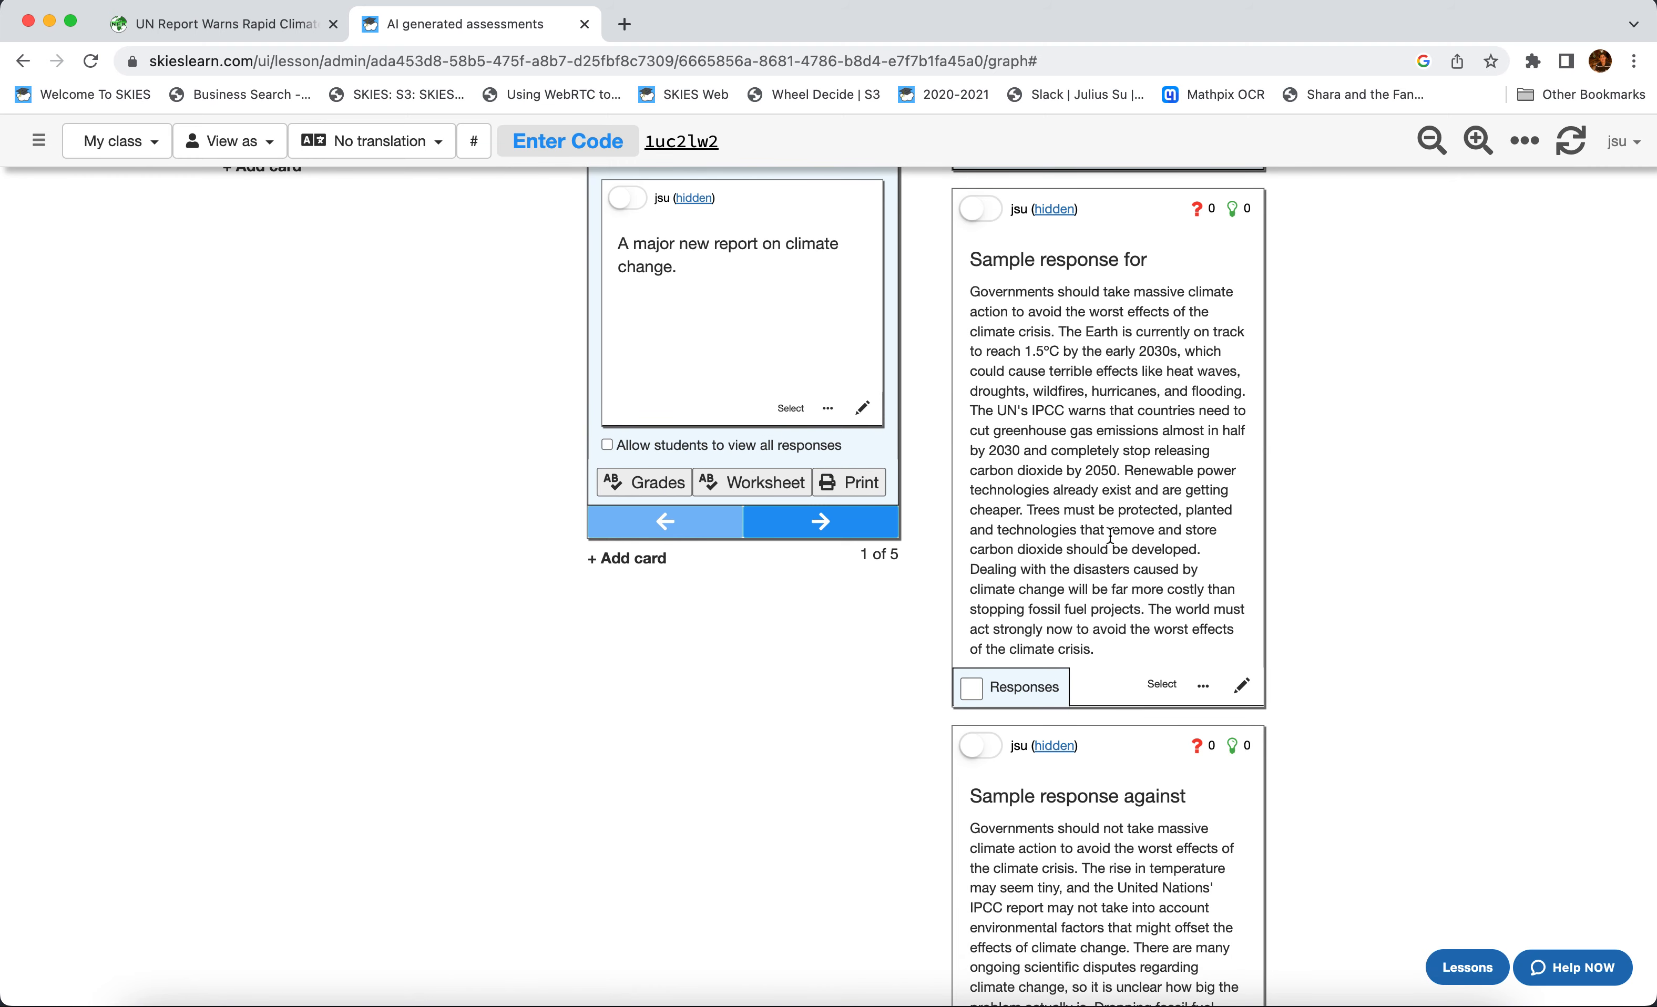
mouse_move(1174, 310)
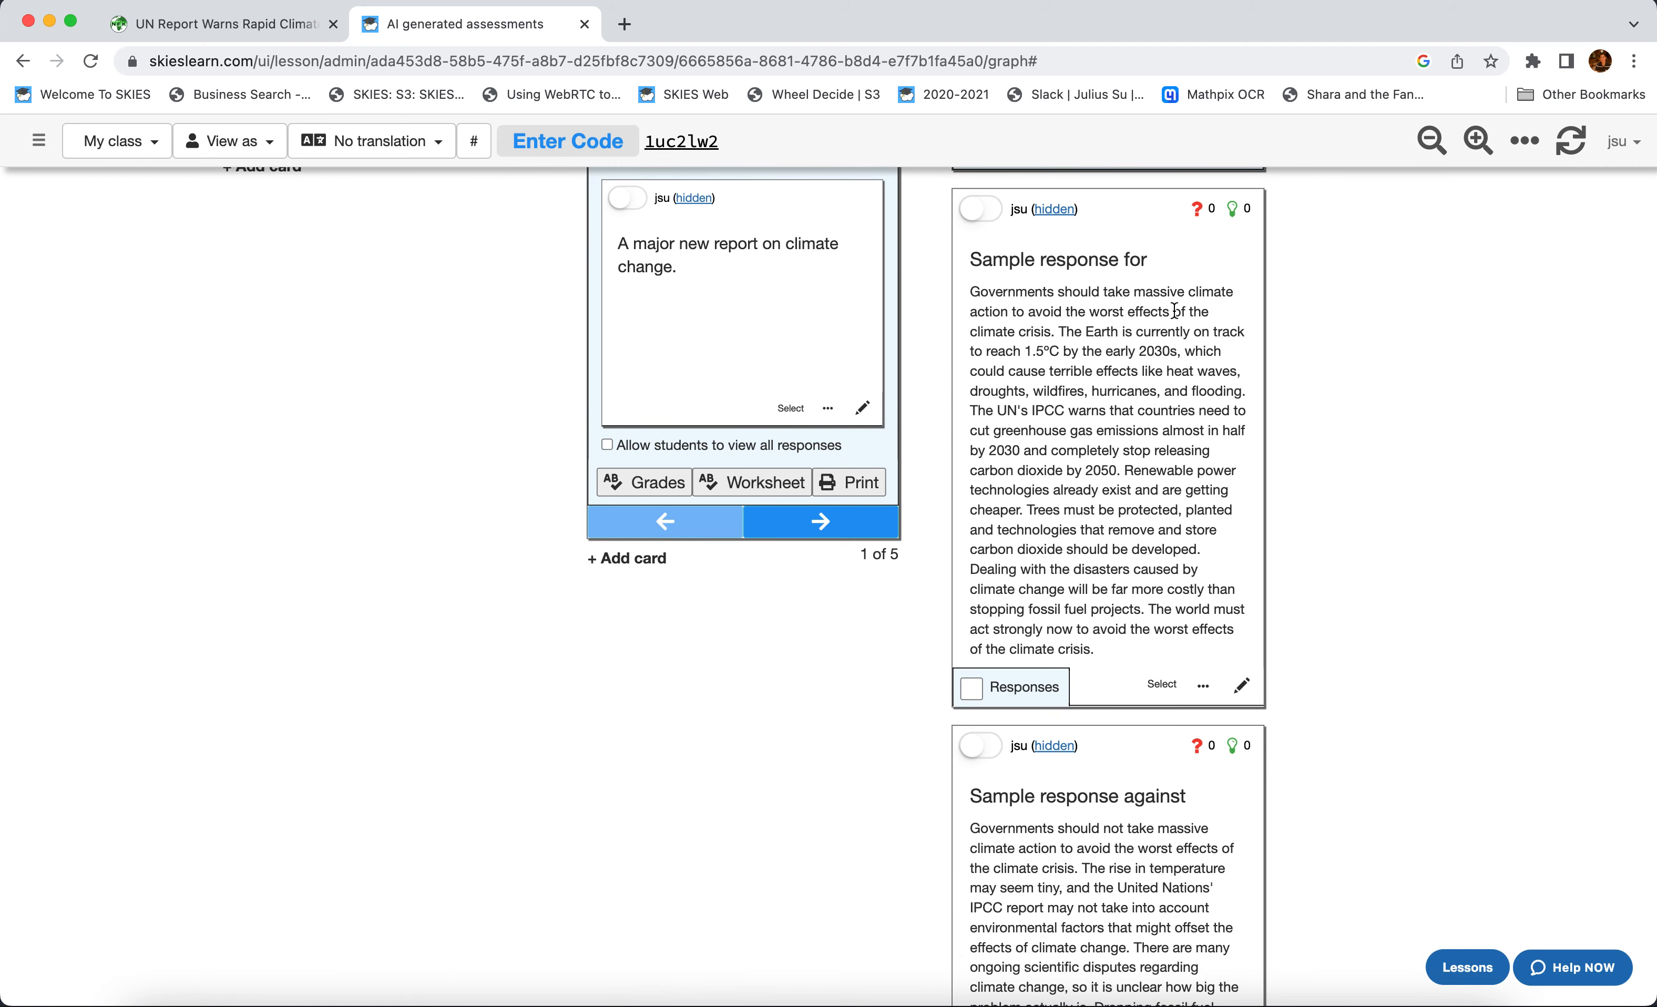
scroll(down, 3)
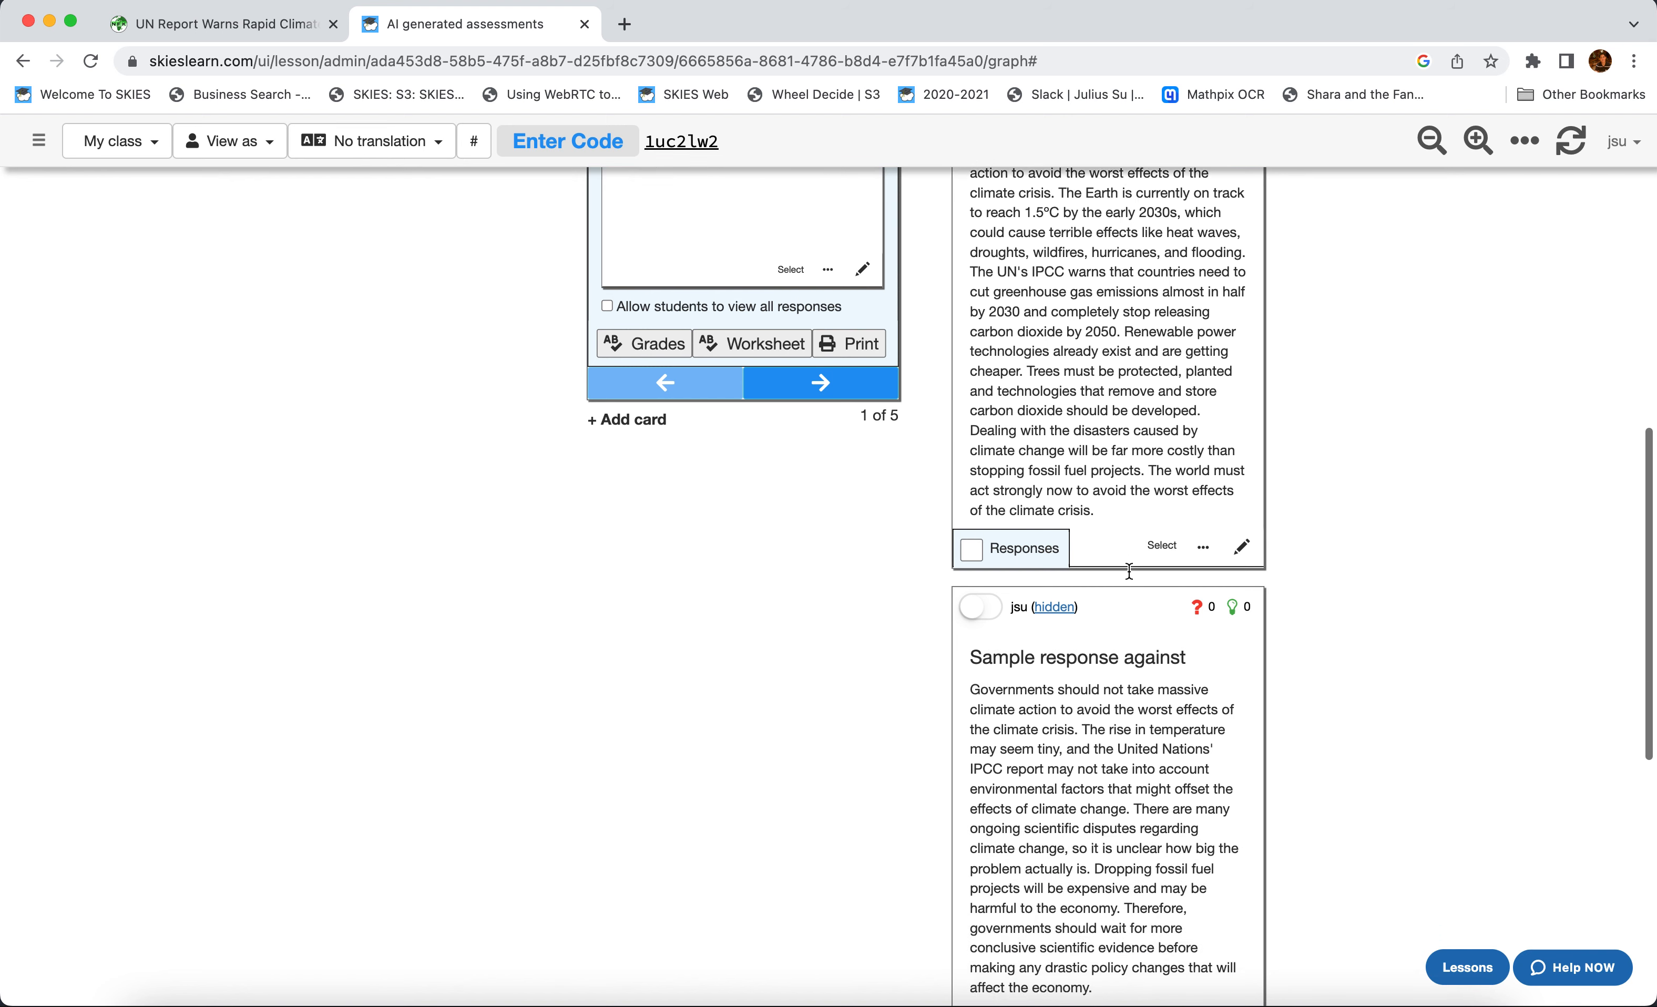
scroll(down, 3)
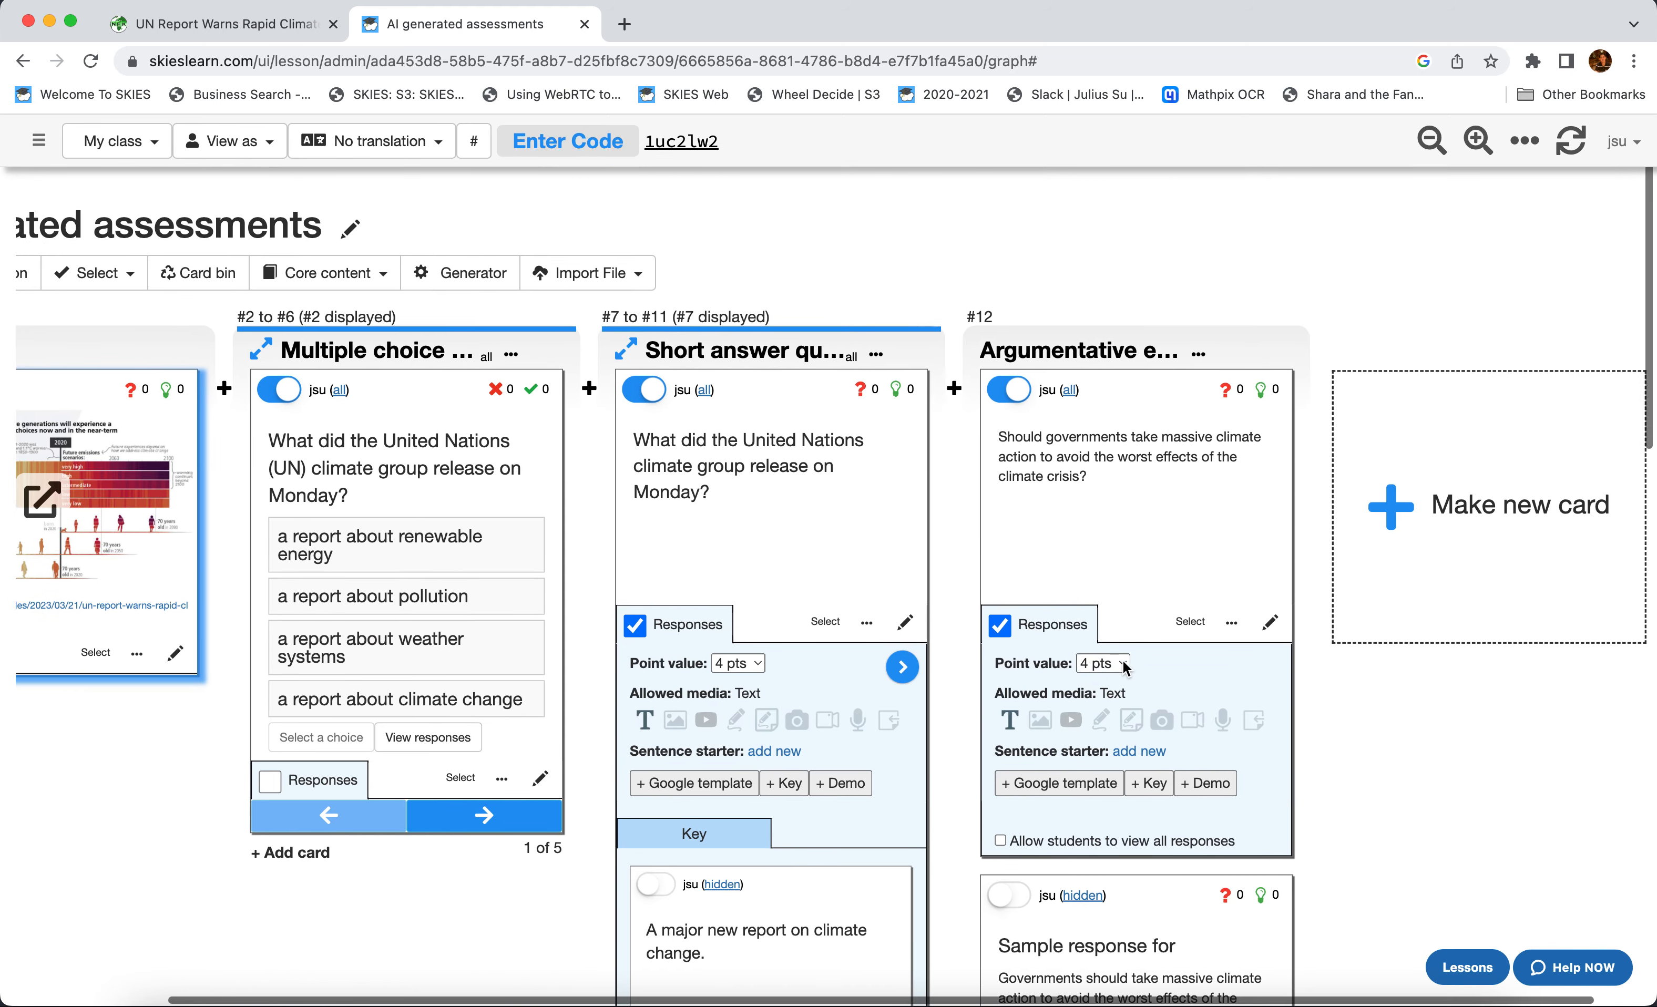
mouse_move(960, 213)
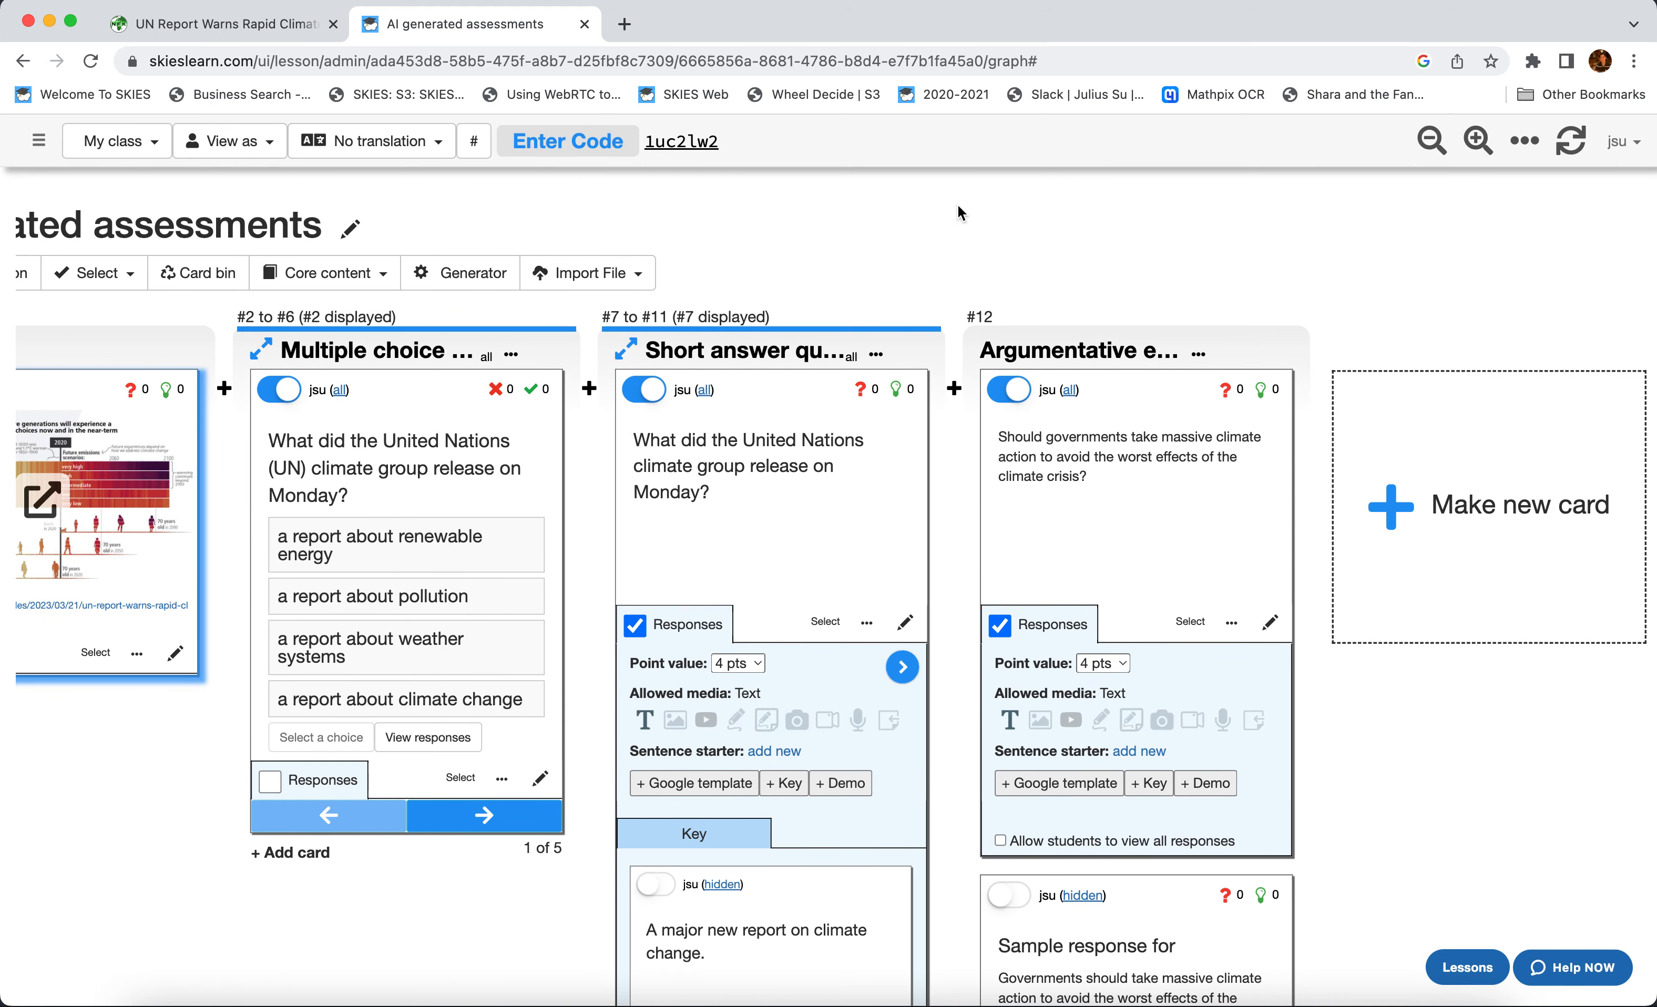